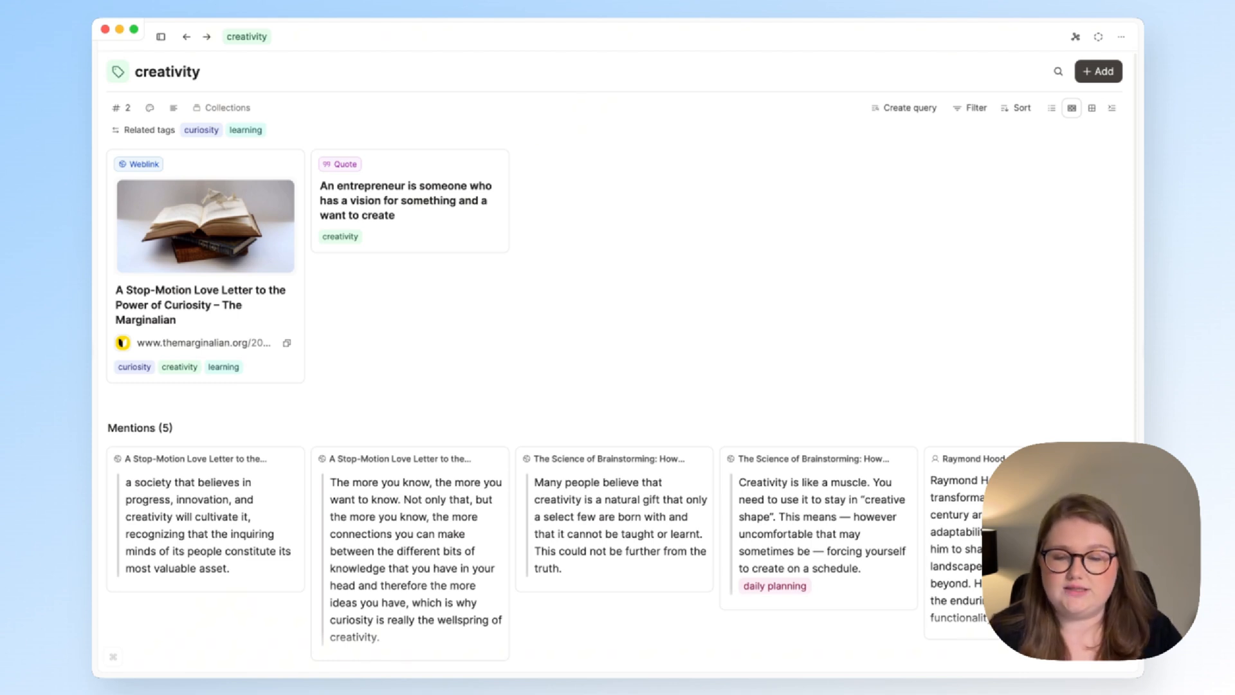
mouse_move(293, 231)
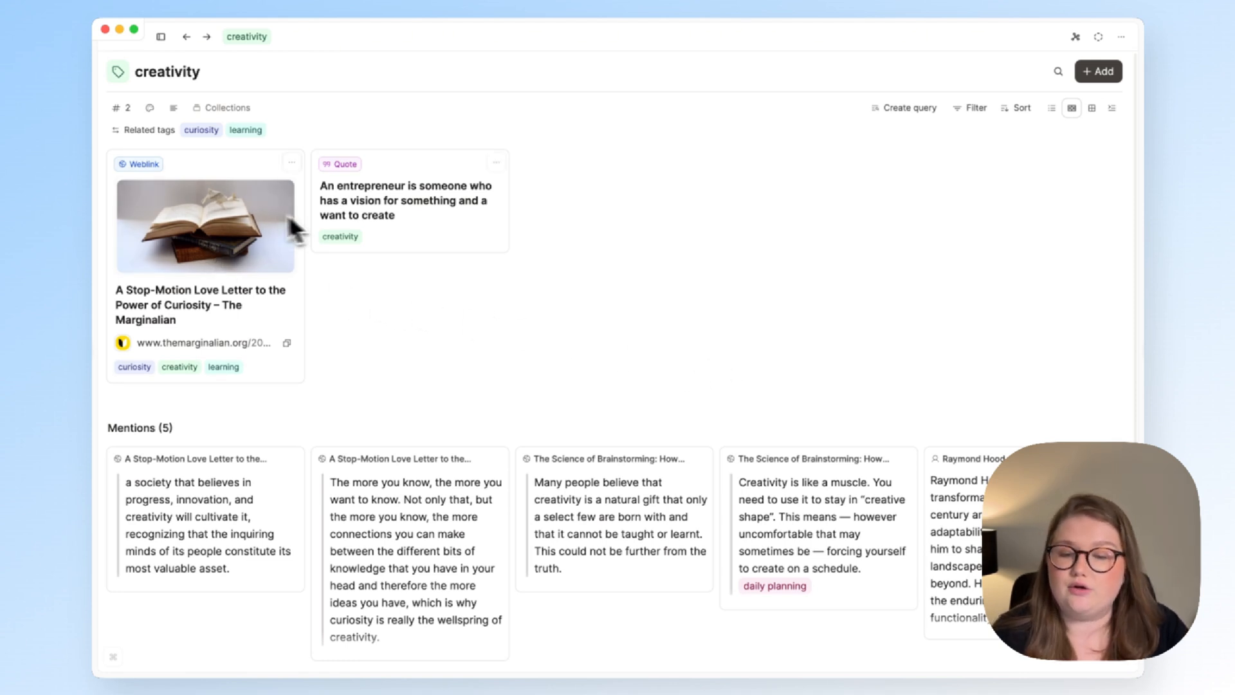
mouse_move(389, 250)
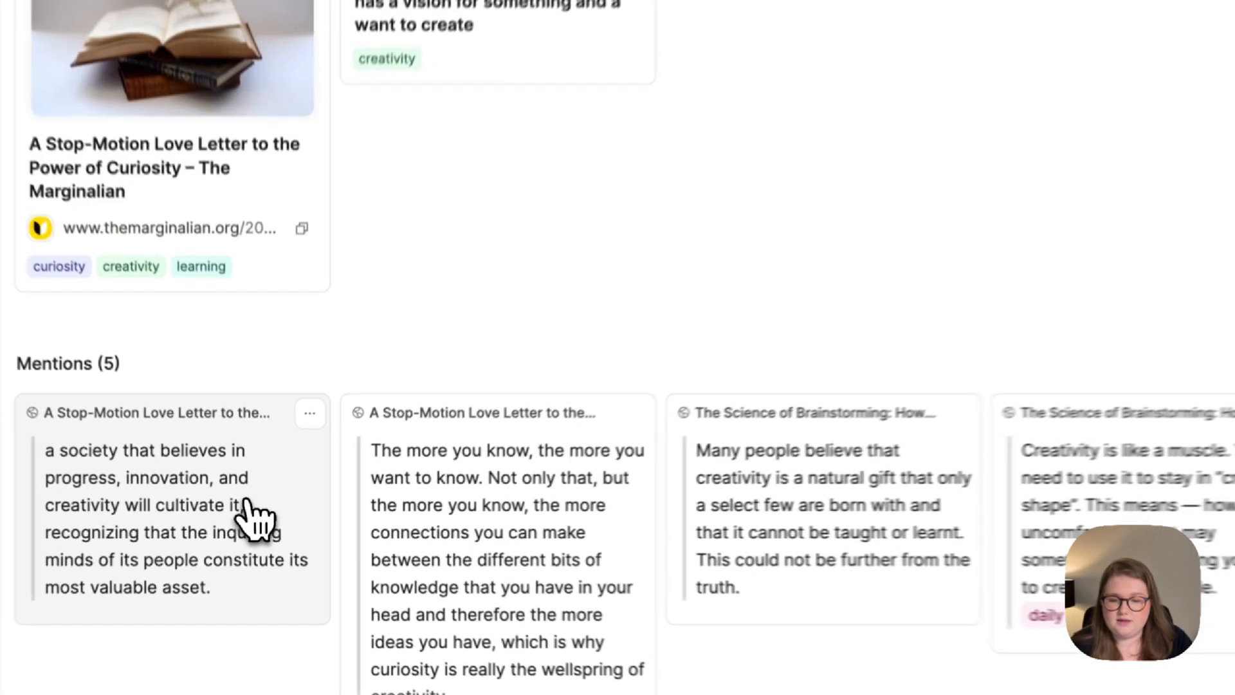
Tag the curiosity quote in the Stop-Motion Love Letter weblink with creativity and return to the creativity tag page.
left_click(156, 505)
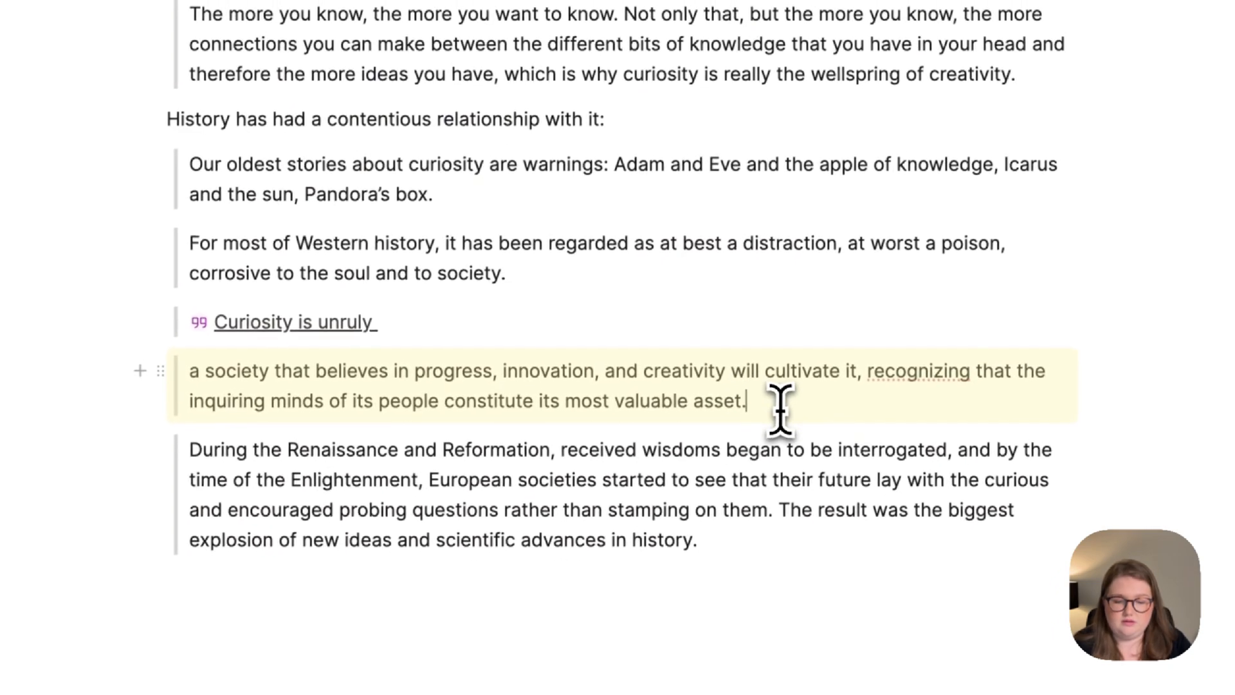
type("#cre")
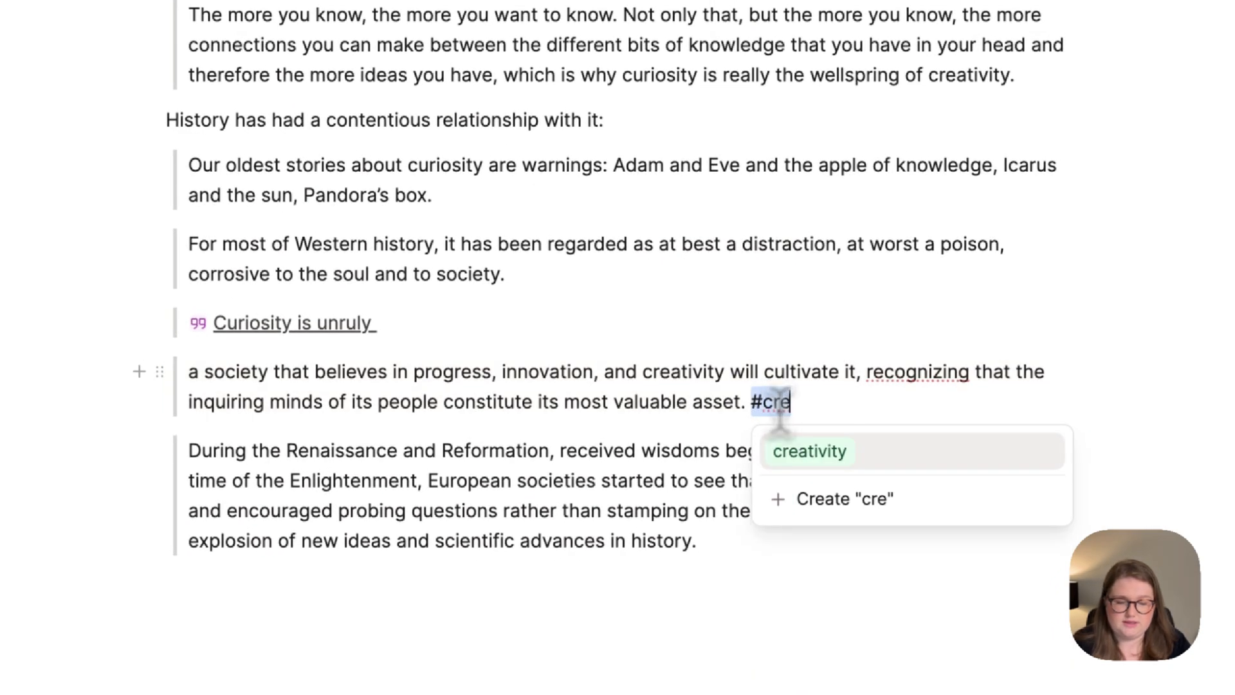
left_click(809, 450)
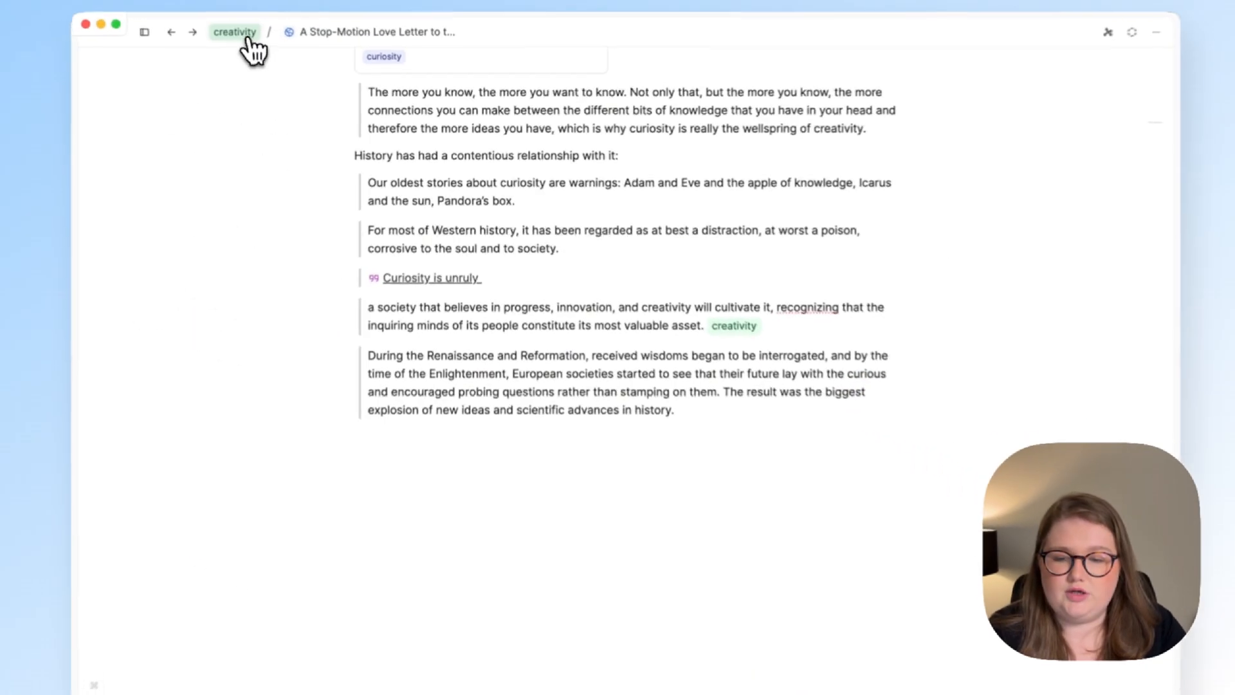
left_click(234, 32)
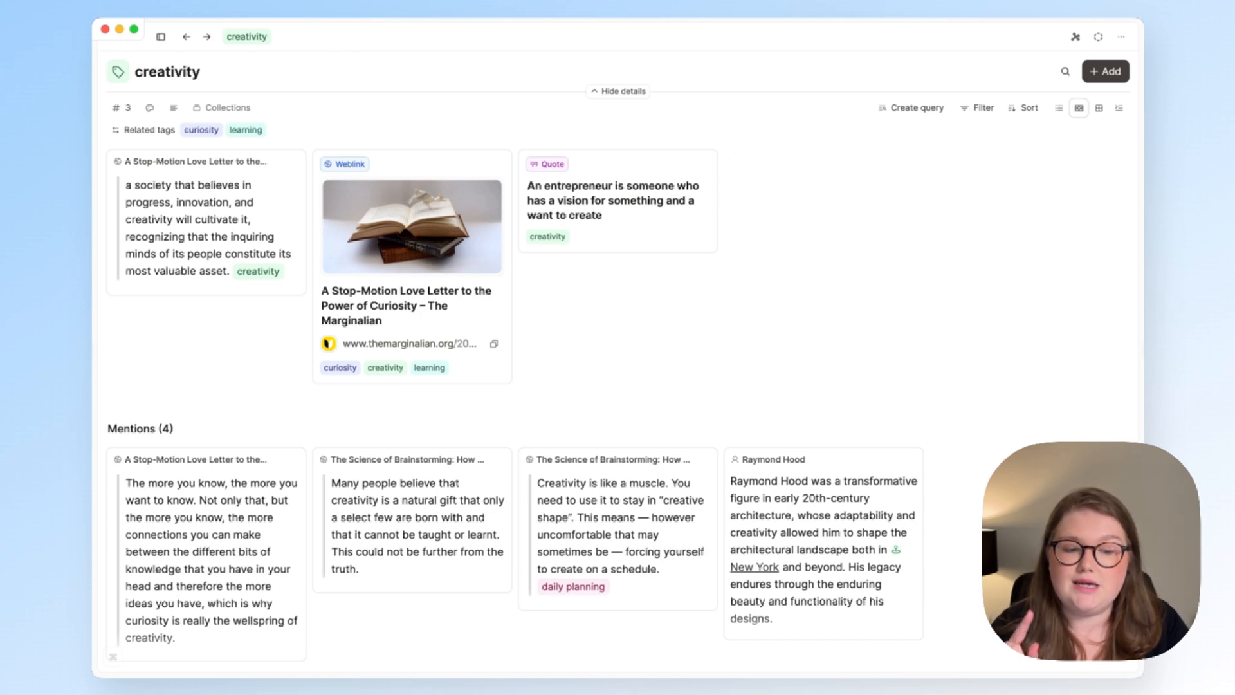
mouse_move(324, 148)
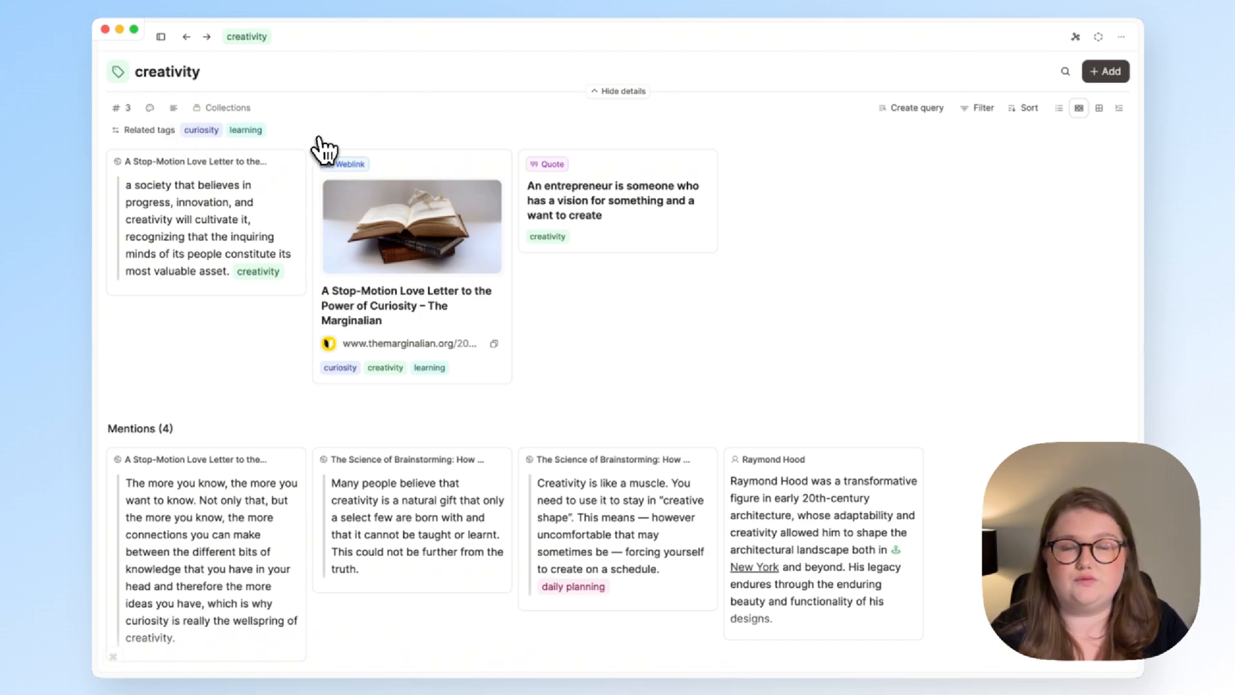
mouse_move(203, 138)
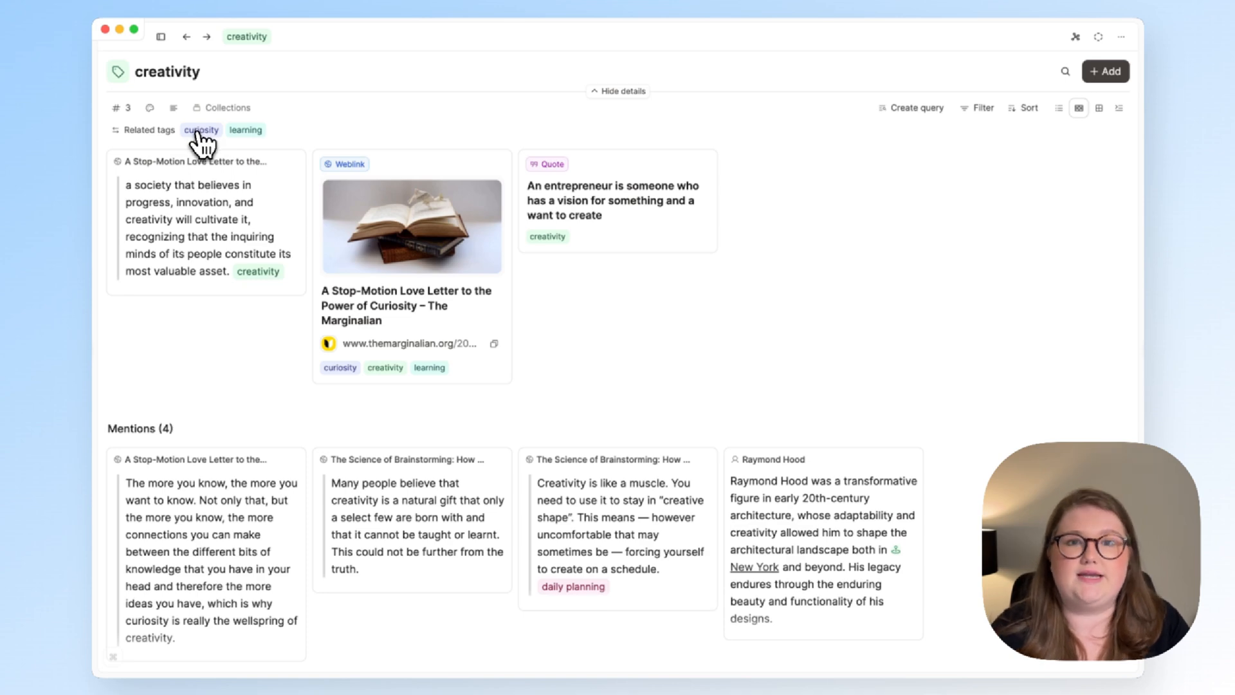
mouse_move(248, 143)
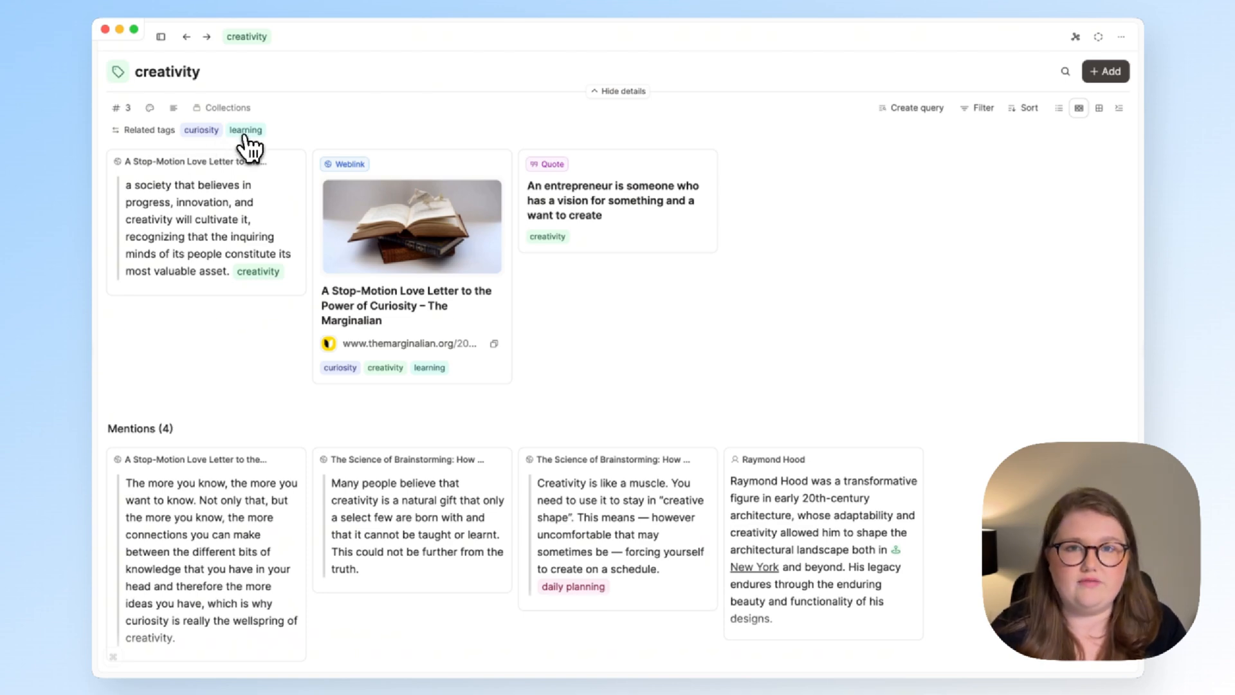
mouse_move(252, 150)
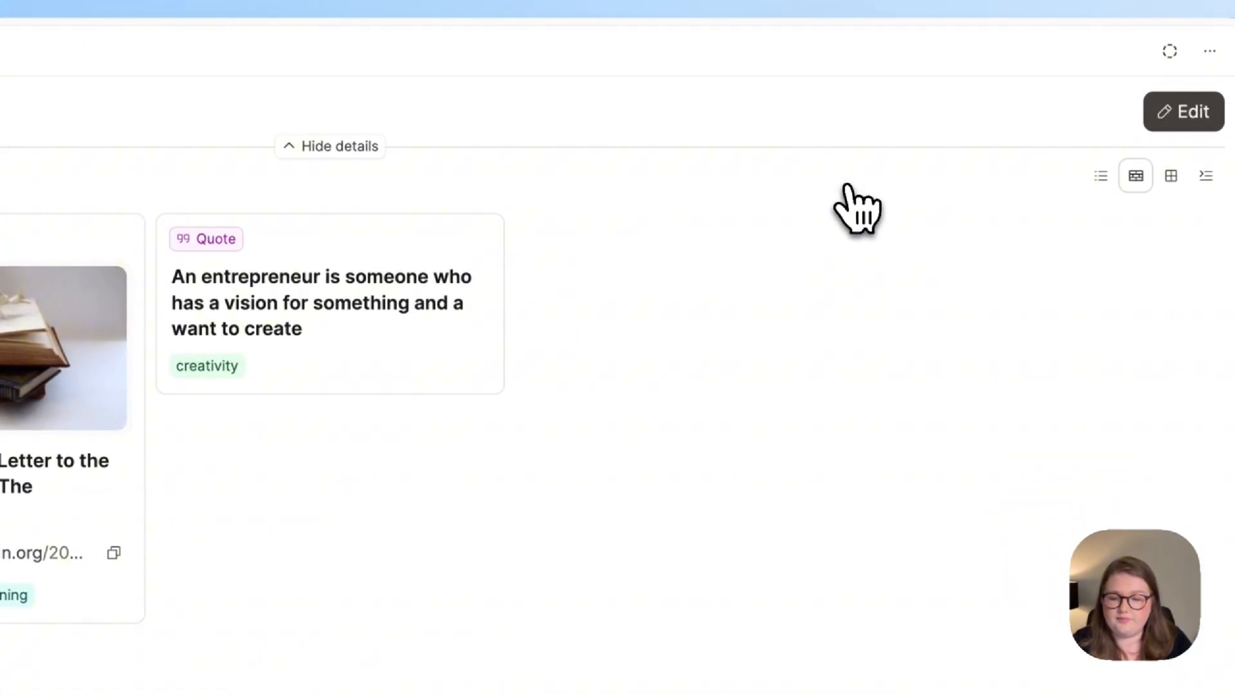
Add curiosity and learning alongside creativity in the query's tag filter.
type("cr")
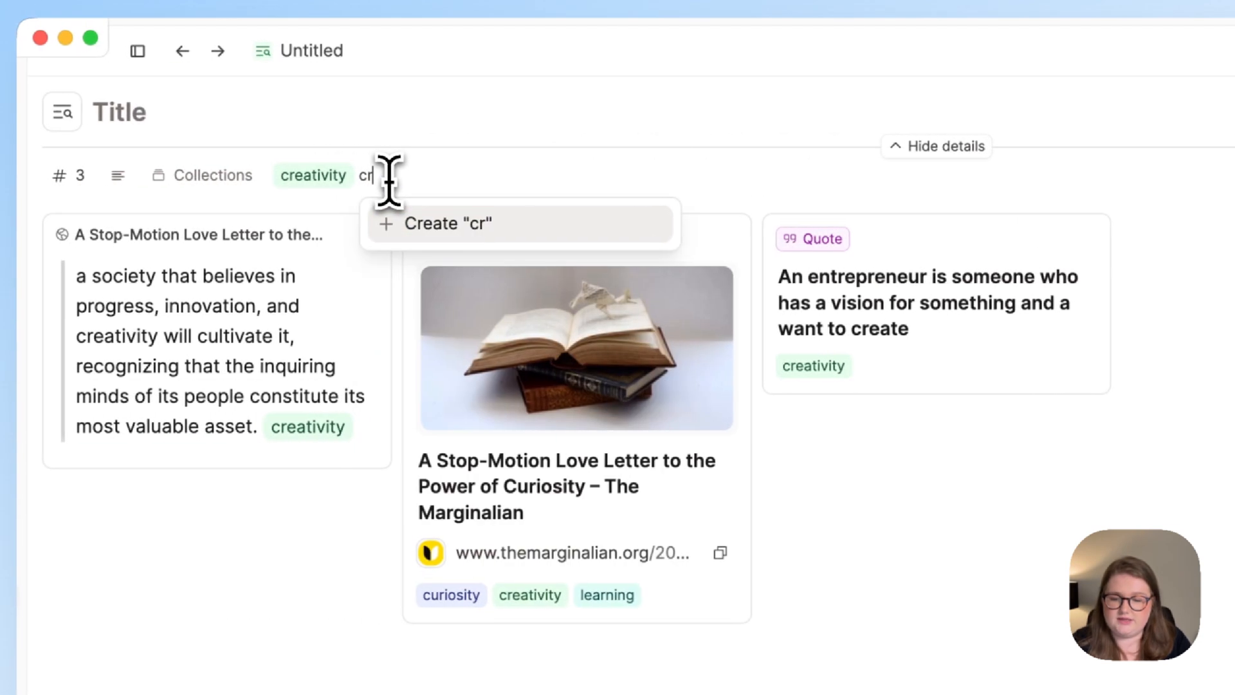
left_click(449, 223)
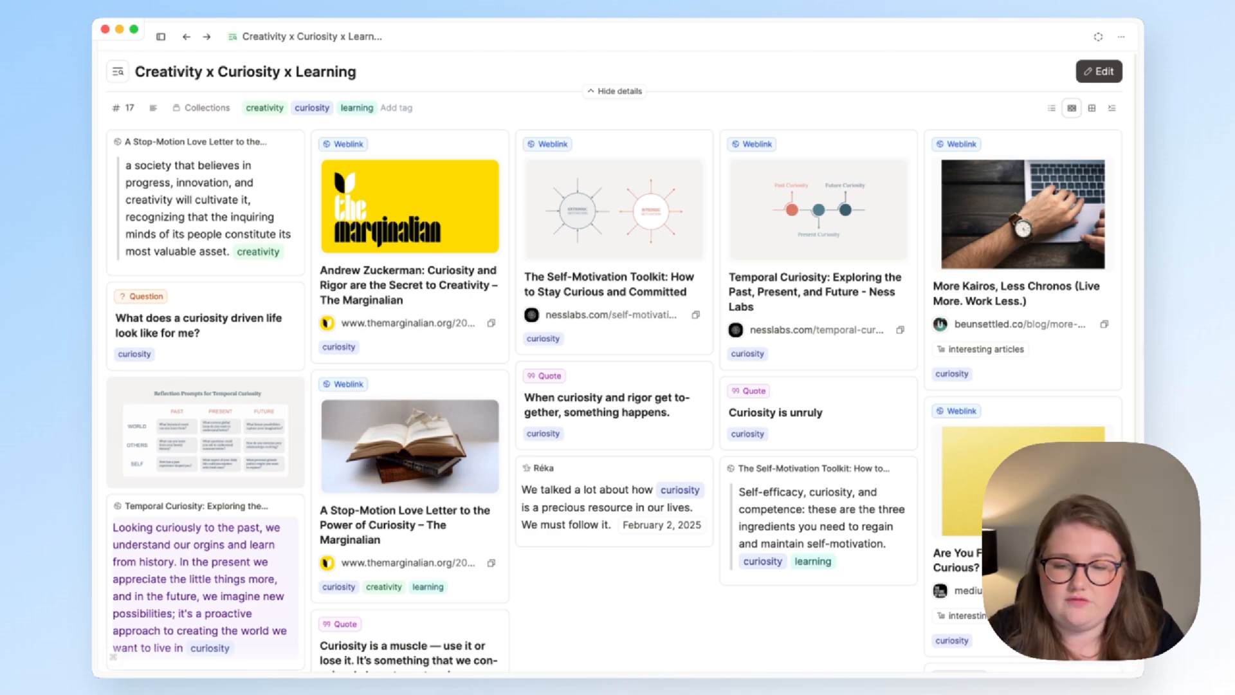
Create a new Question titled 'How do creativity, curiosity and learning intersect in my life'.
type("que")
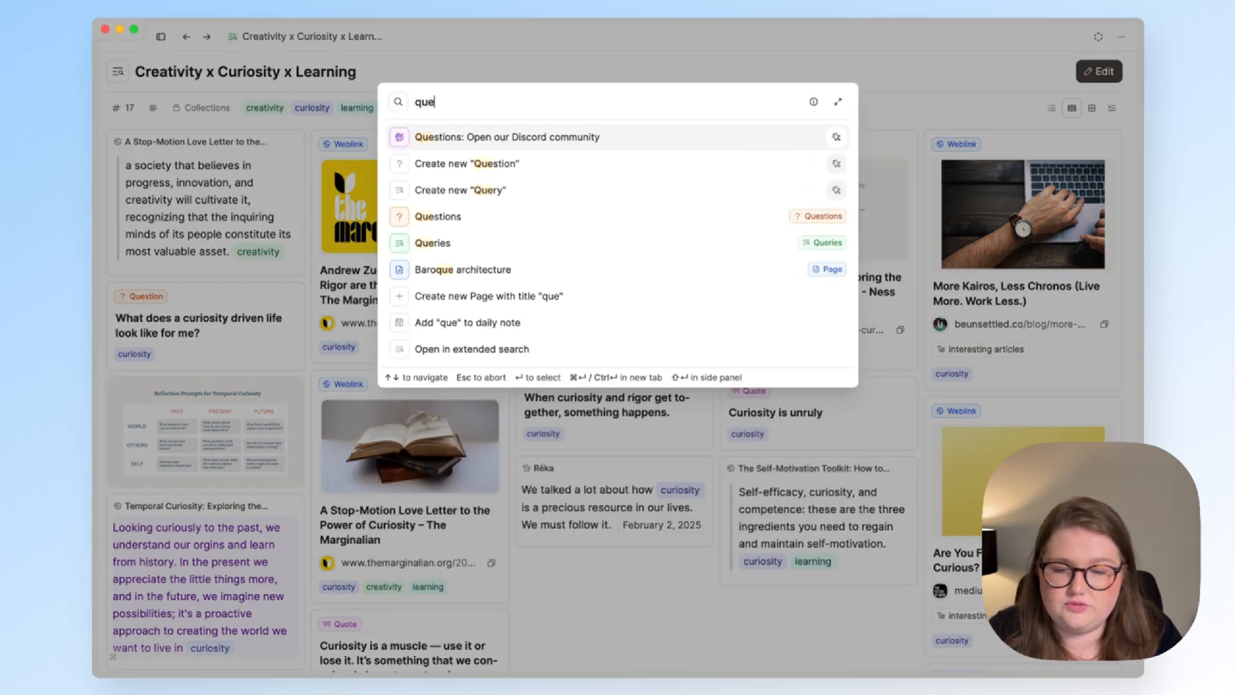
left_click(466, 163)
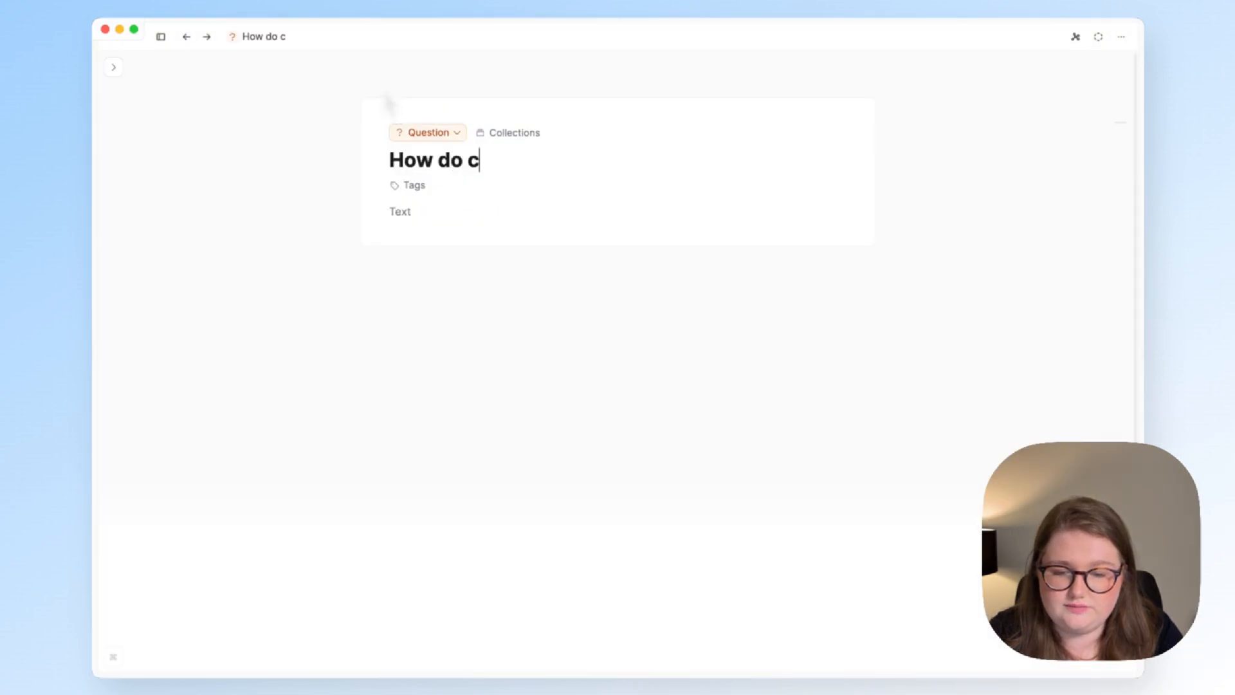
type("reativity, curiosity and learning intersect in my life")
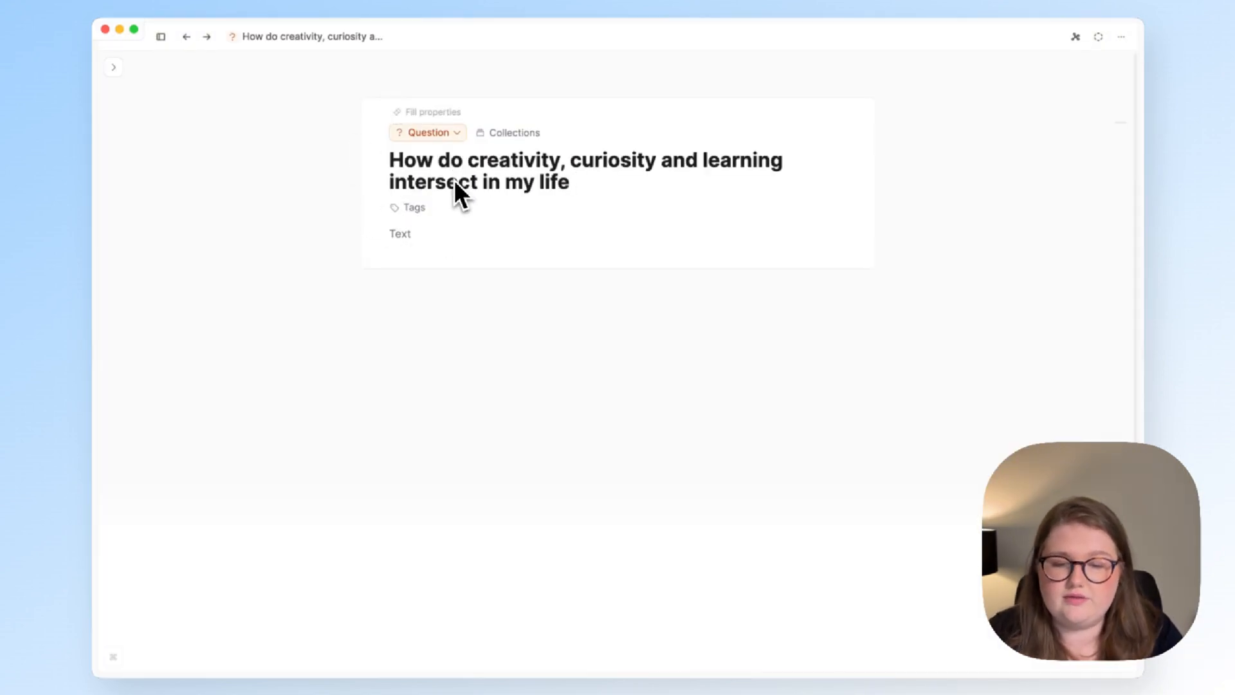
Embed the Creativity x Curiosity x Learning query in the question's body via @ mention.
type("@")
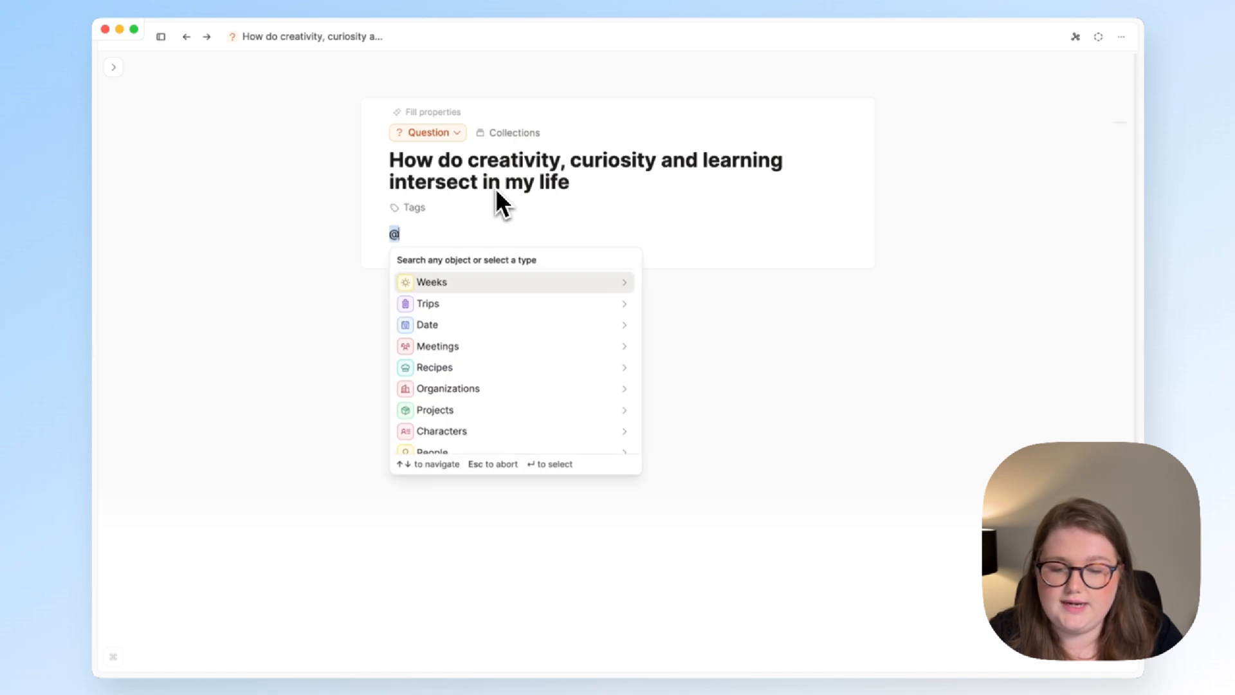
type("qu")
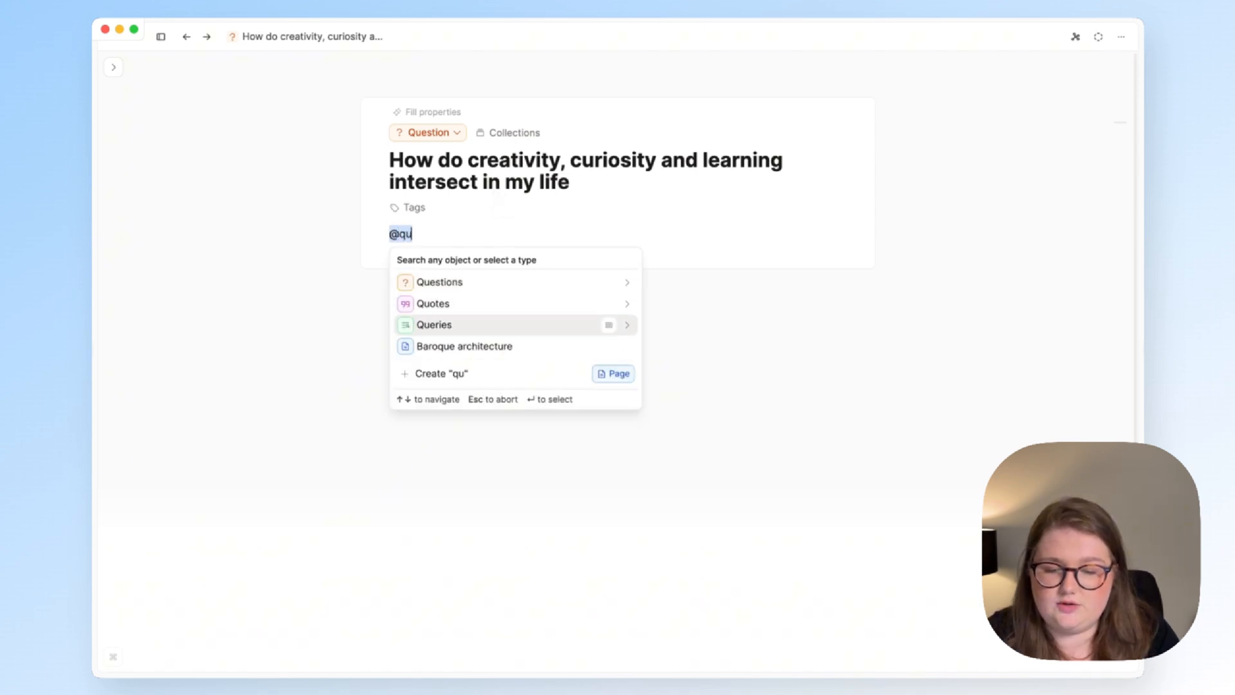
left_click(435, 324)
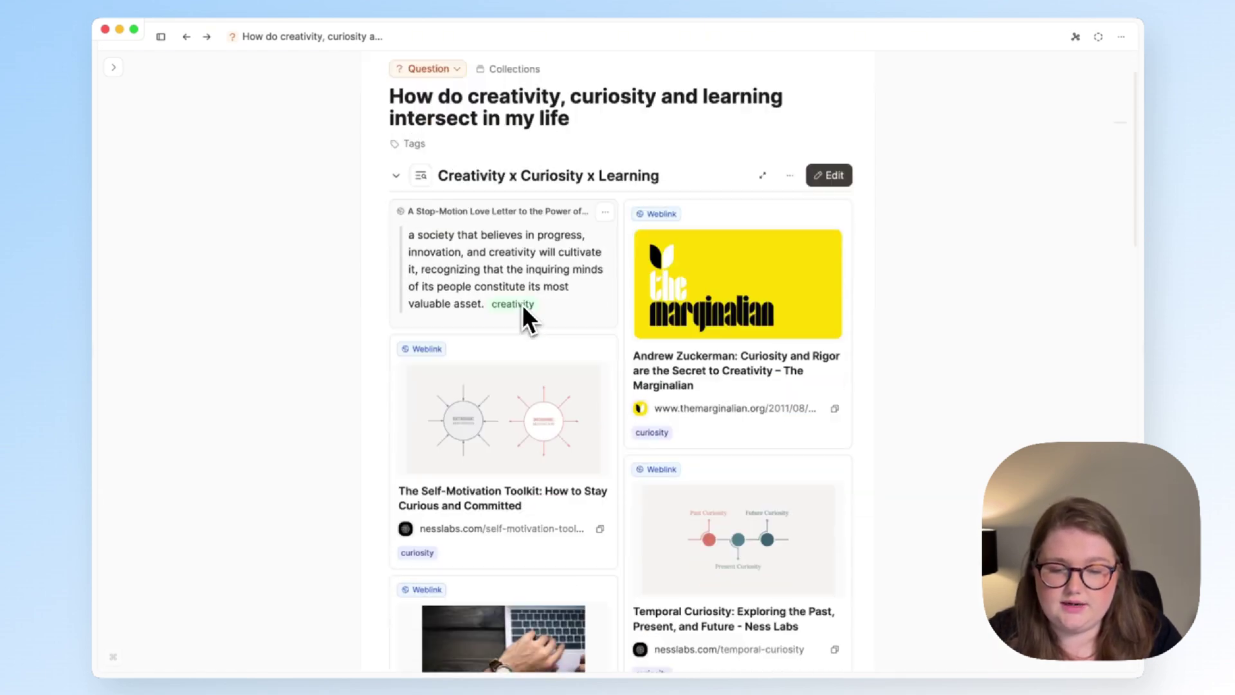
scroll("down", 3)
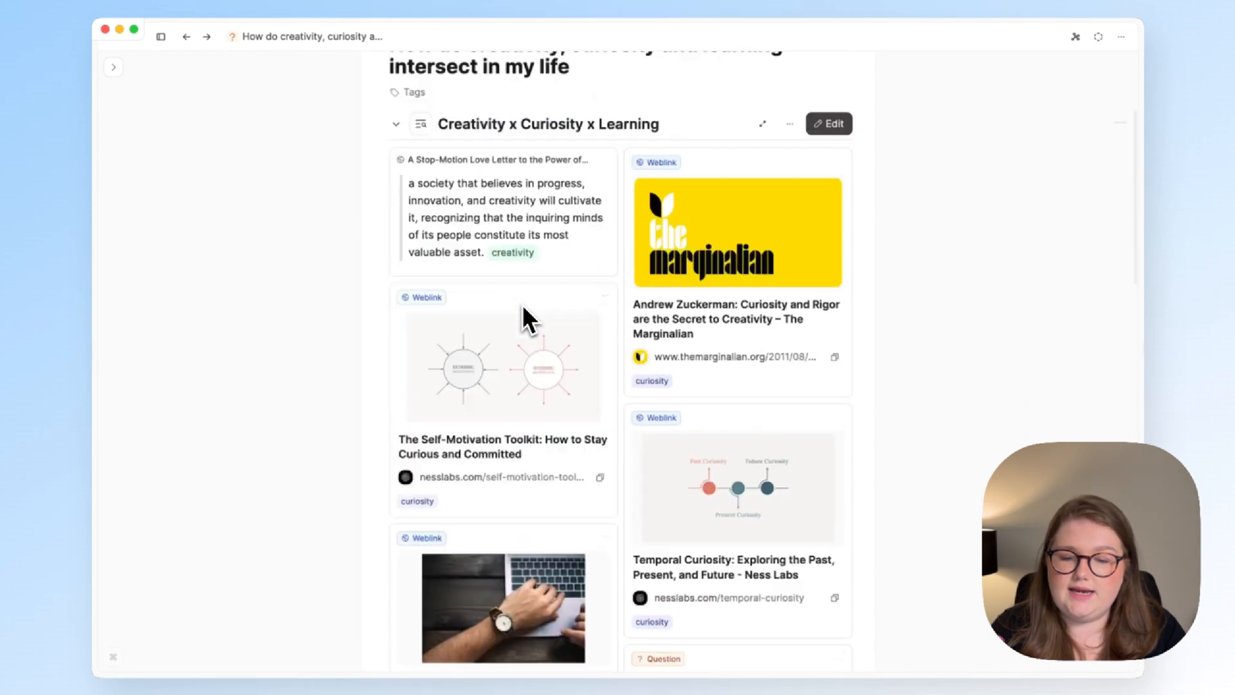
scroll("up", 3)
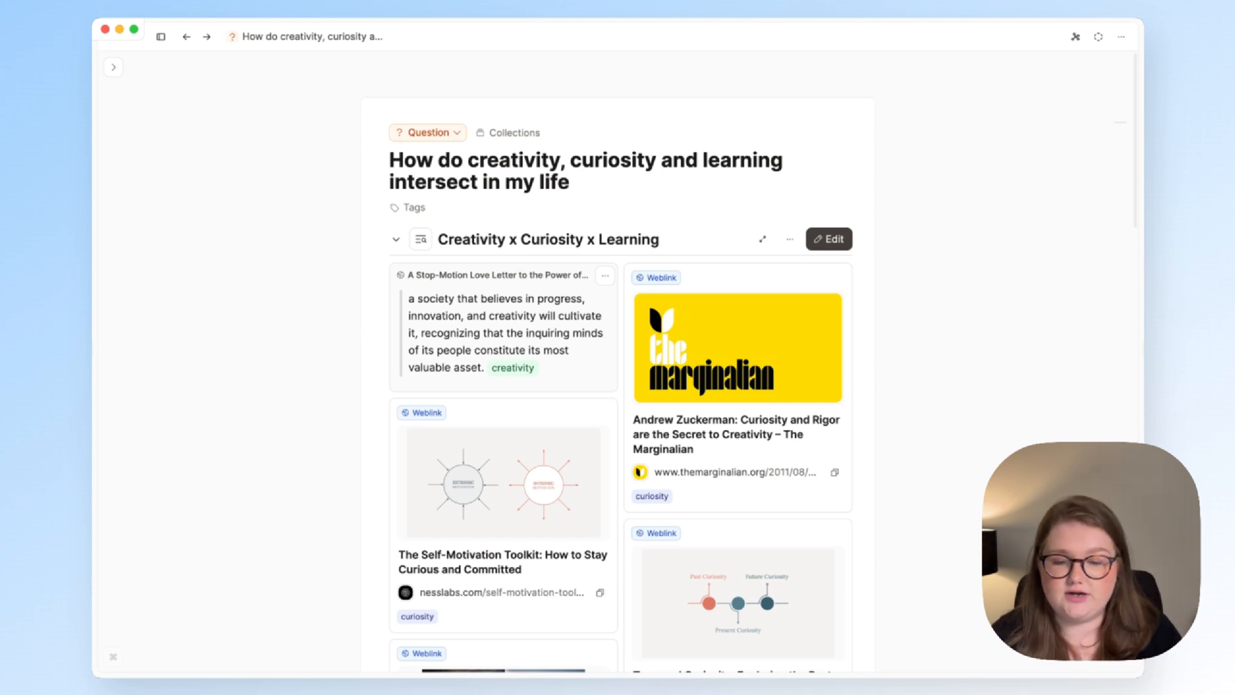
mouse_move(392, 242)
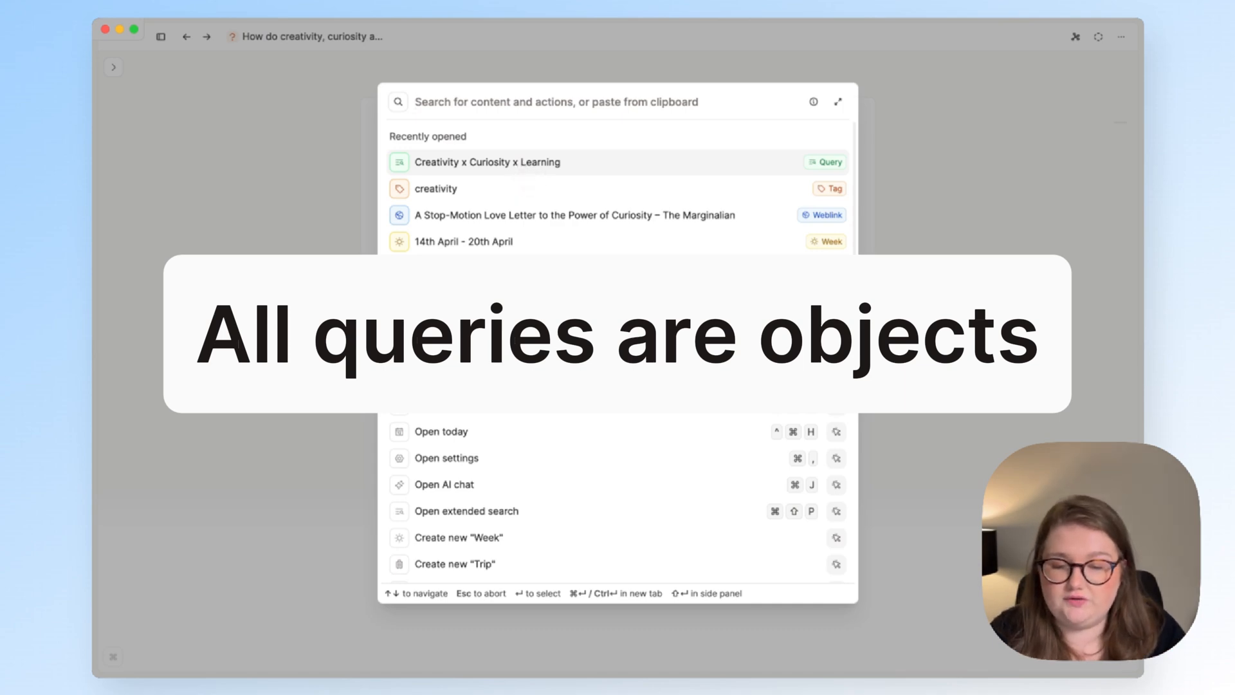
With the query open alongside, answer 'Curiosity feeds my creativity and motivation to learn further.'.
left_click(486, 161)
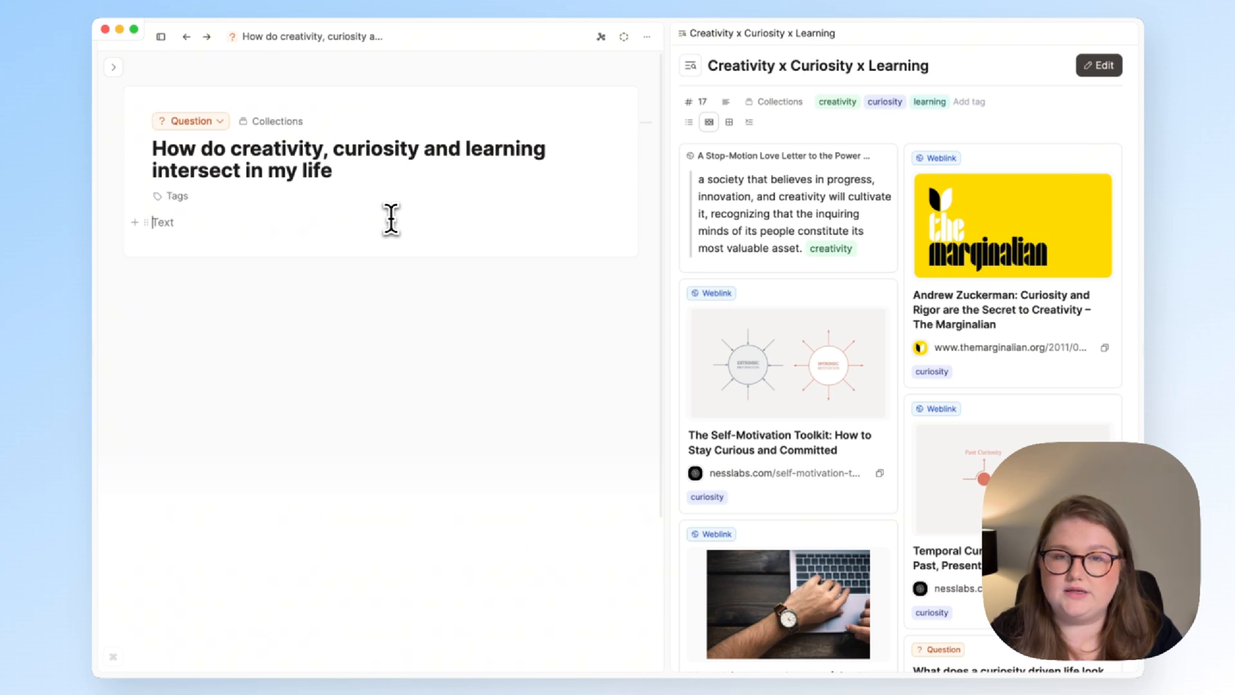
type("Curiosity feeds my creativity and motivation to learn further.")
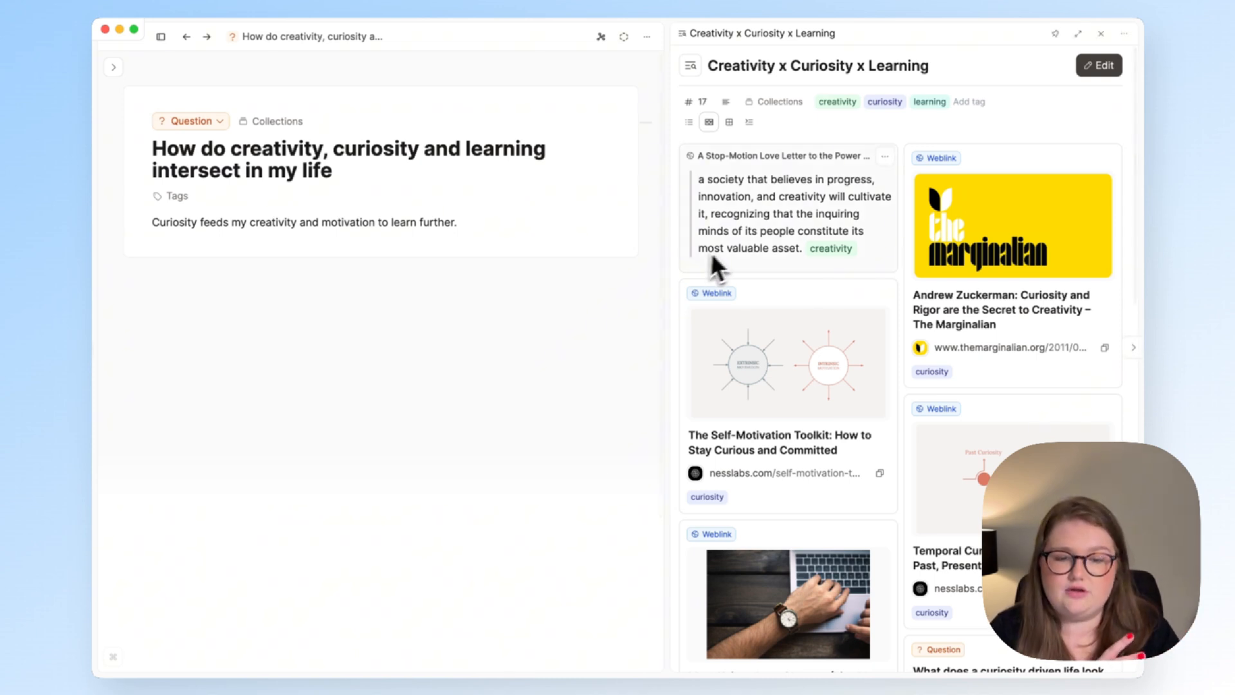
mouse_move(732, 263)
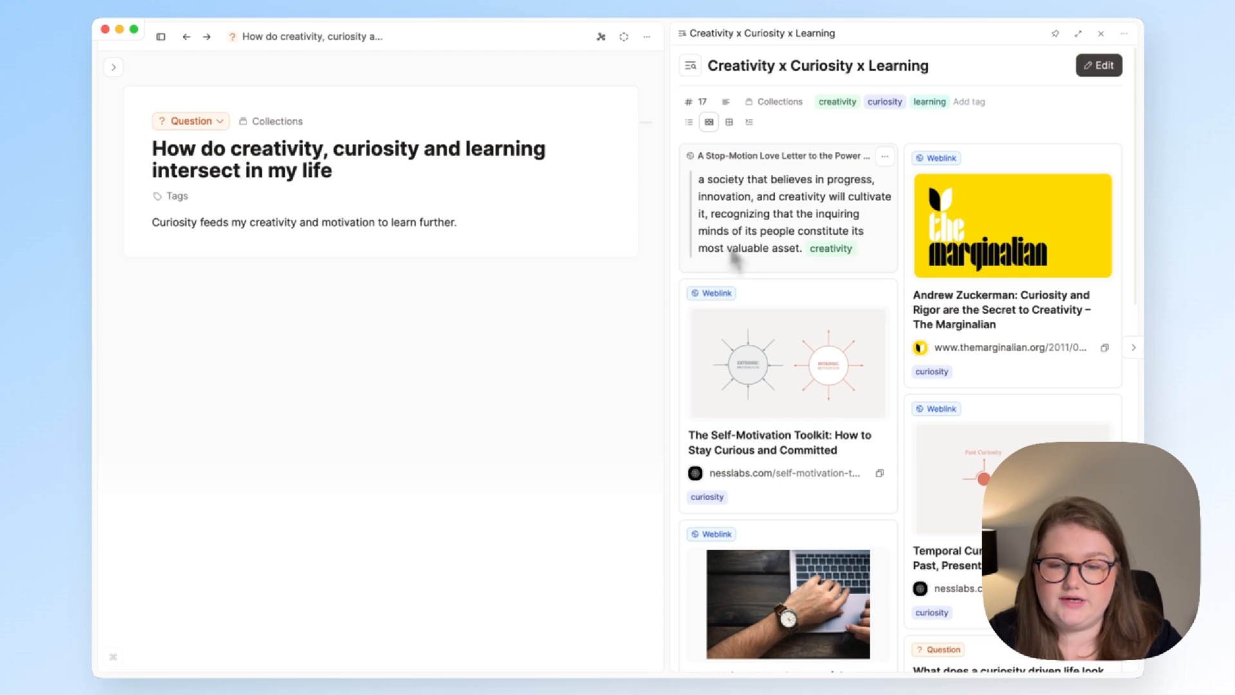
mouse_move(665, 343)
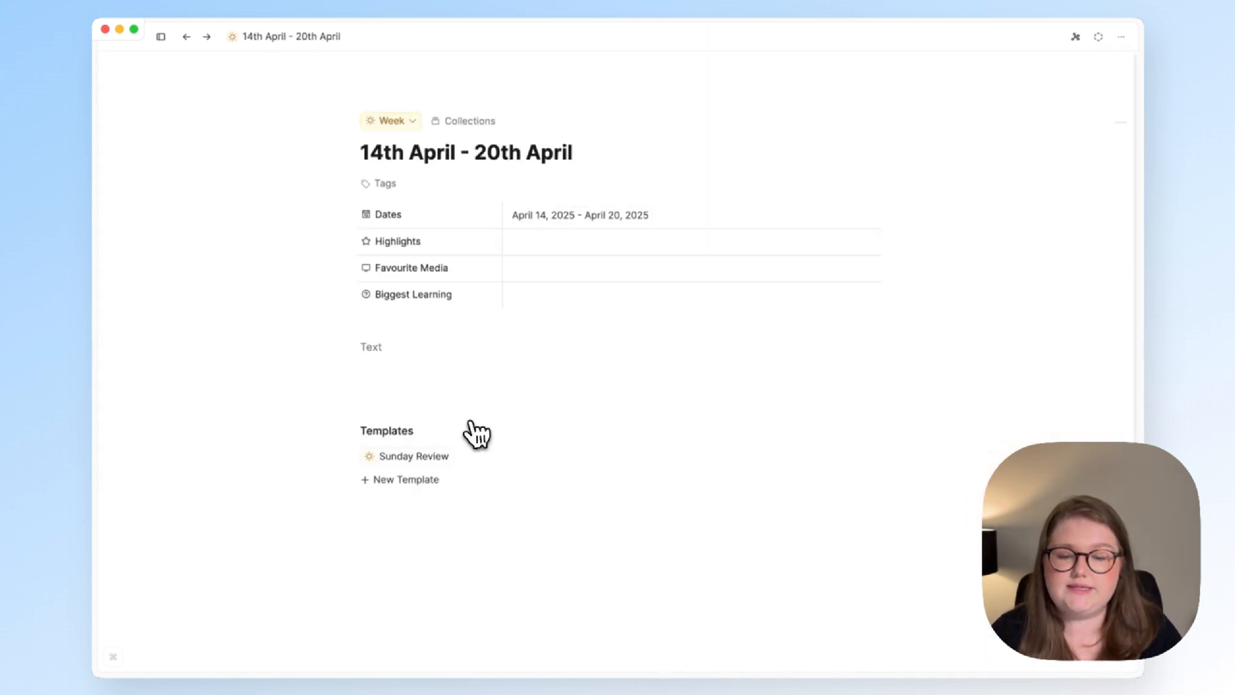
mouse_move(477, 432)
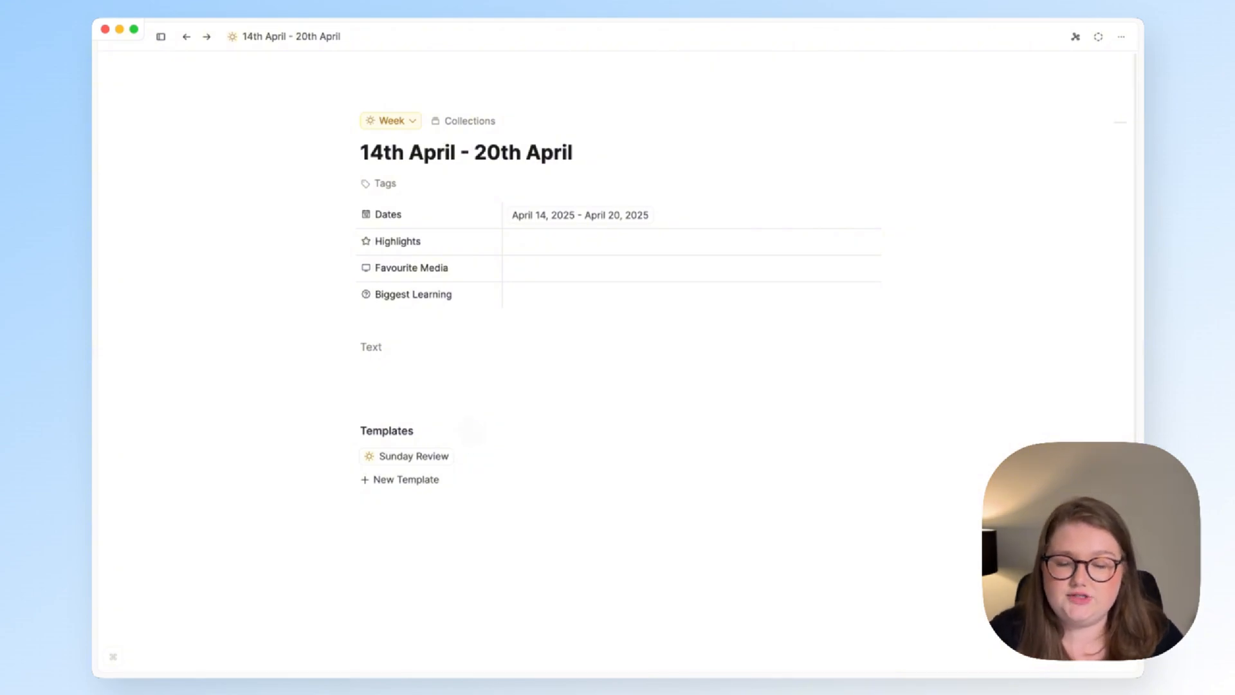
mouse_move(635, 462)
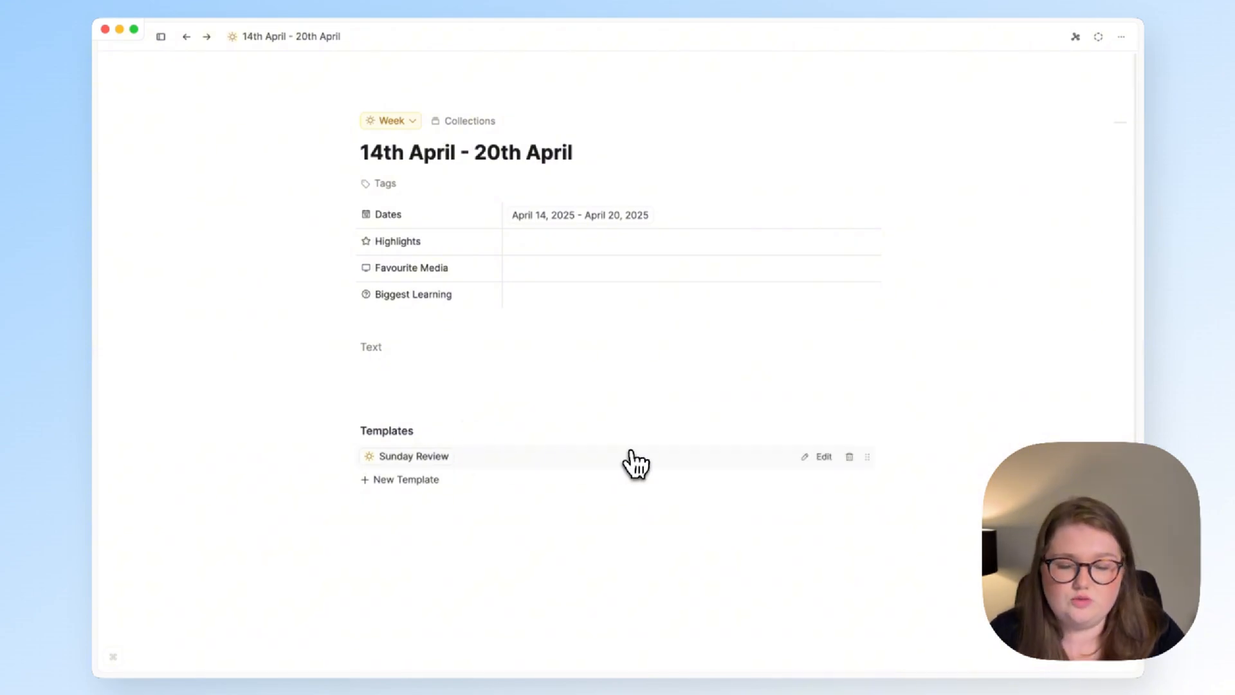
mouse_move(823, 457)
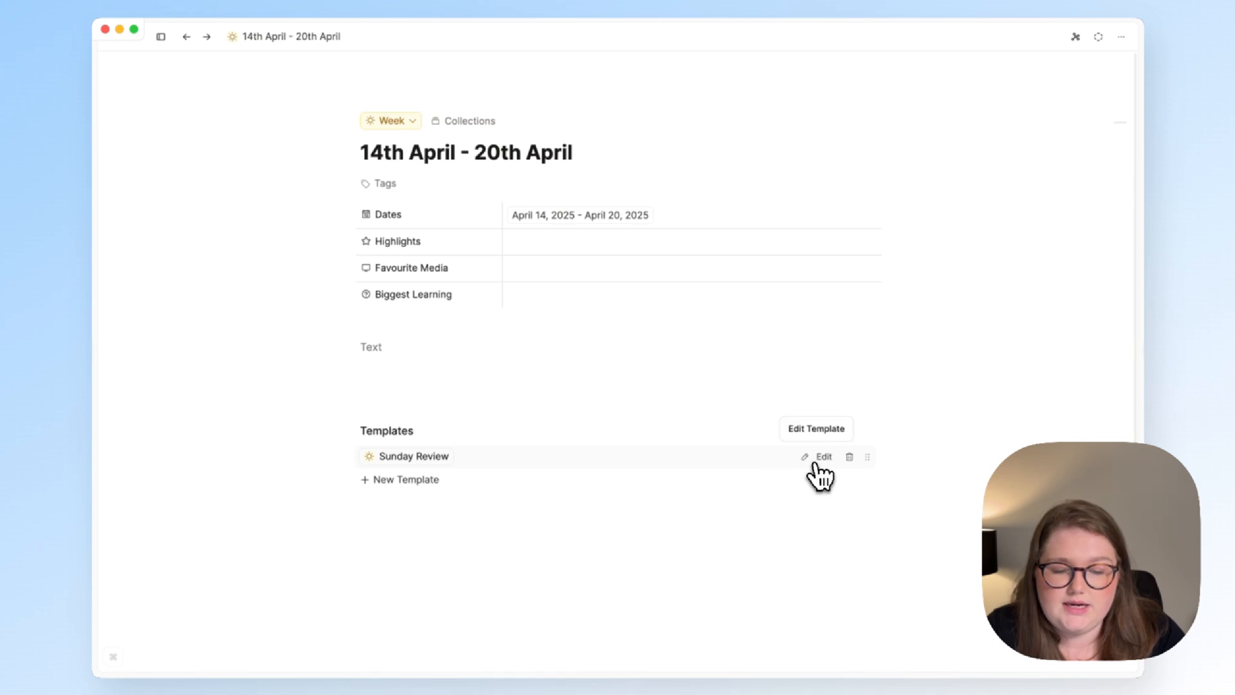
Open the Sunday Review template for editing and scroll to its inspirational-things section.
left_click(824, 456)
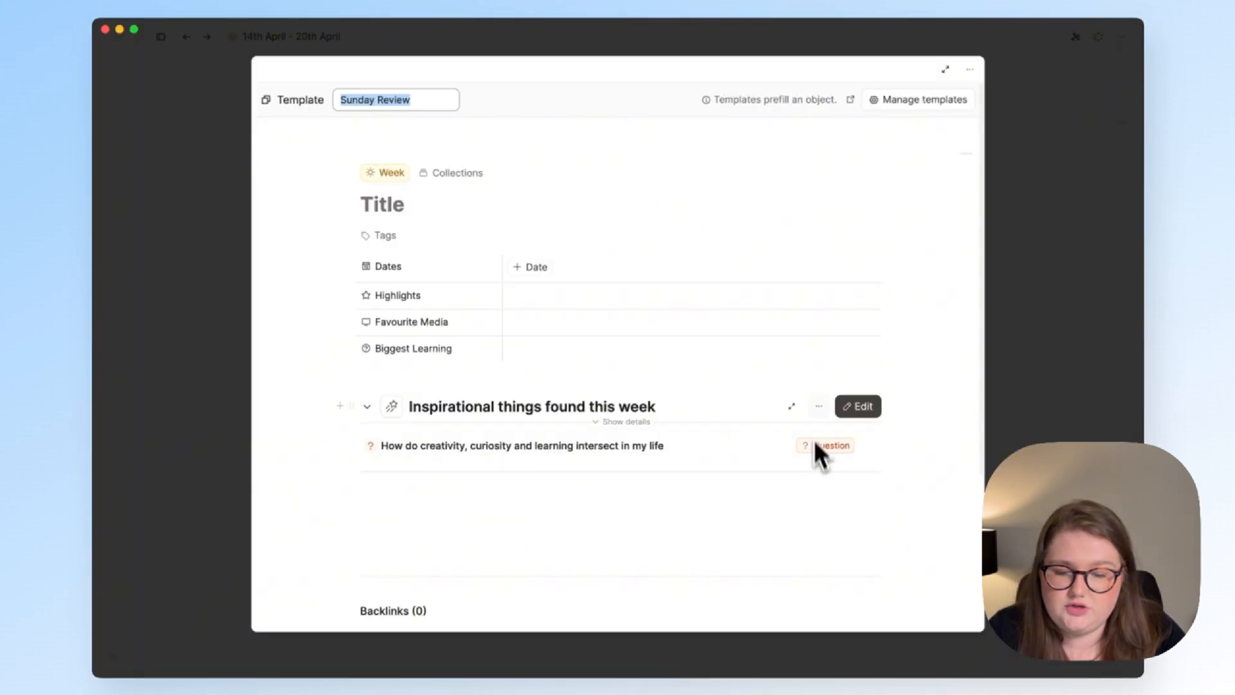
scroll("down", 3)
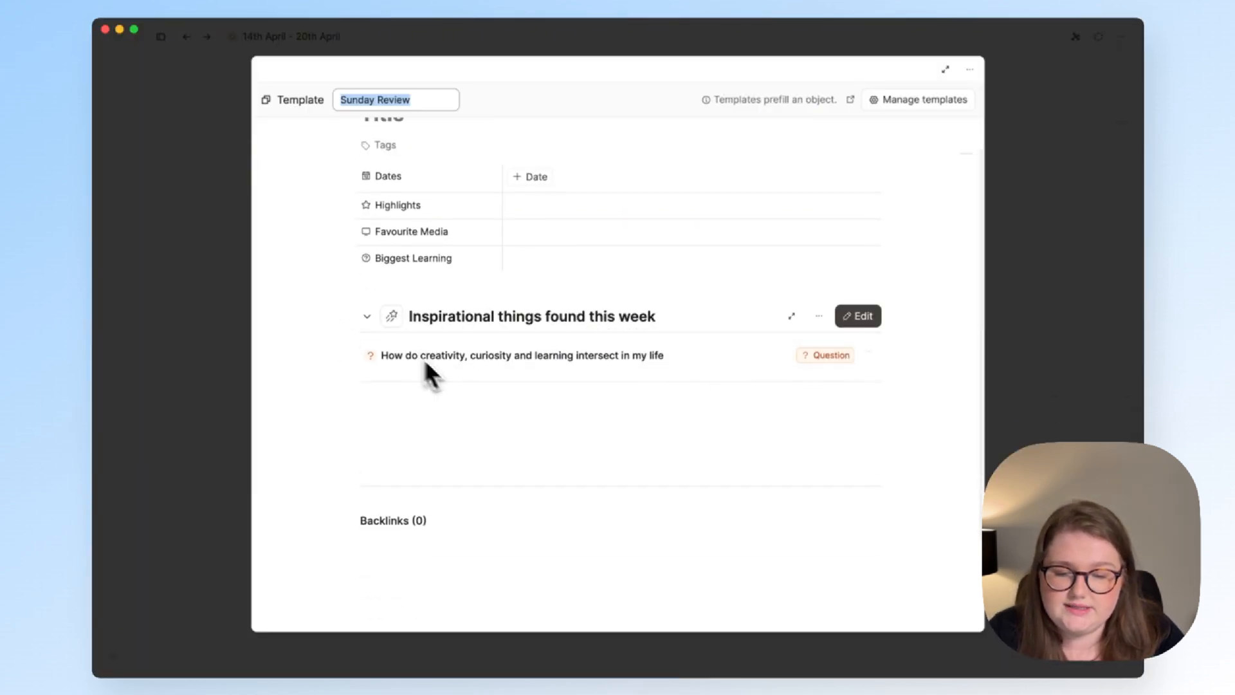
mouse_move(586, 323)
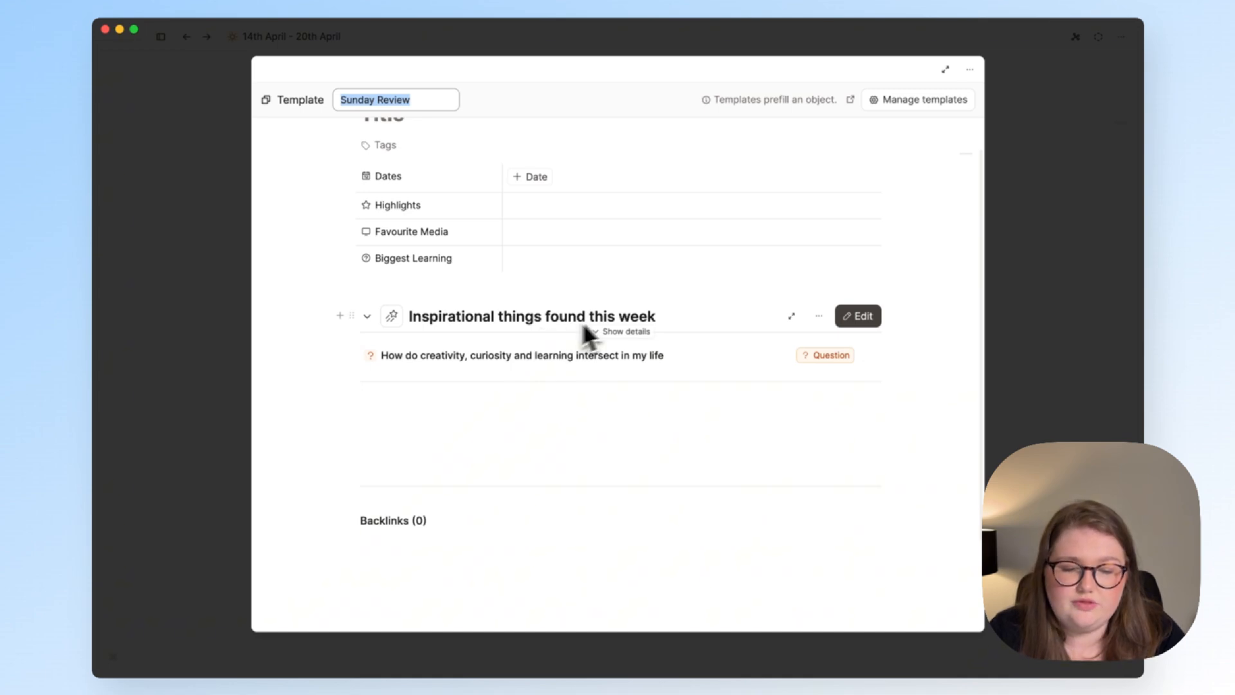
mouse_move(843, 323)
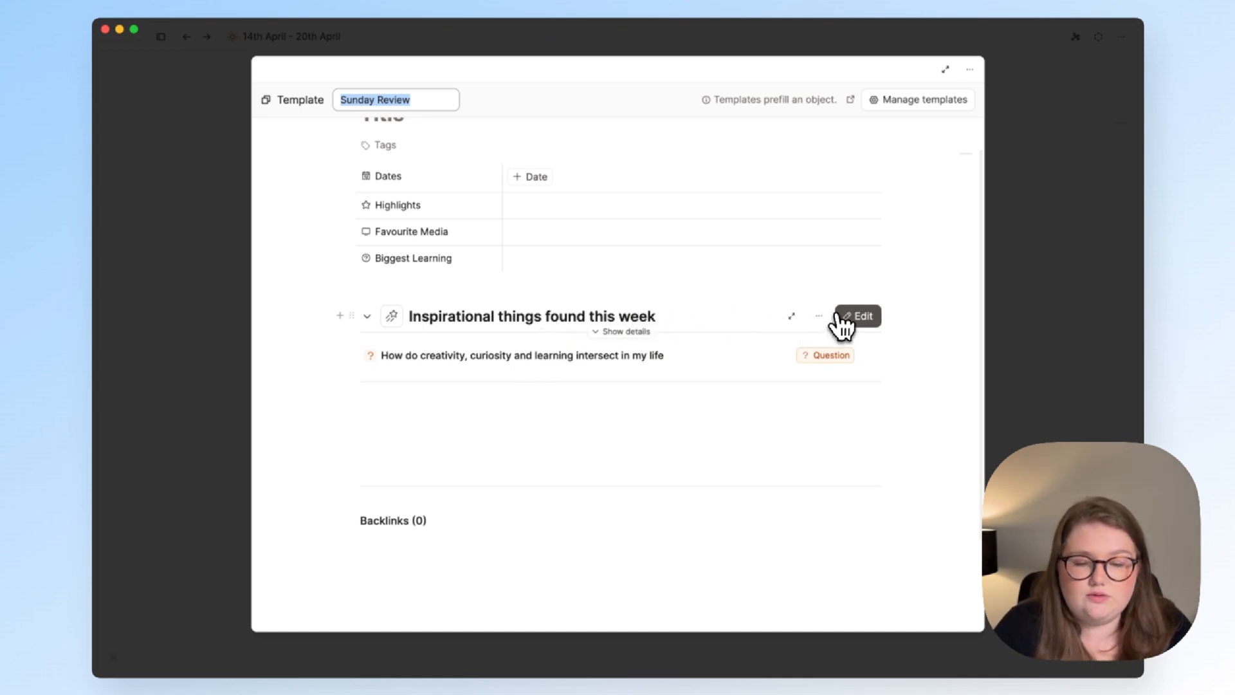
Set the inspirational-things query's Created at filter to on or after April 14, 2025.
left_click(859, 316)
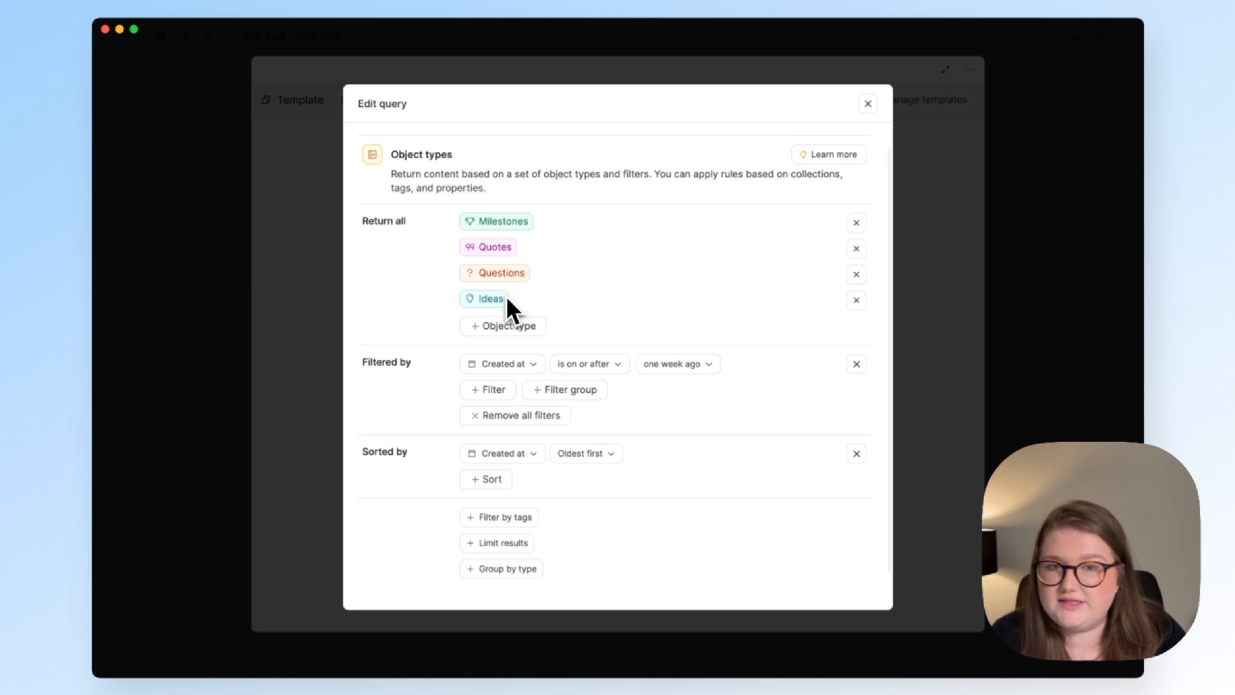
mouse_move(648, 392)
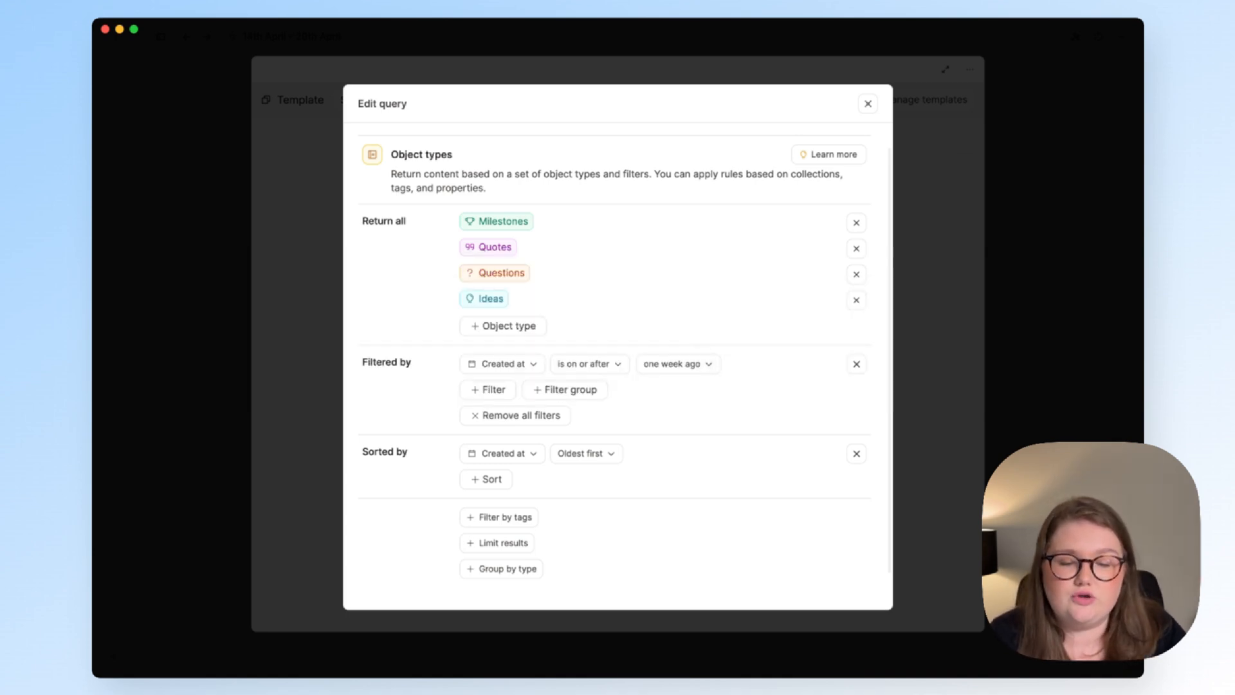
left_click(677, 363)
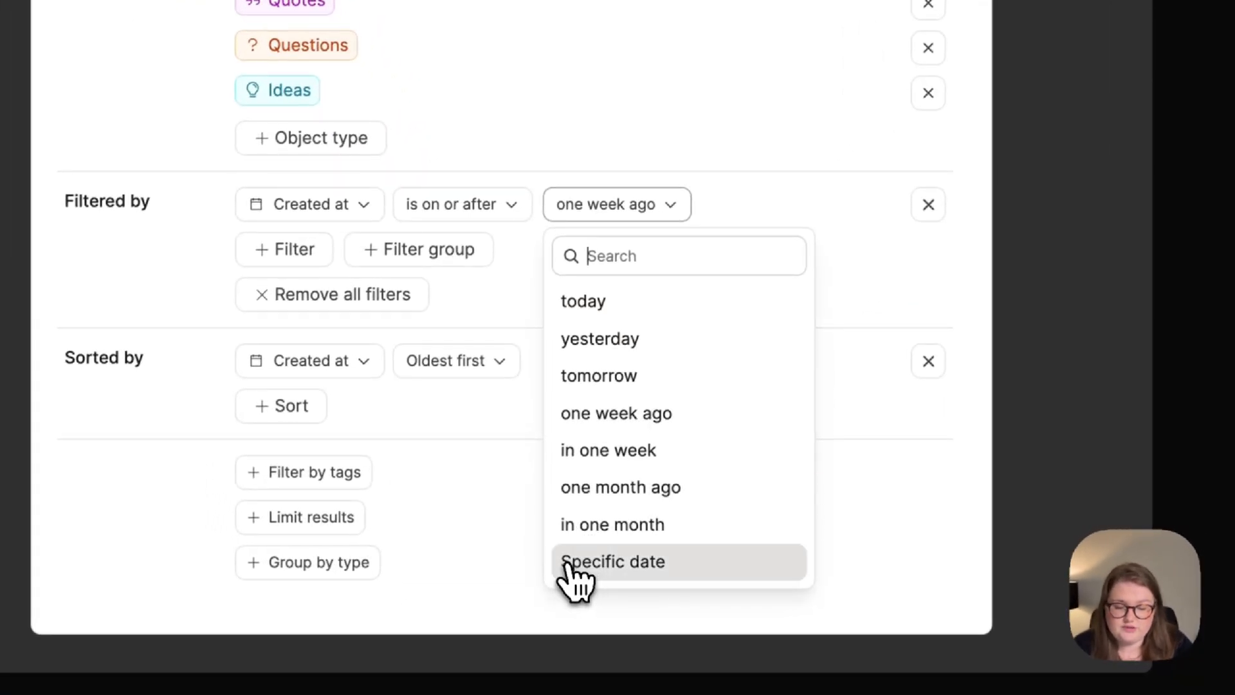
left_click(611, 562)
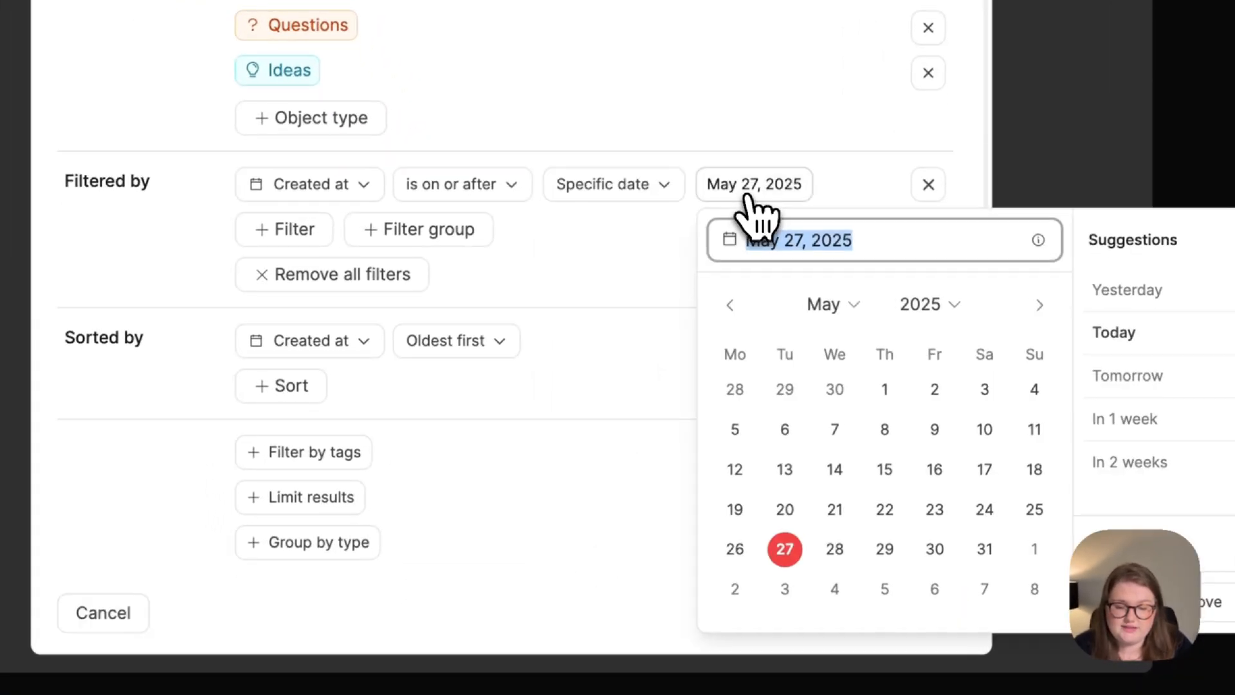
left_click(730, 305)
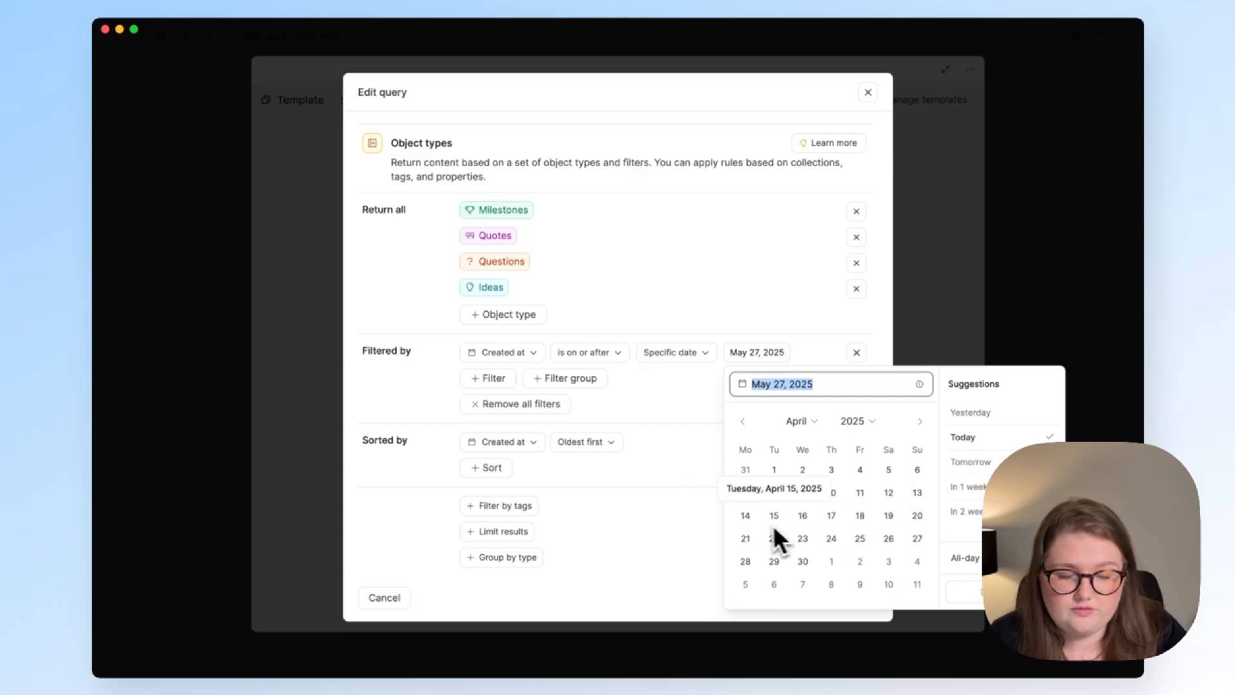
mouse_move(744, 515)
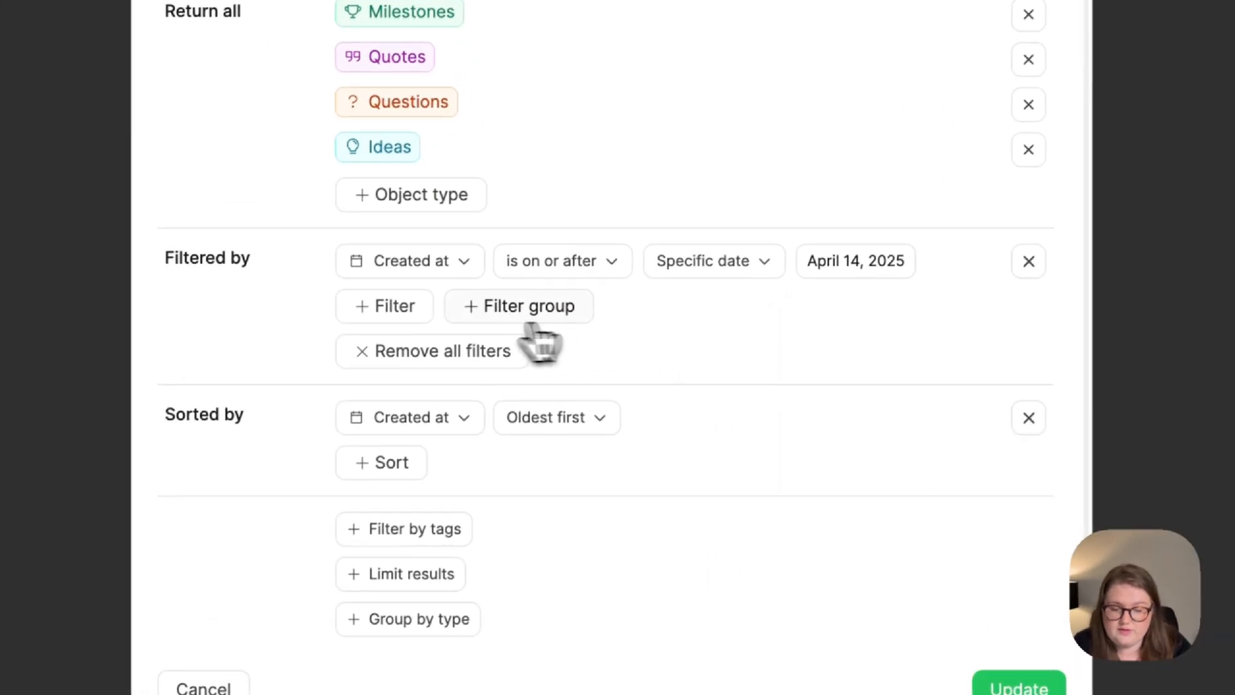
Add an 'is on or before' April 20, 2025 creation-date condition and update the query.
left_click(385, 305)
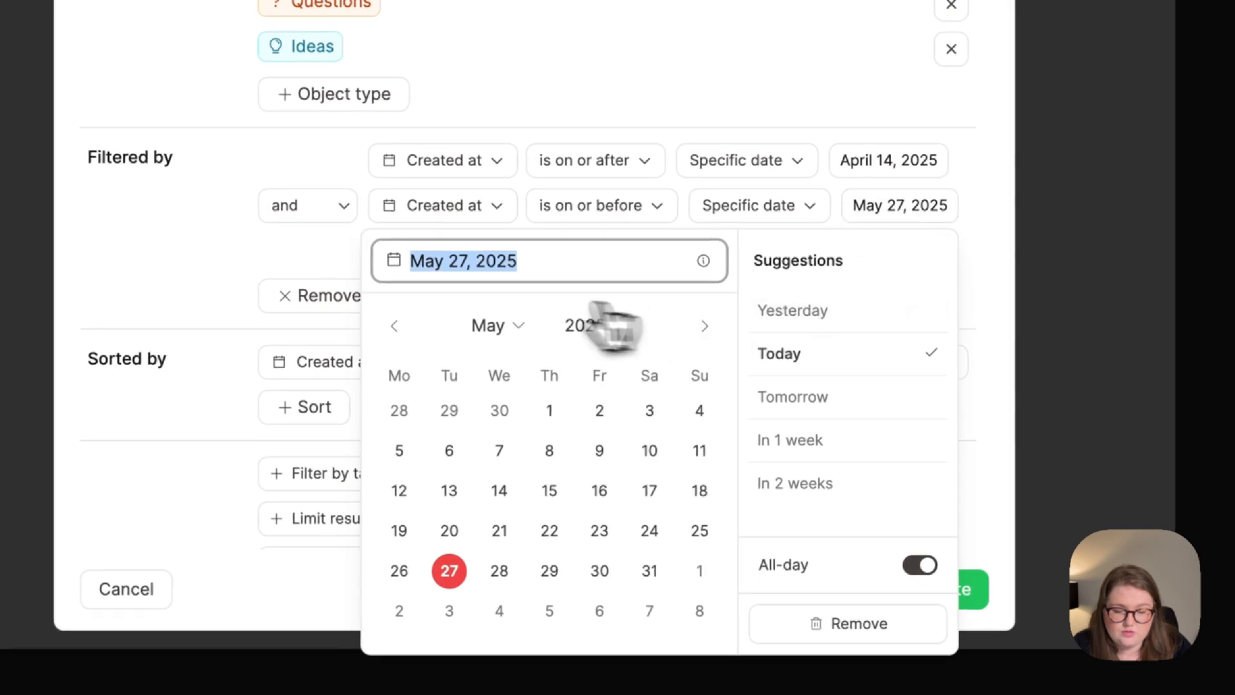
left_click(394, 325)
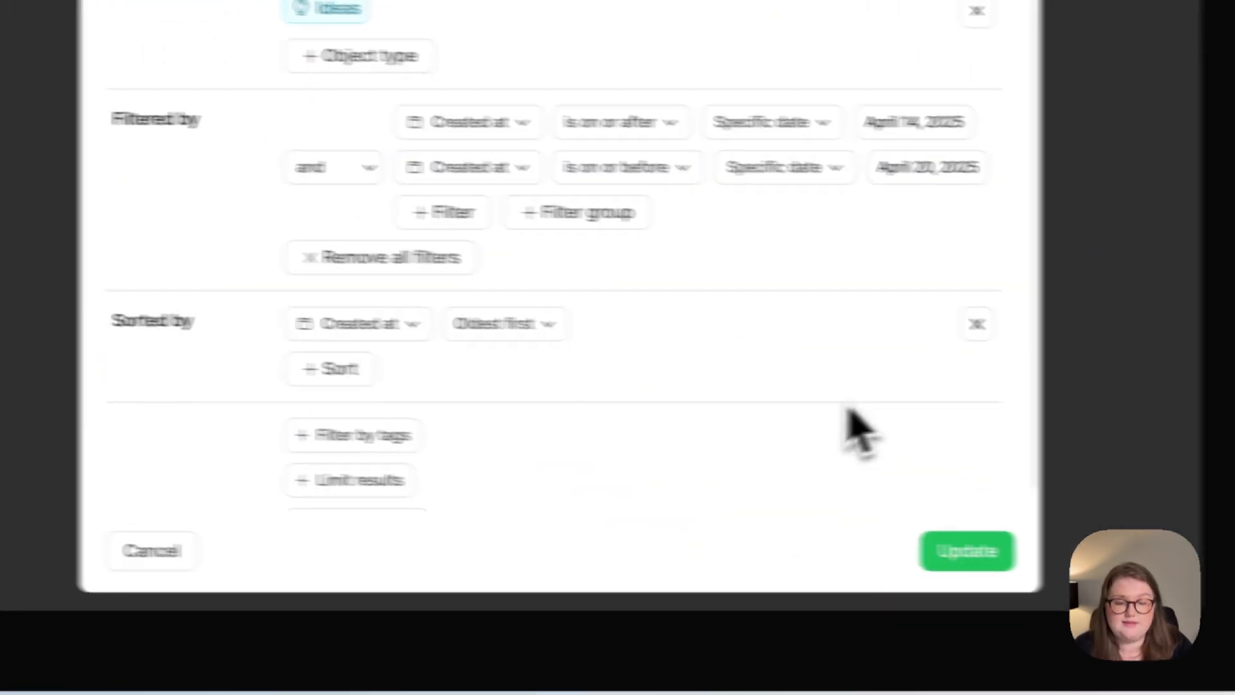
left_click(967, 550)
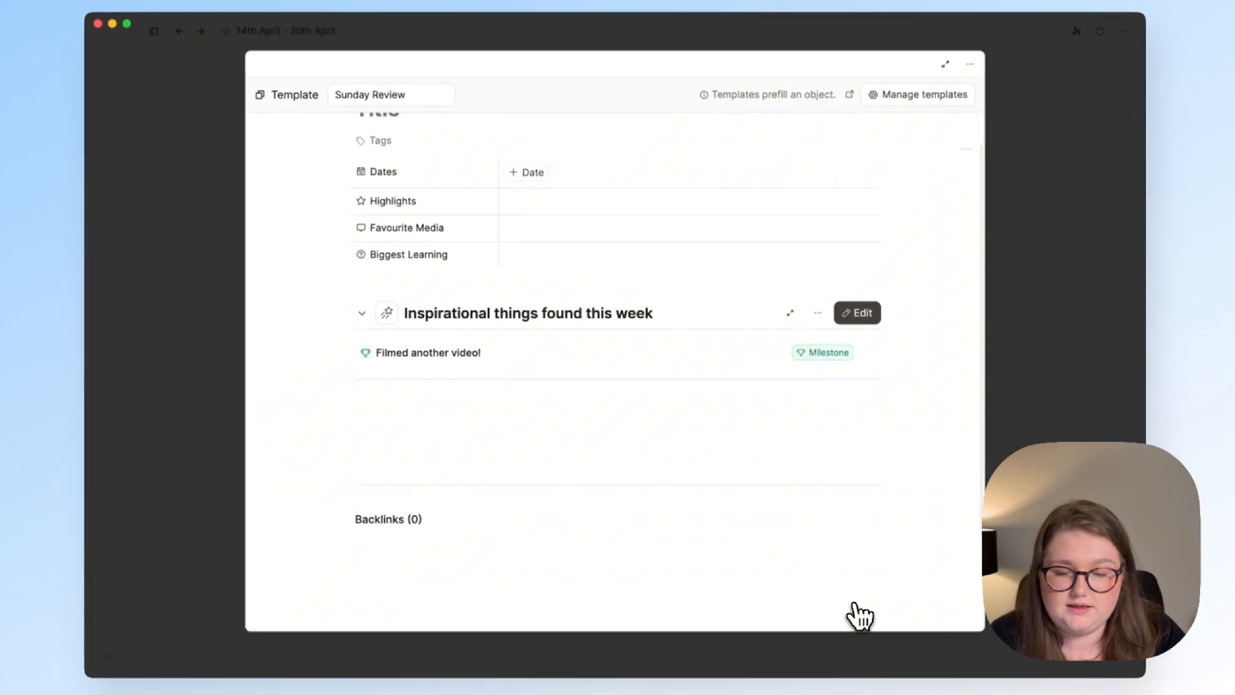
Scroll back up through the Sunday Review template to its title and property fields.
scroll("up", 3)
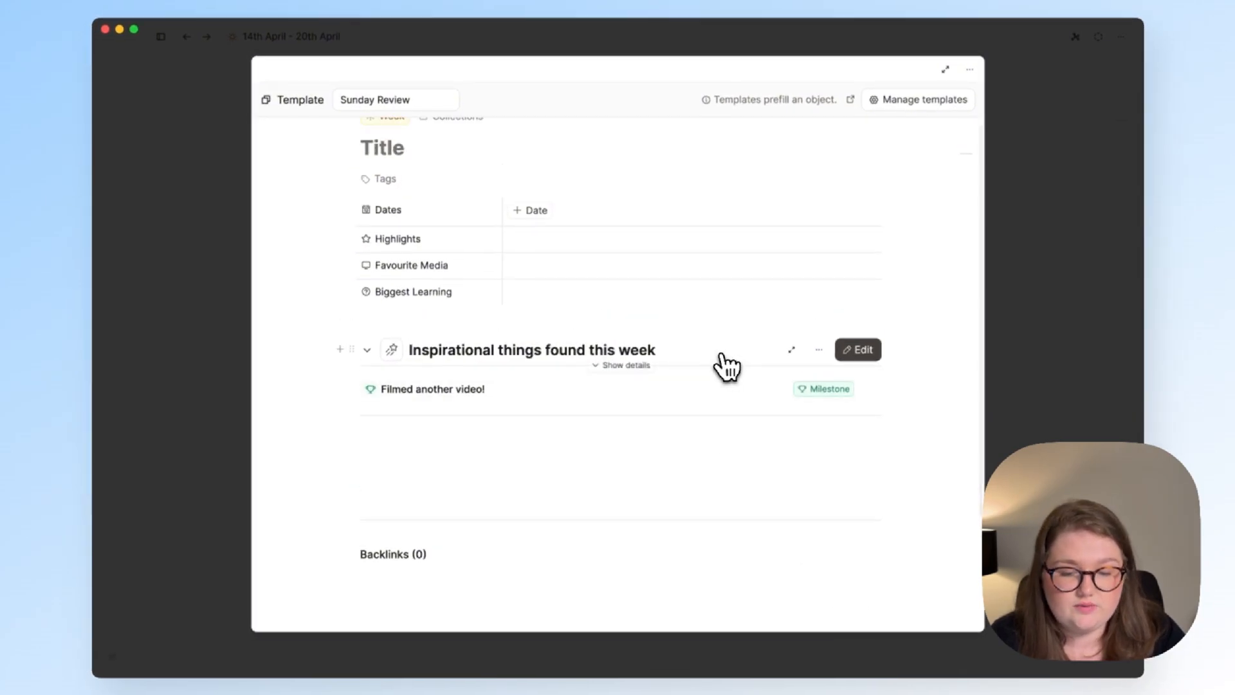
scroll("up", 3)
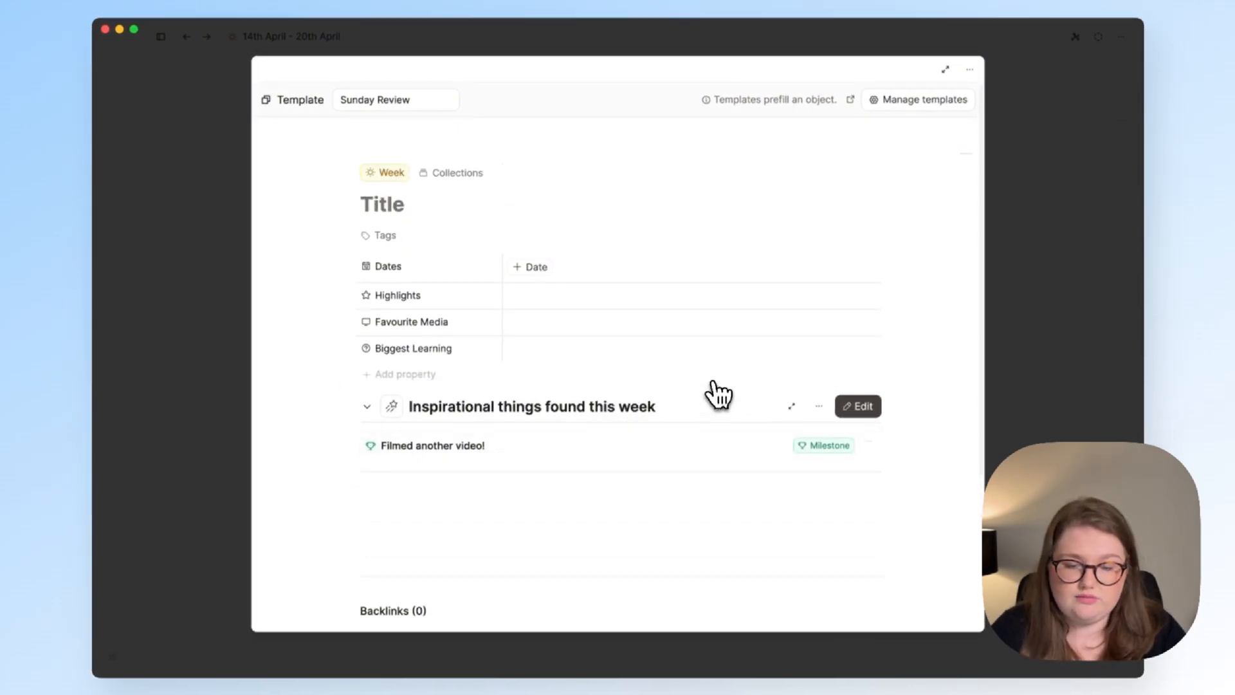
mouse_move(492, 445)
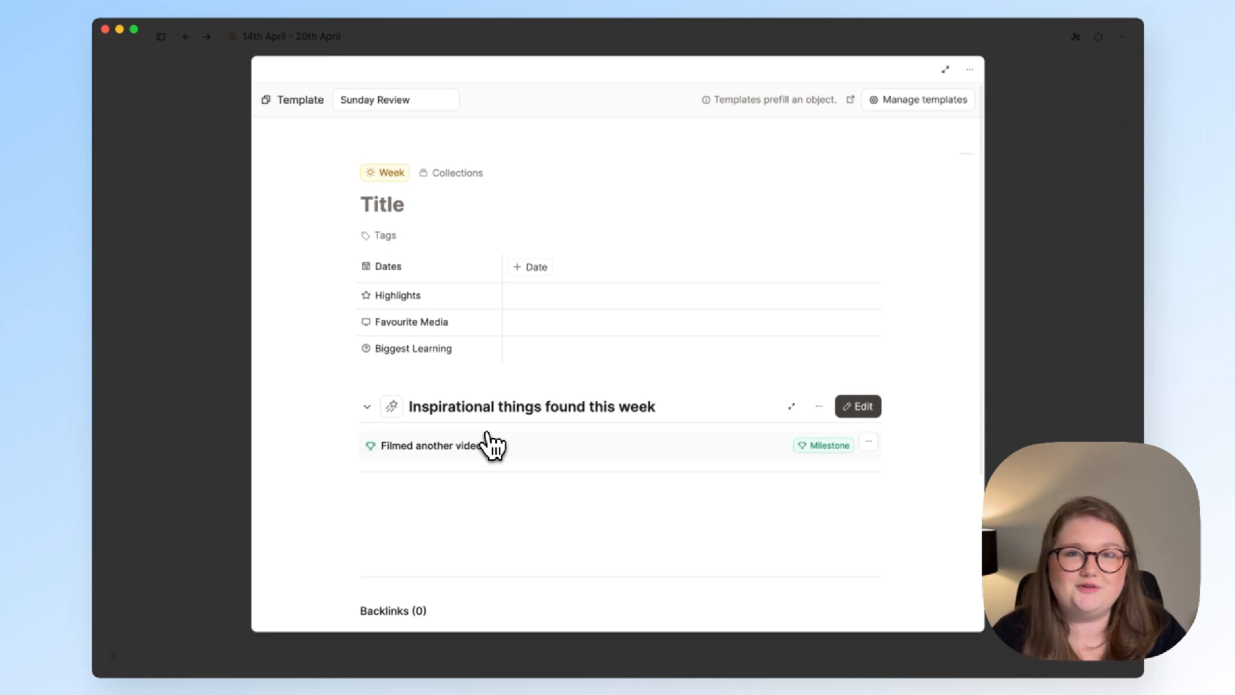
mouse_move(382, 200)
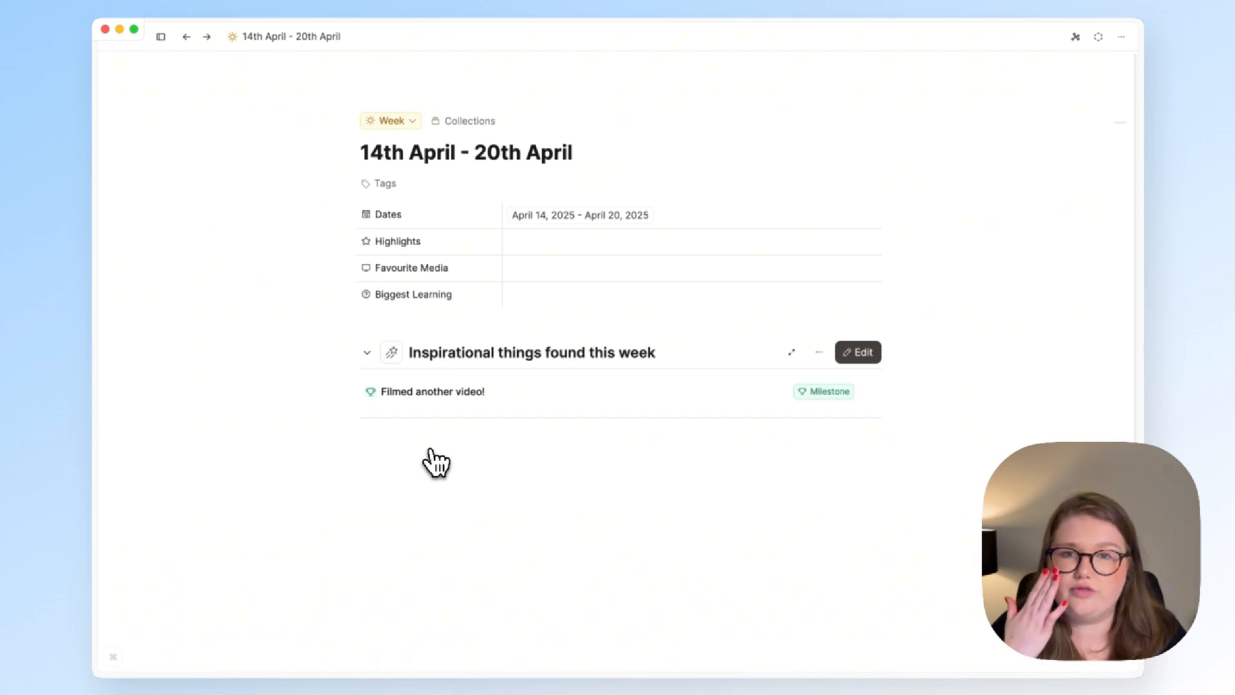
mouse_move(435, 463)
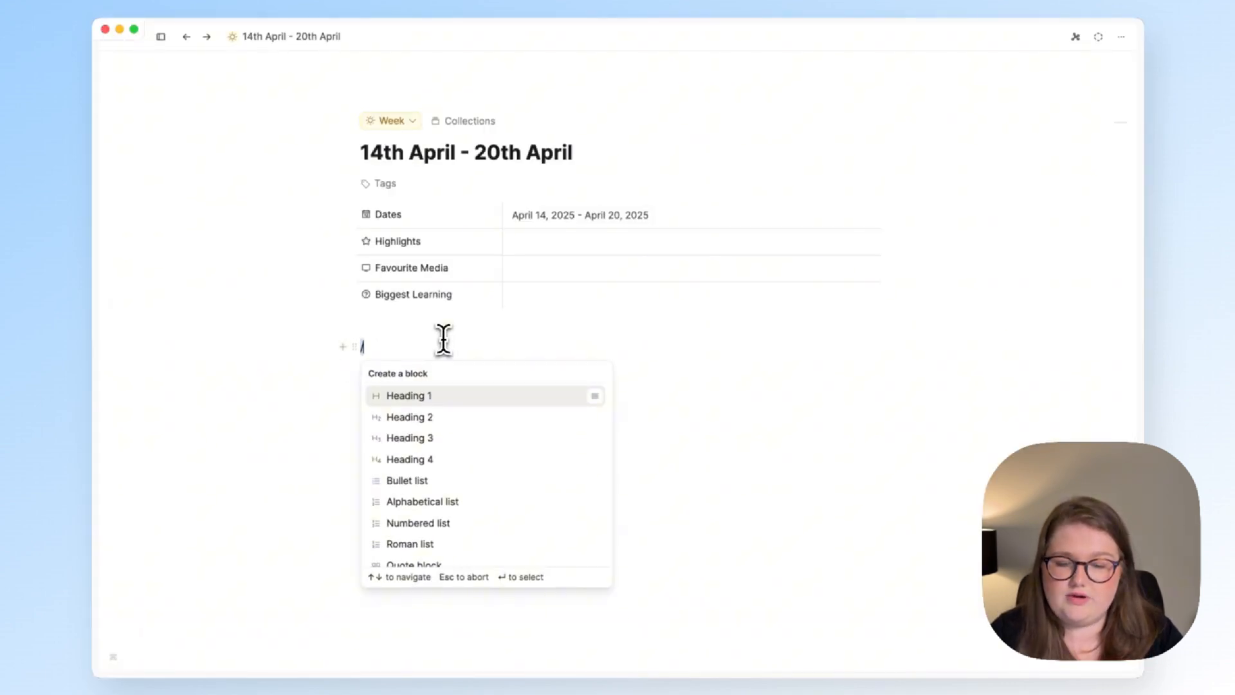
Insert a new query into the week page returning Meetings and Milestones.
type("query")
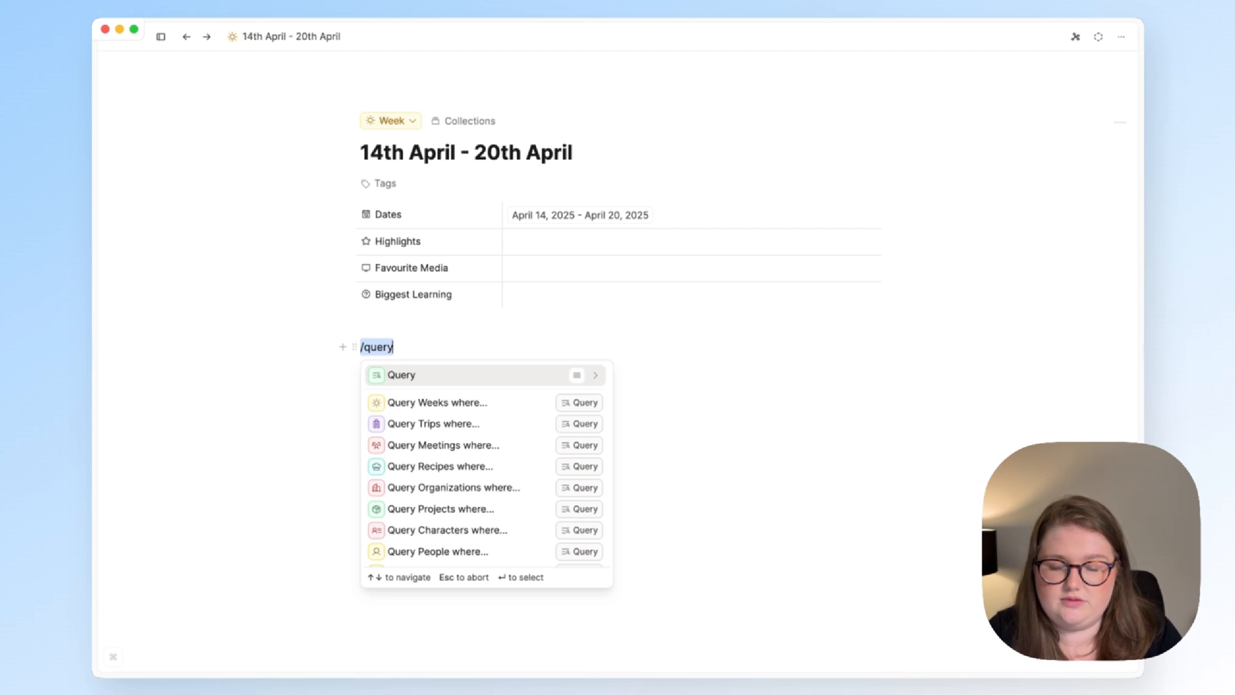
left_click(400, 374)
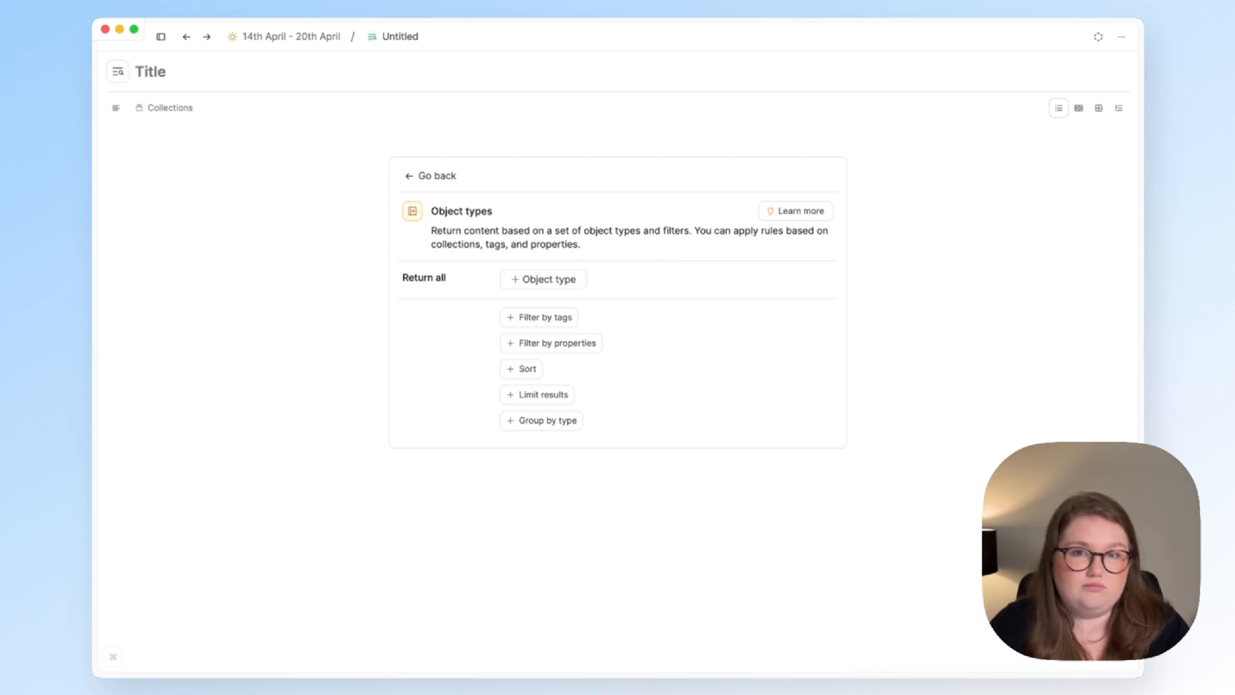
left_click(543, 278)
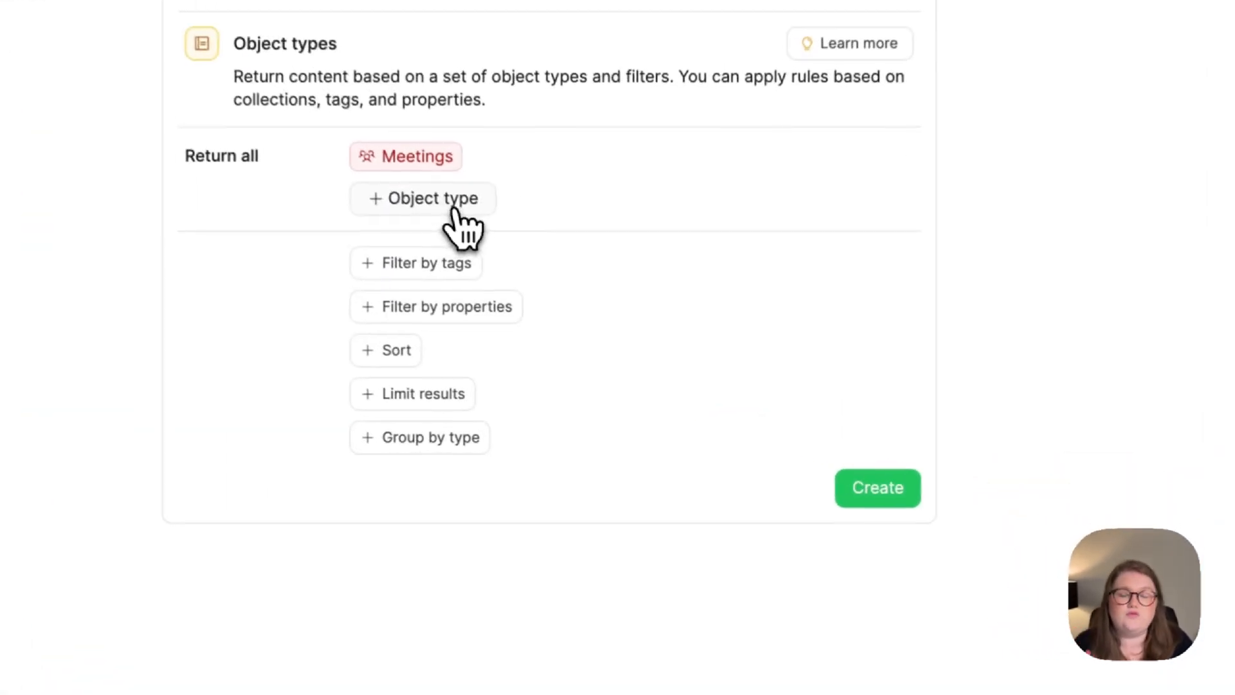
left_click(424, 198)
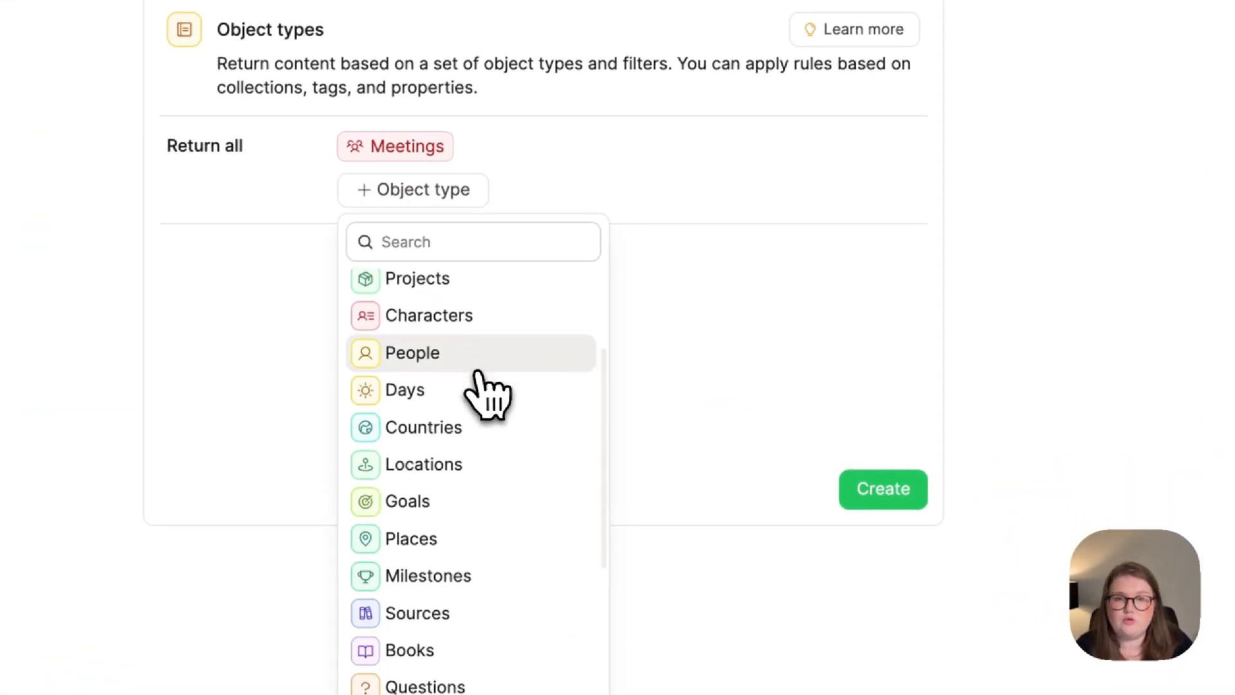
scroll("down", 3)
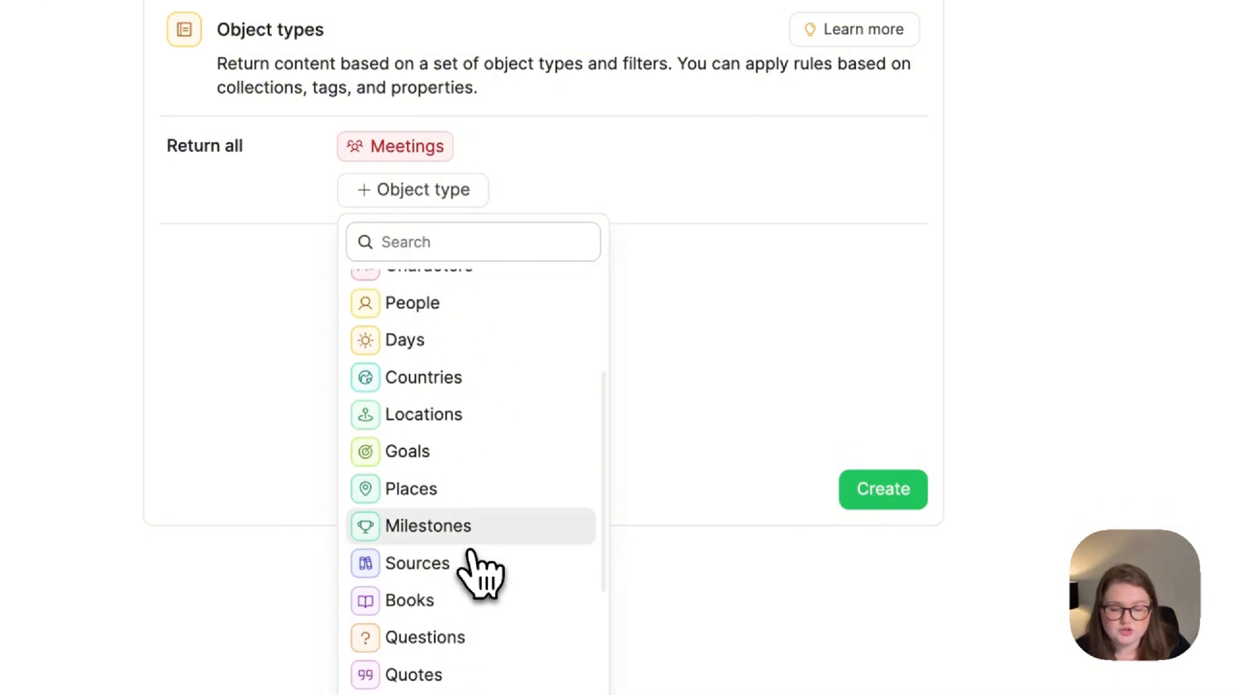
left_click(428, 526)
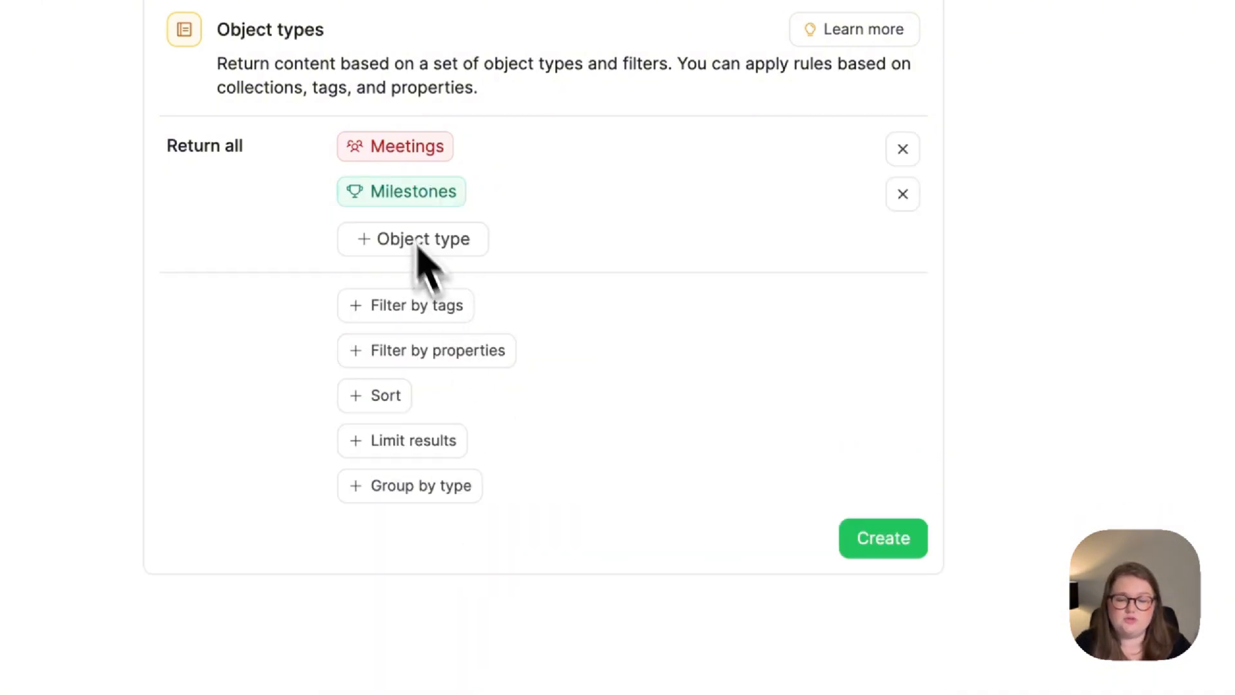
left_click(413, 239)
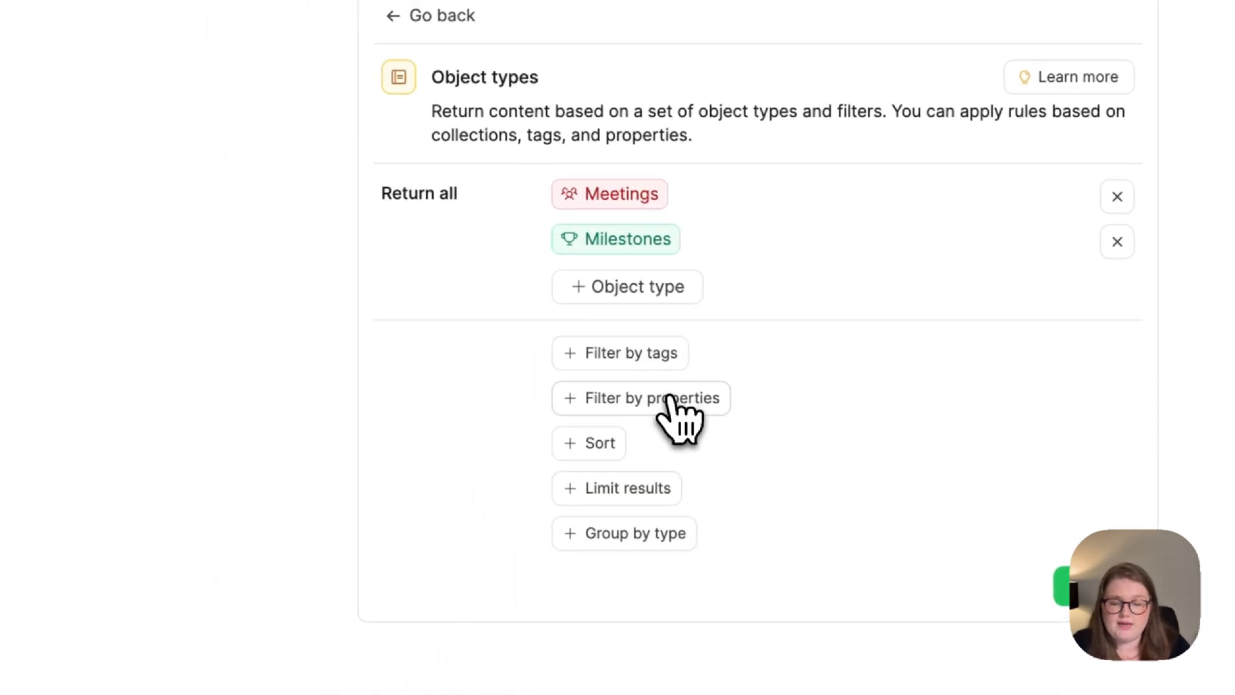
Filter the query by Created at between April 14 and 20, 2025 and open Meetings and milestones on its own.
left_click(641, 397)
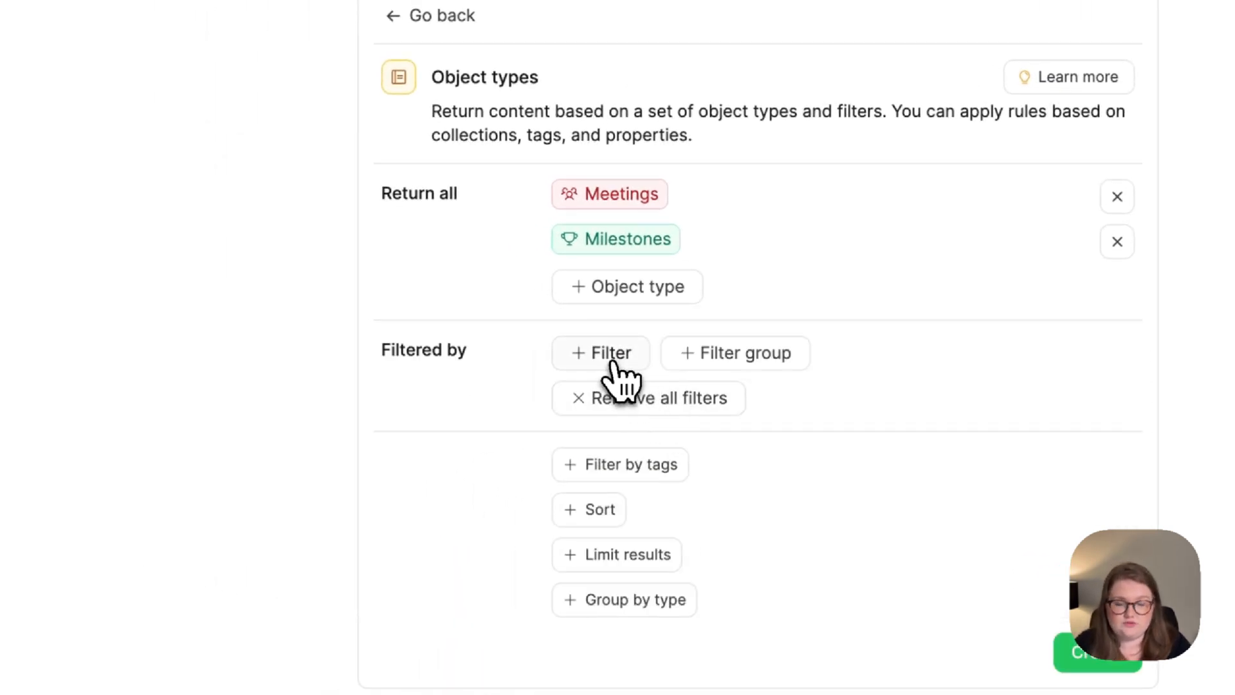
left_click(600, 352)
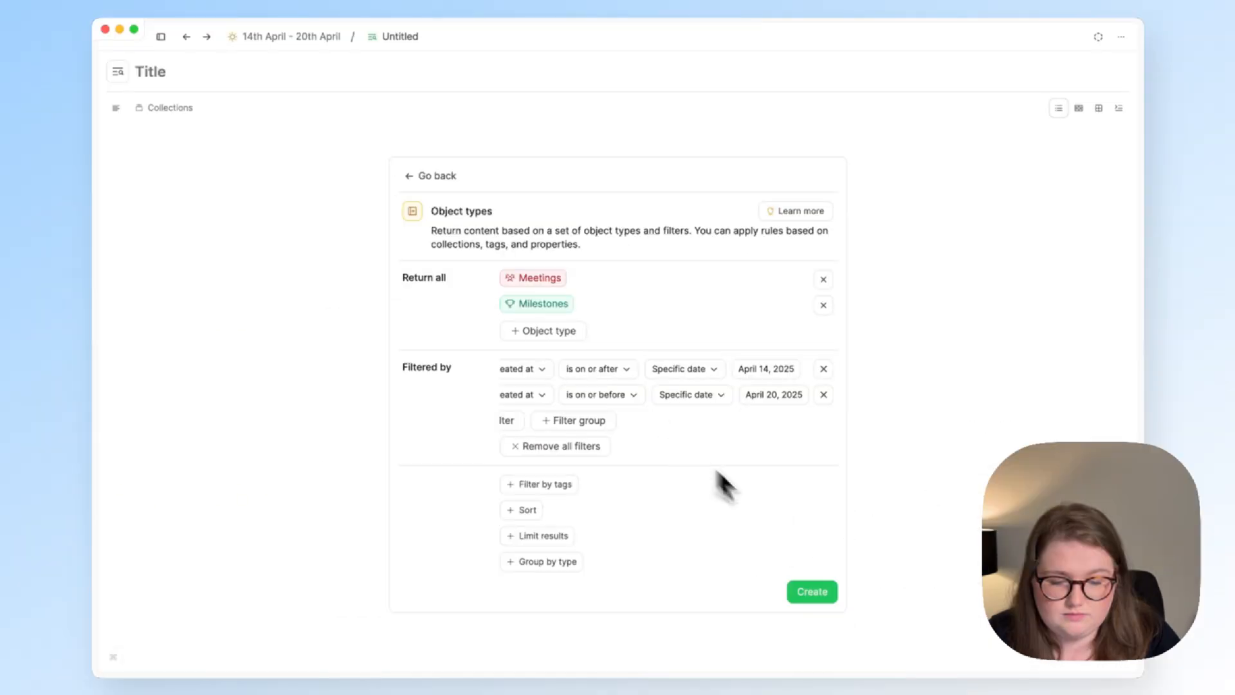
left_click(810, 592)
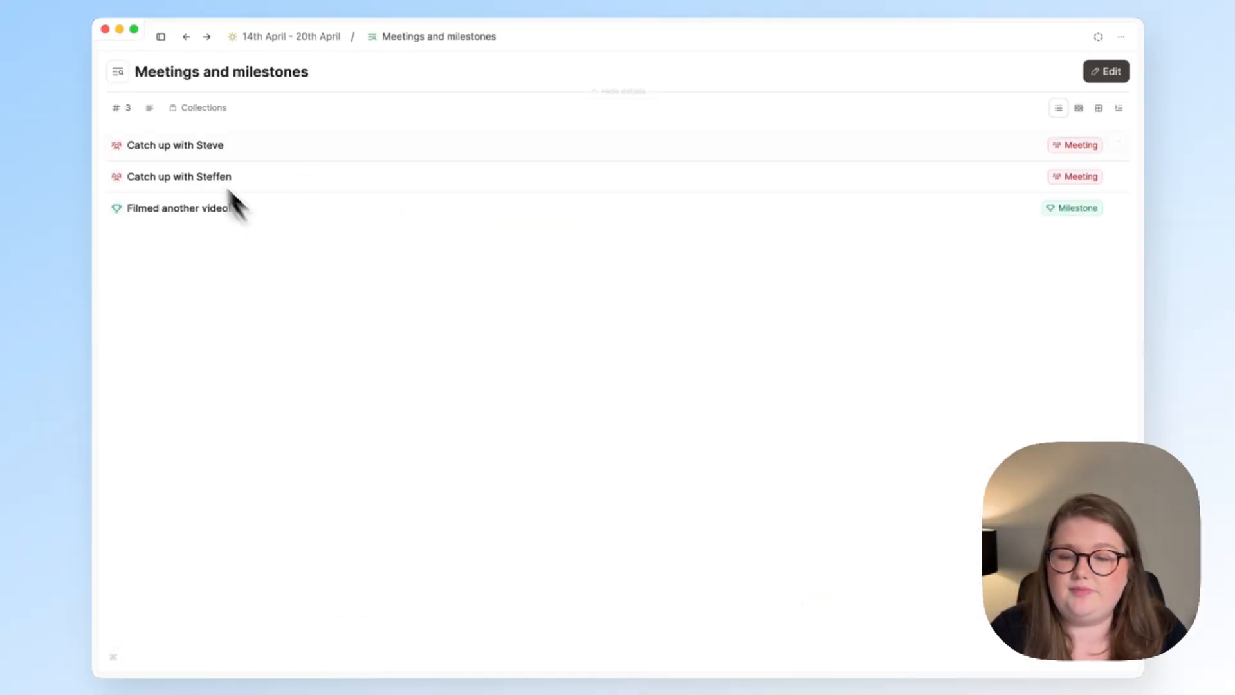
Return to the 14th April - 20th April week page, checking the Use Template menu without applying one.
left_click(290, 36)
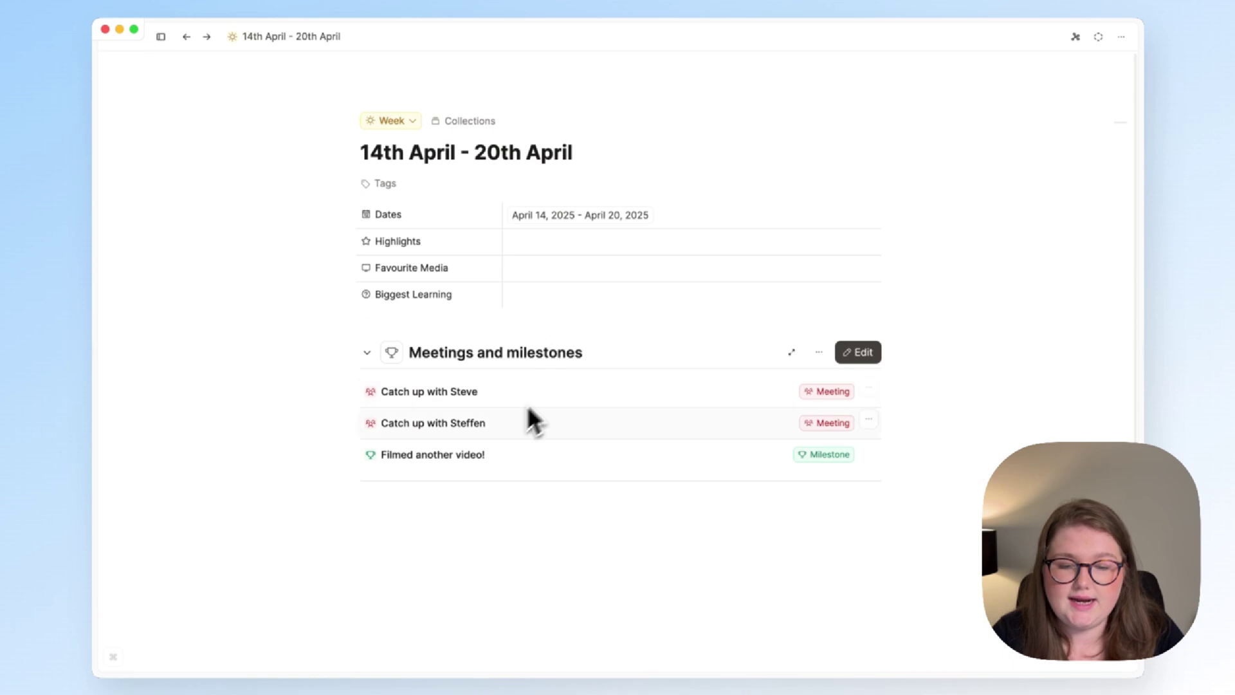
mouse_move(492, 449)
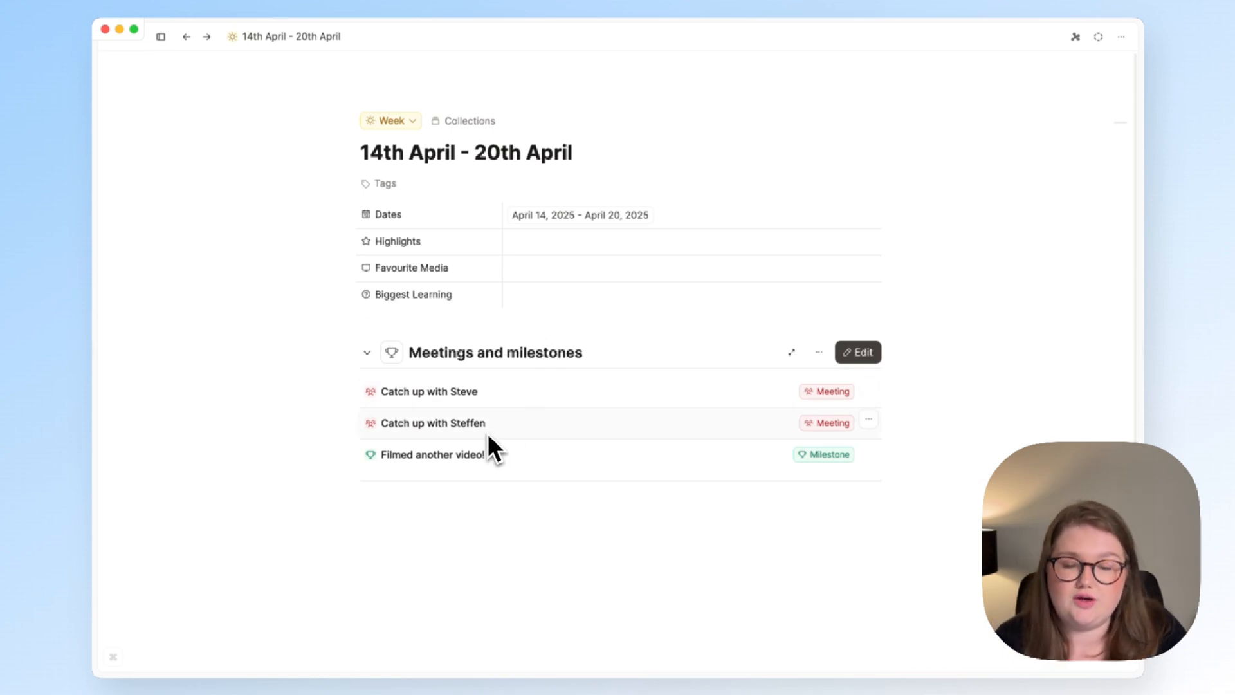
mouse_move(347, 372)
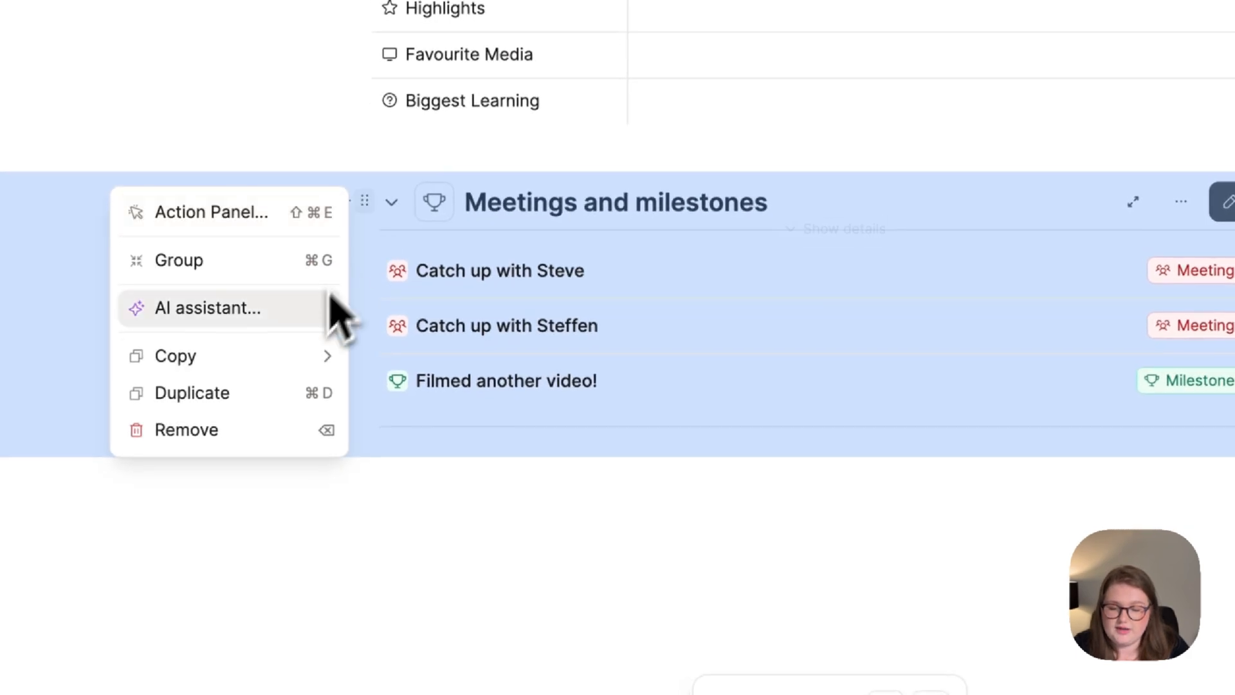
left_click(654, 452)
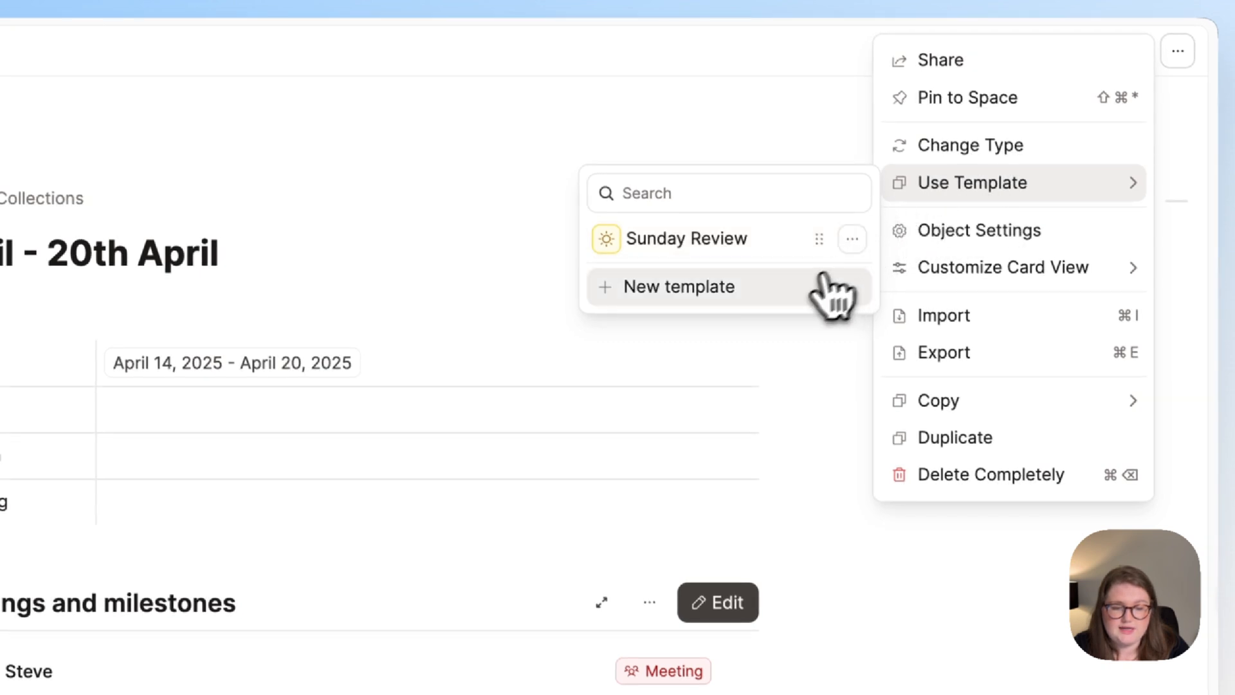
left_click(681, 285)
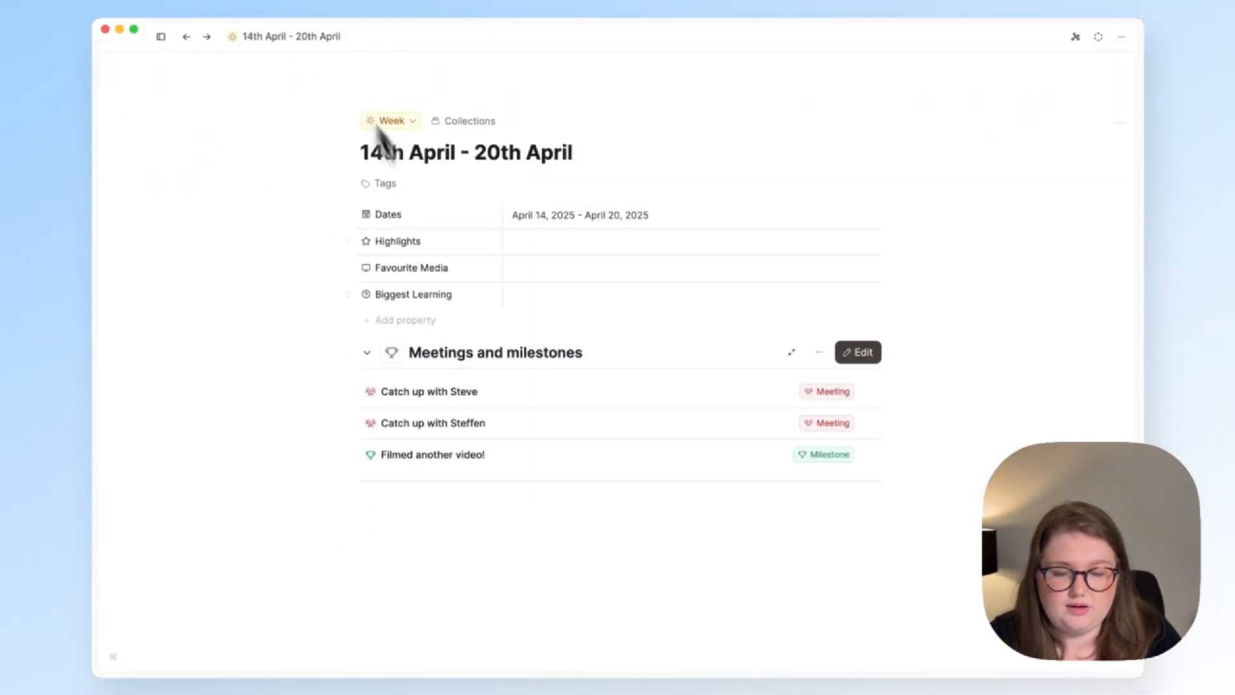
mouse_move(508, 425)
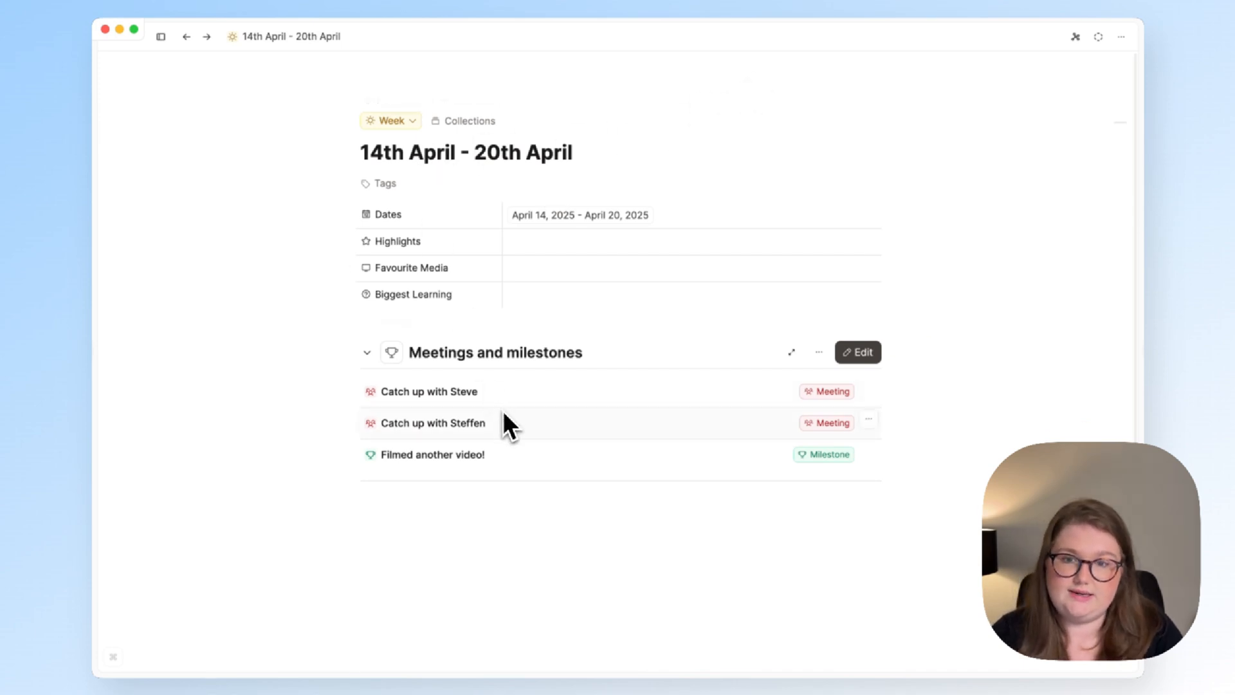
mouse_move(51, 575)
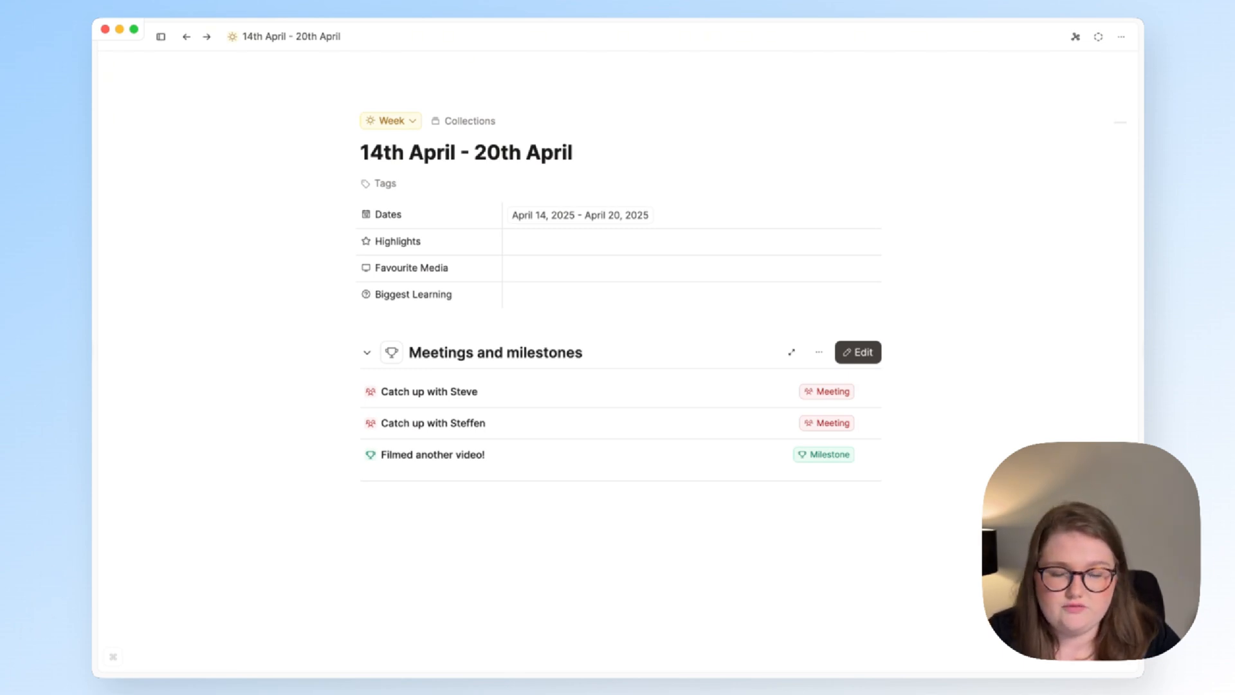
left_click(160, 36)
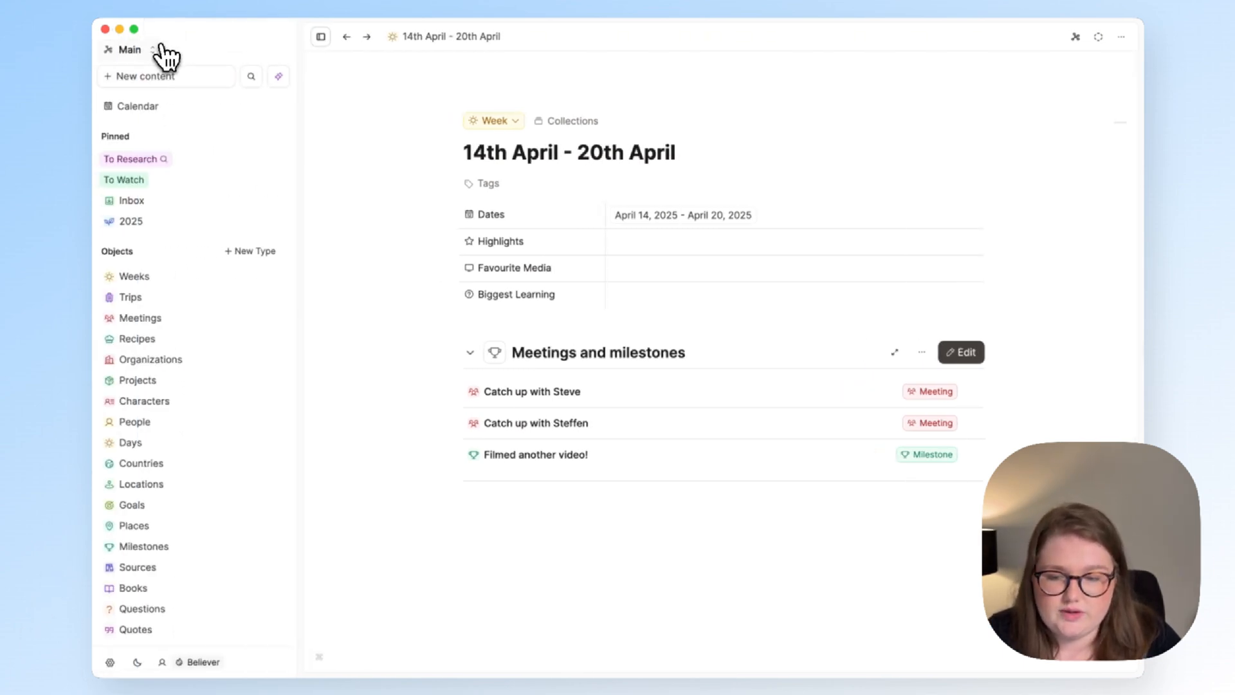
mouse_move(137, 106)
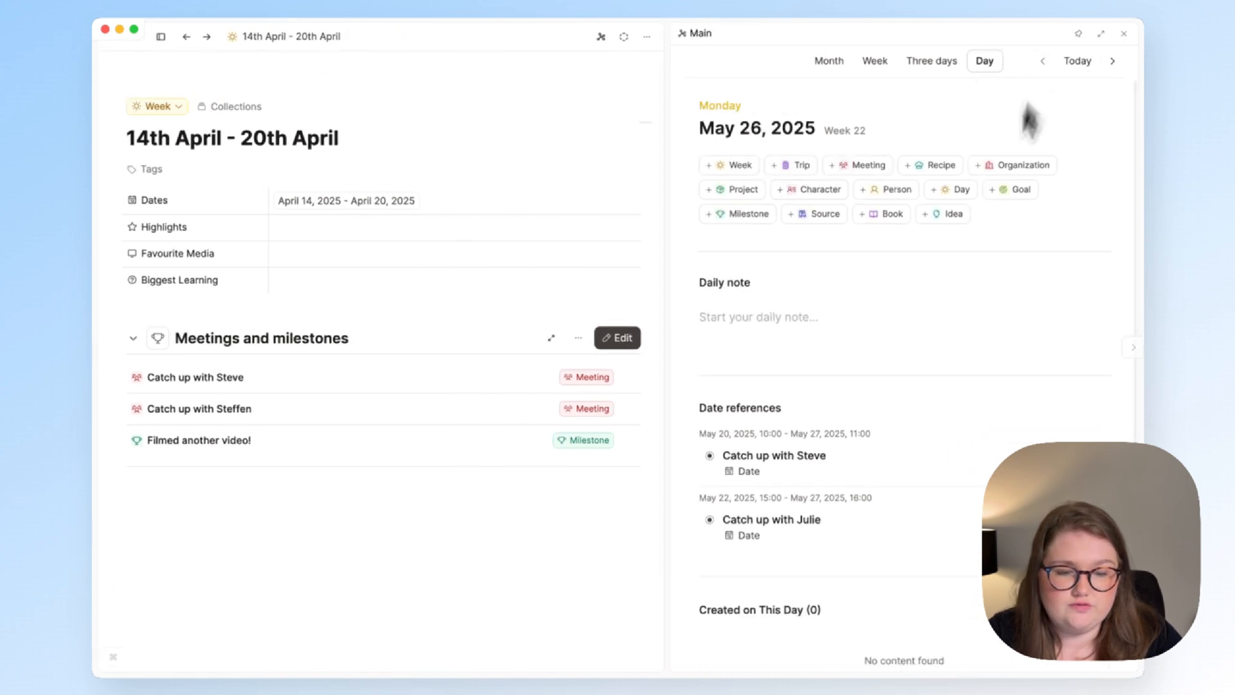
left_click(1042, 61)
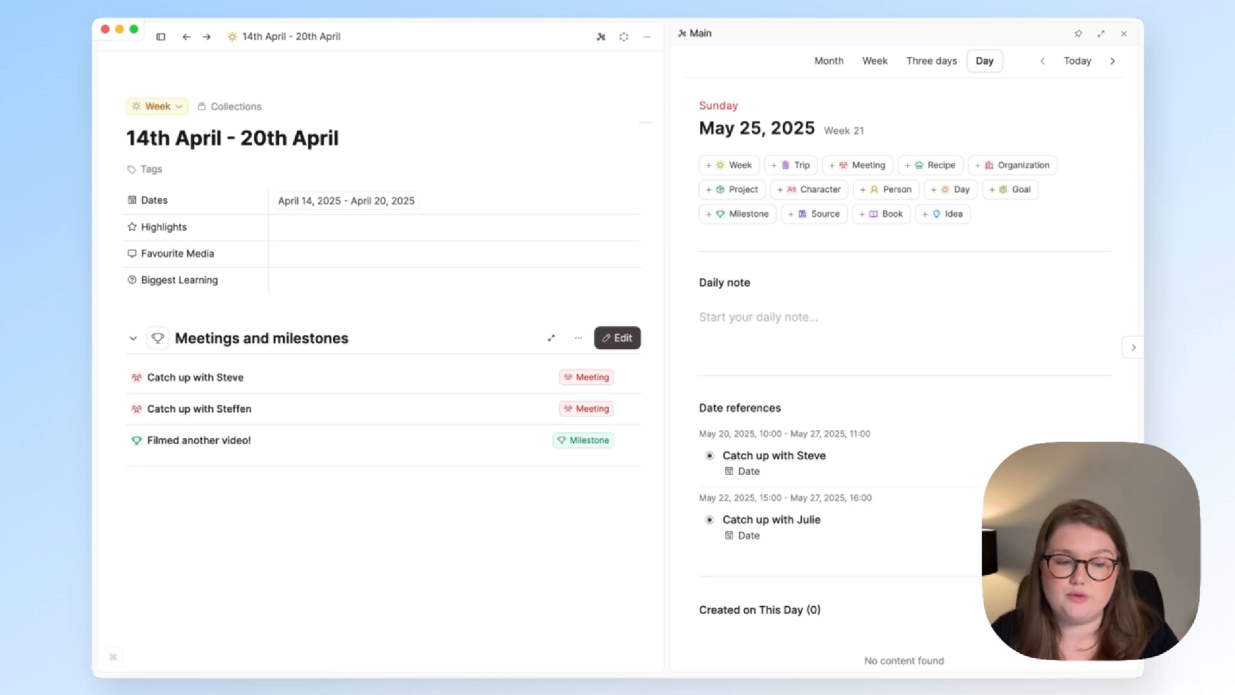
mouse_move(445, 493)
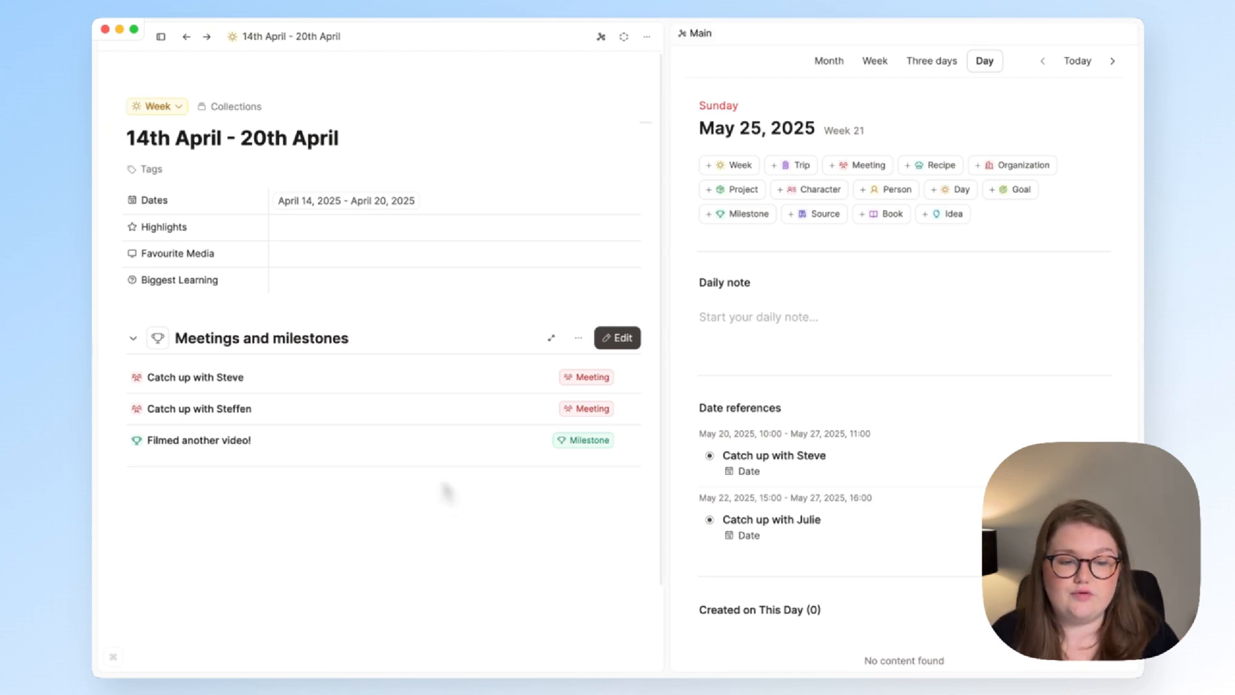
mouse_move(449, 495)
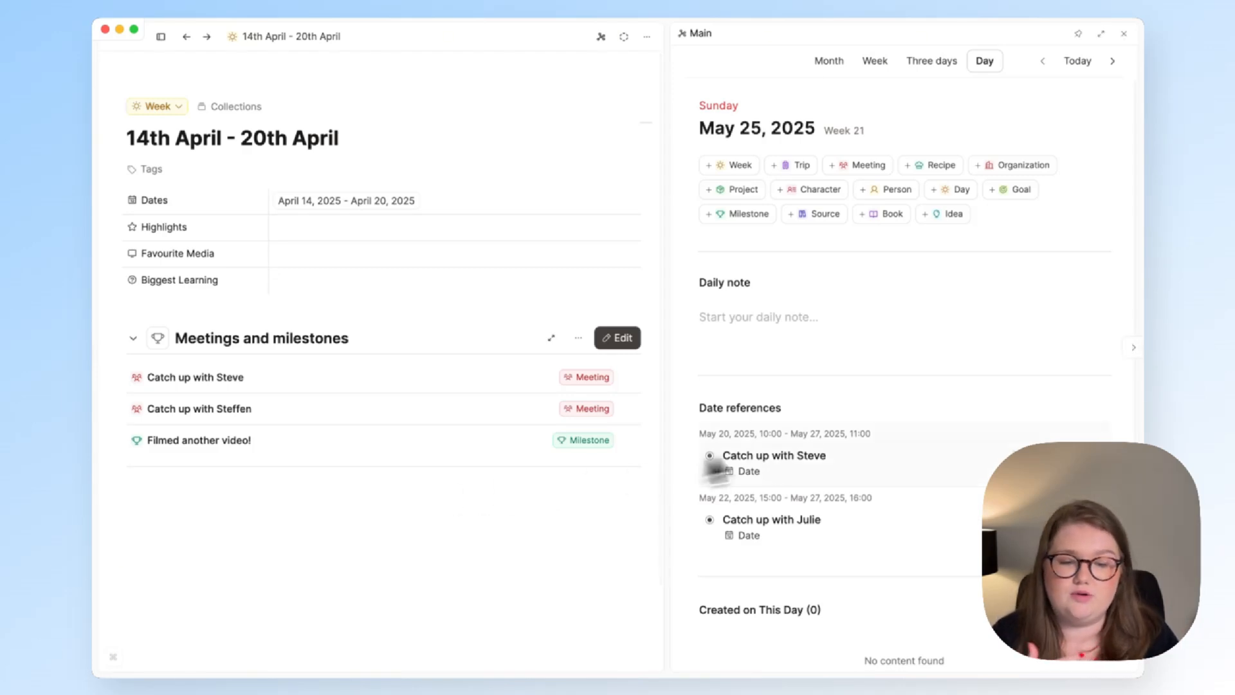
left_click(1123, 34)
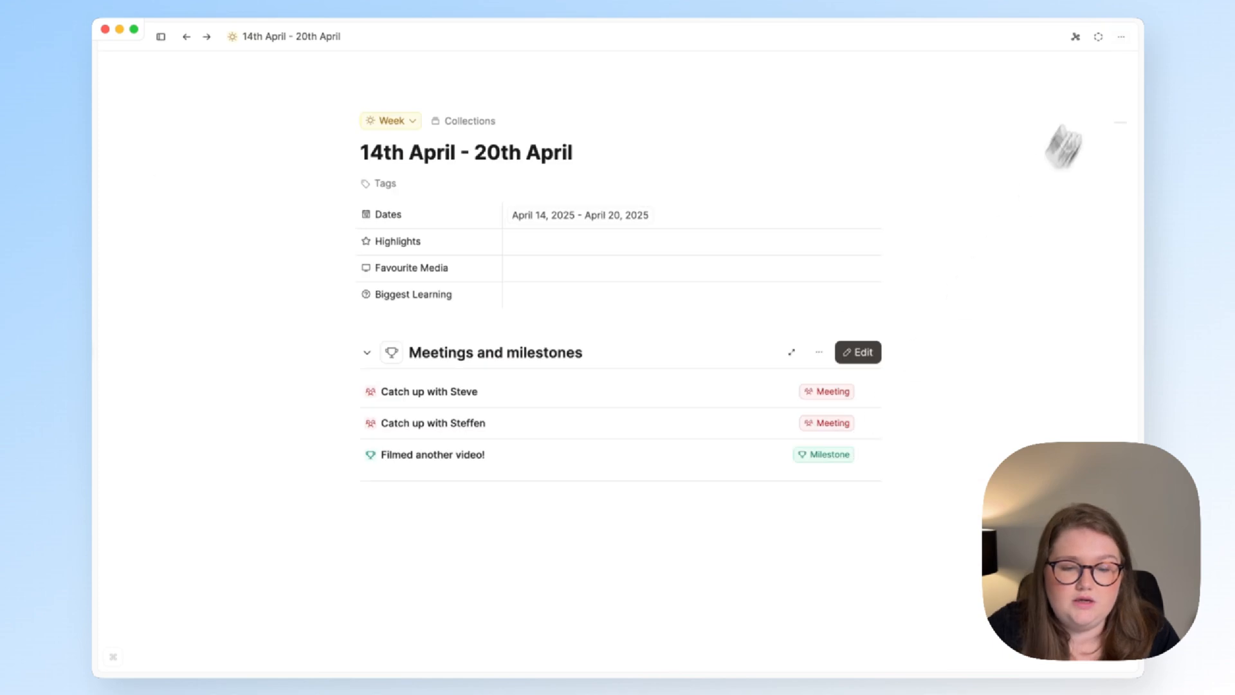
mouse_move(501, 516)
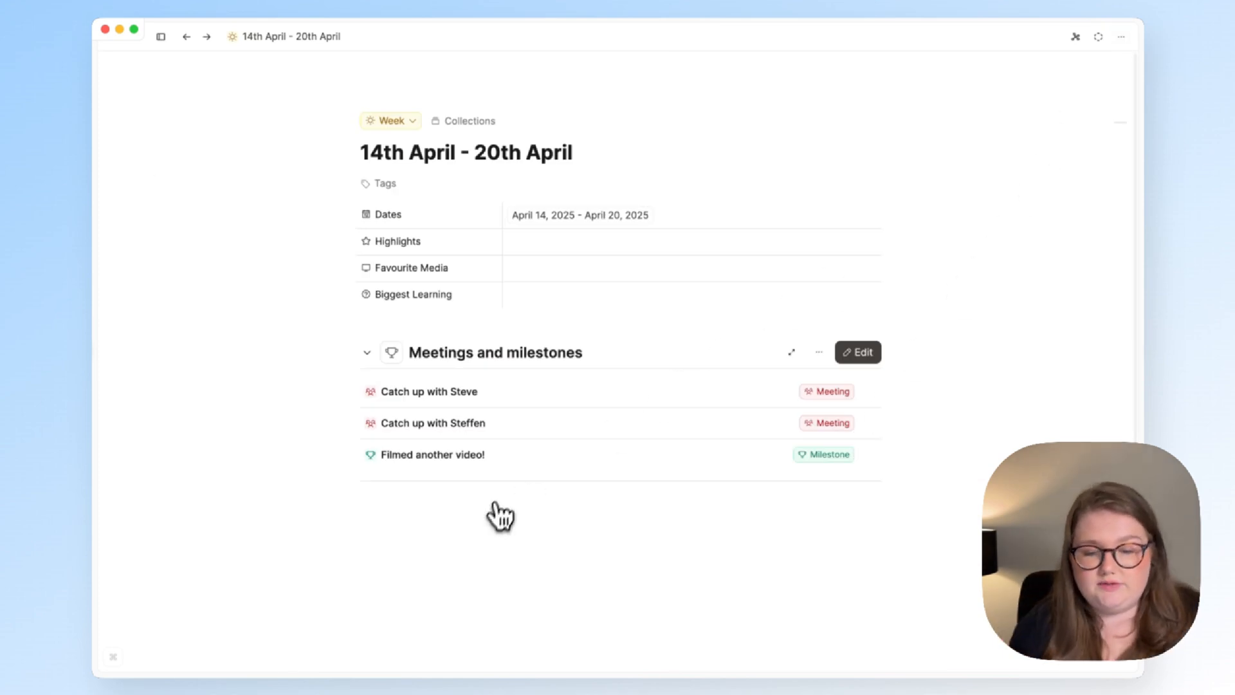
mouse_move(396, 513)
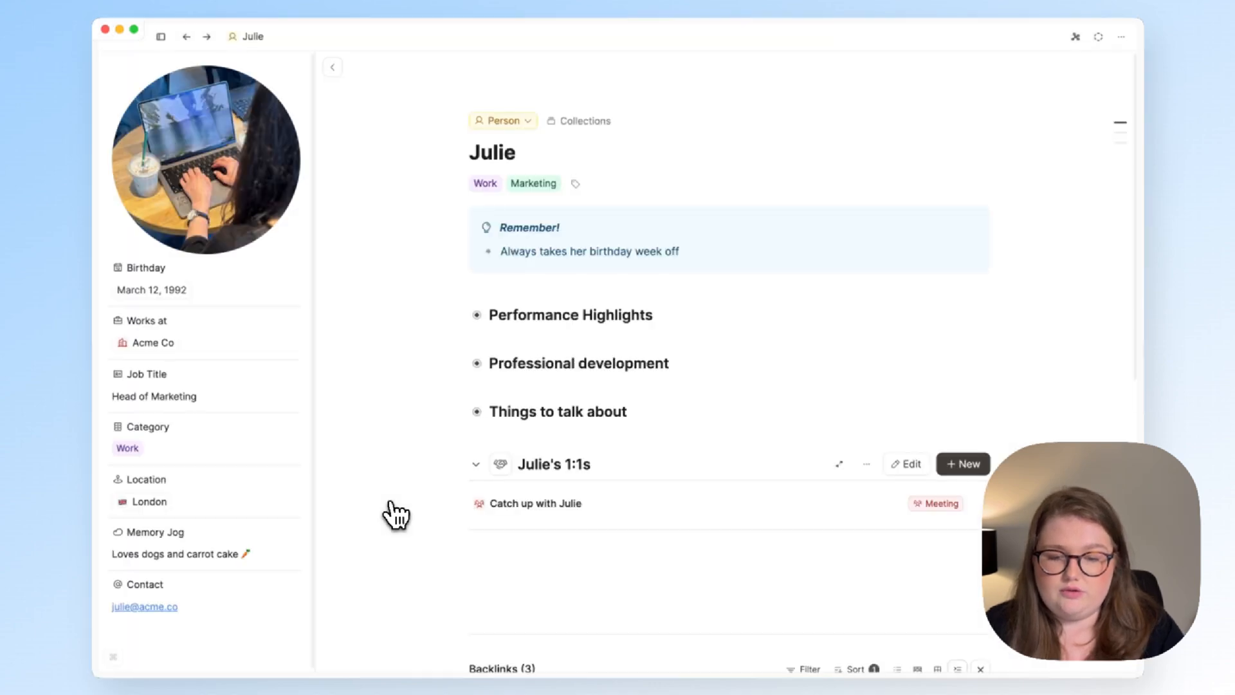
mouse_move(417, 302)
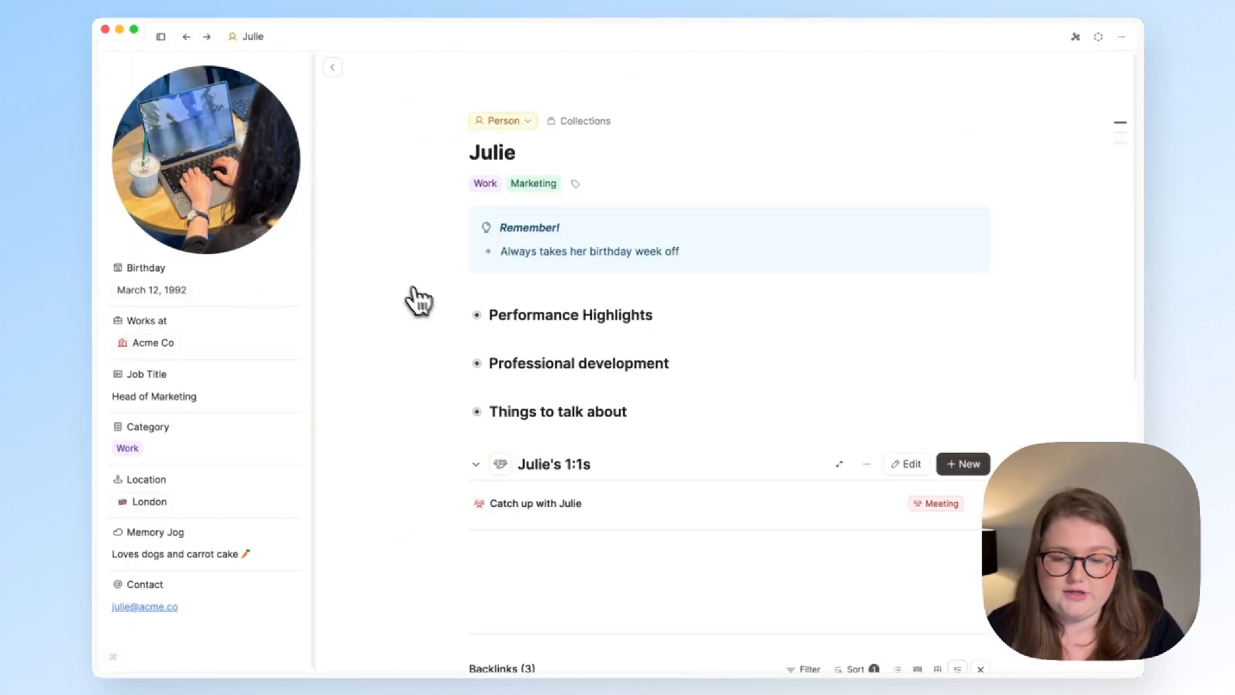
Scroll Julie's person page to the Julie's 1:1s query and open its Edit query dialog.
scroll("down", 3)
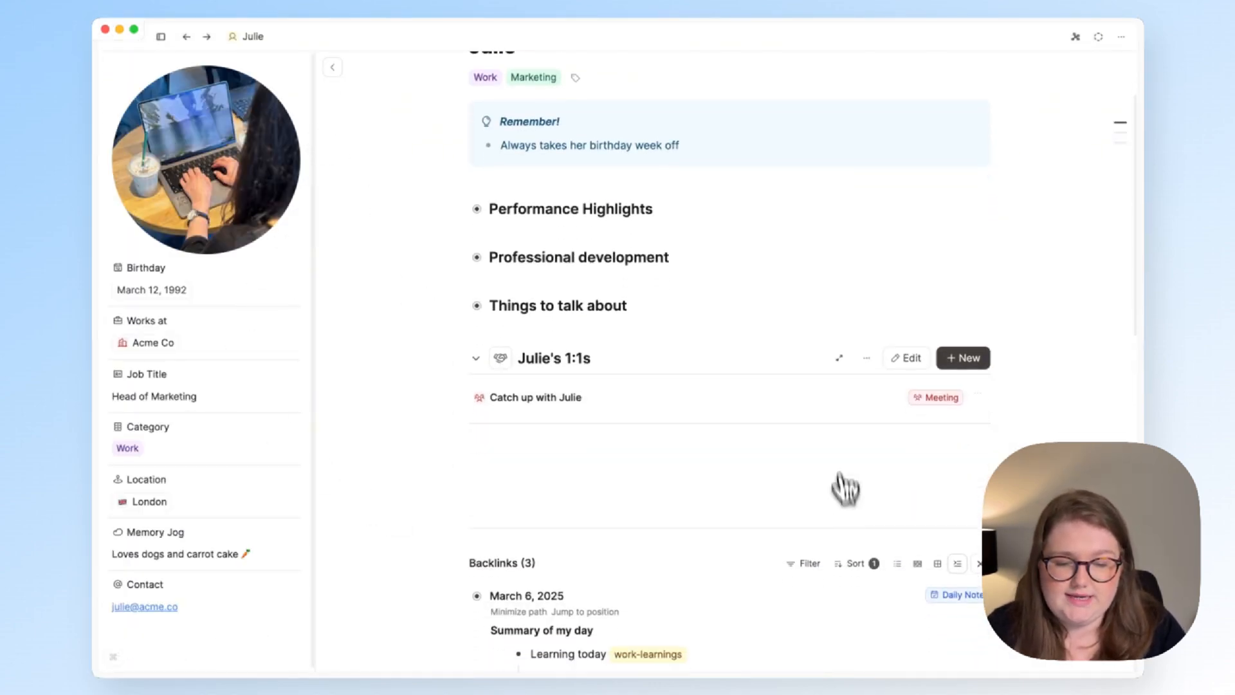
mouse_move(725, 389)
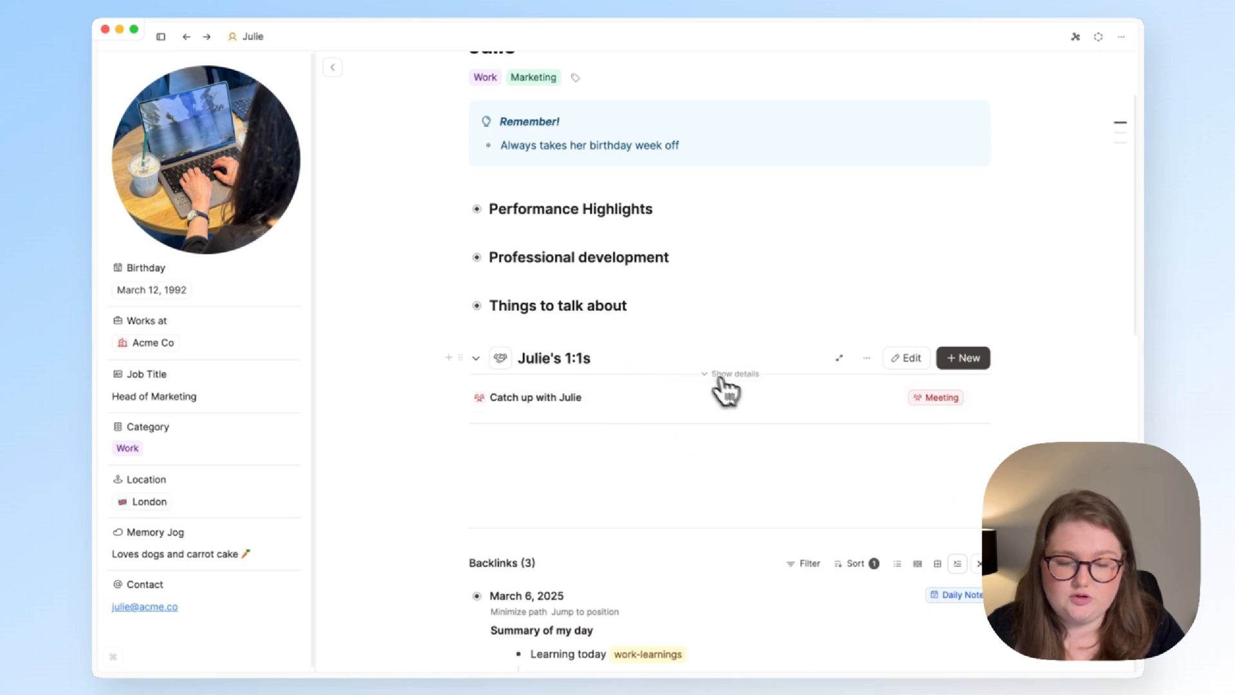
left_click(905, 358)
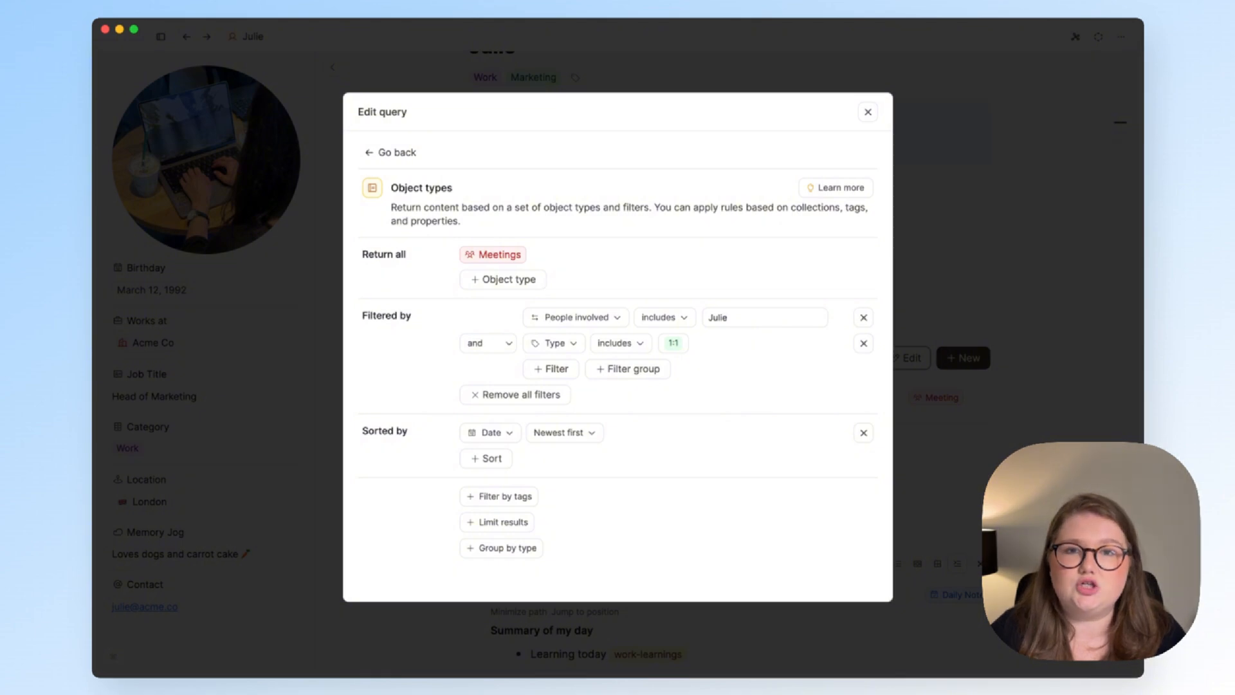
mouse_move(566, 314)
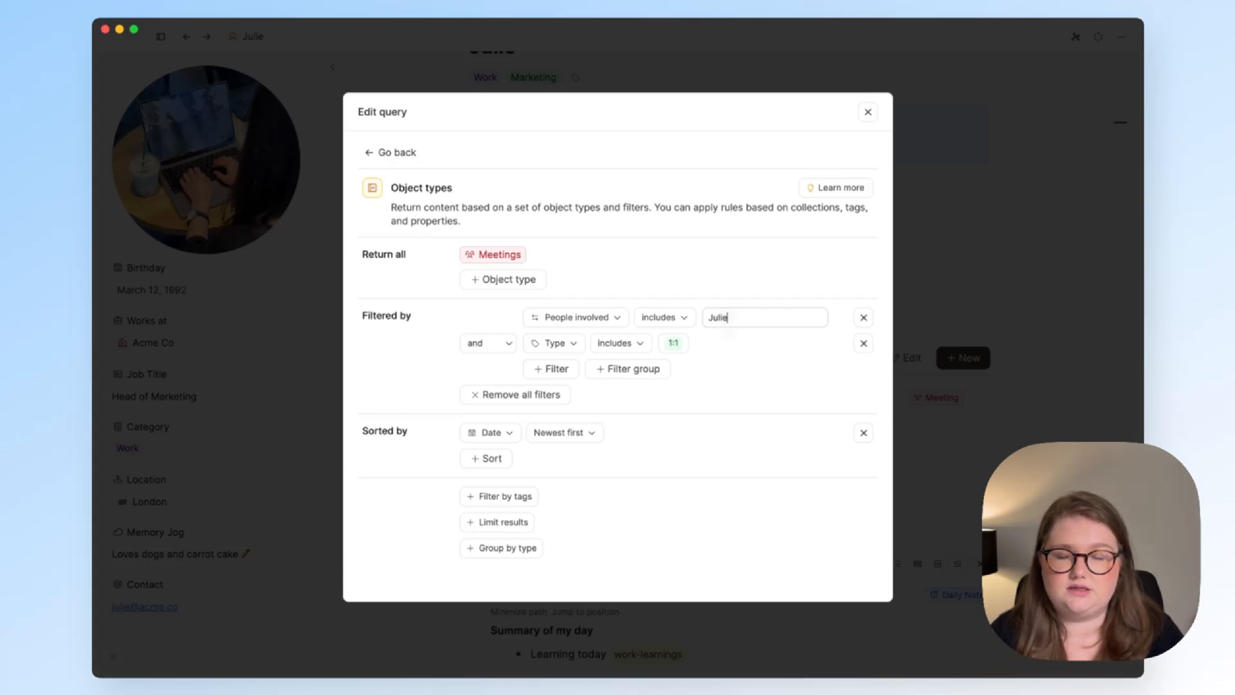
mouse_move(508, 366)
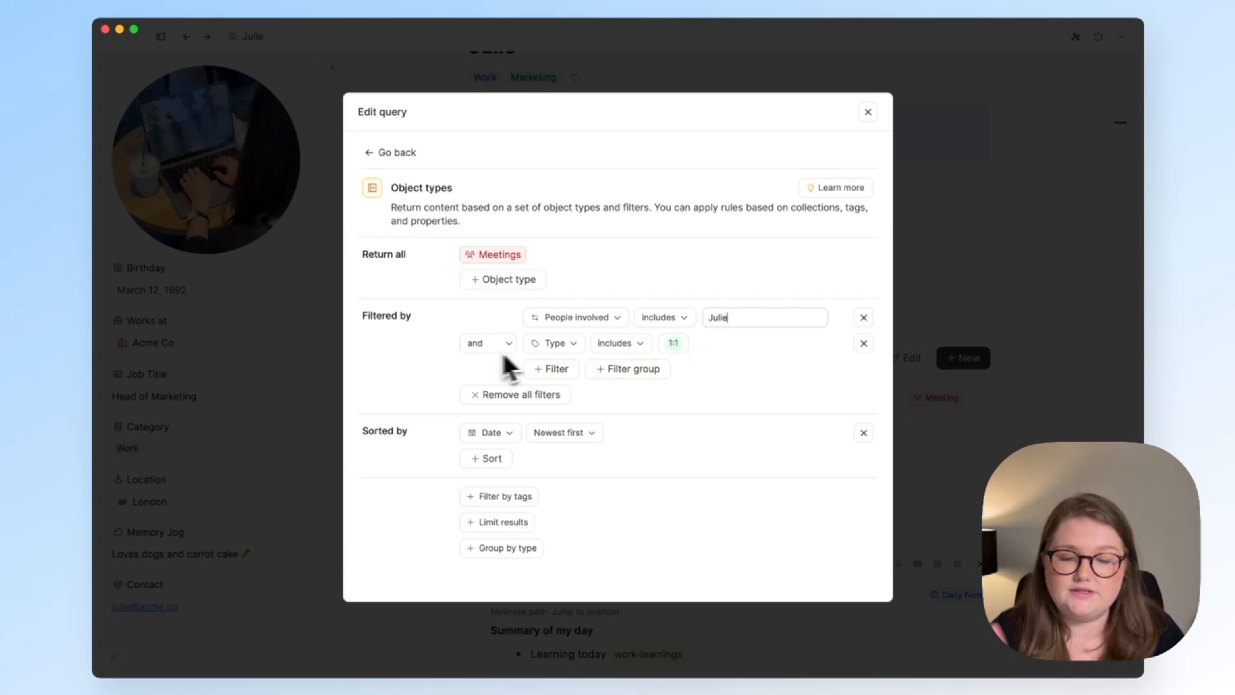
mouse_move(718, 370)
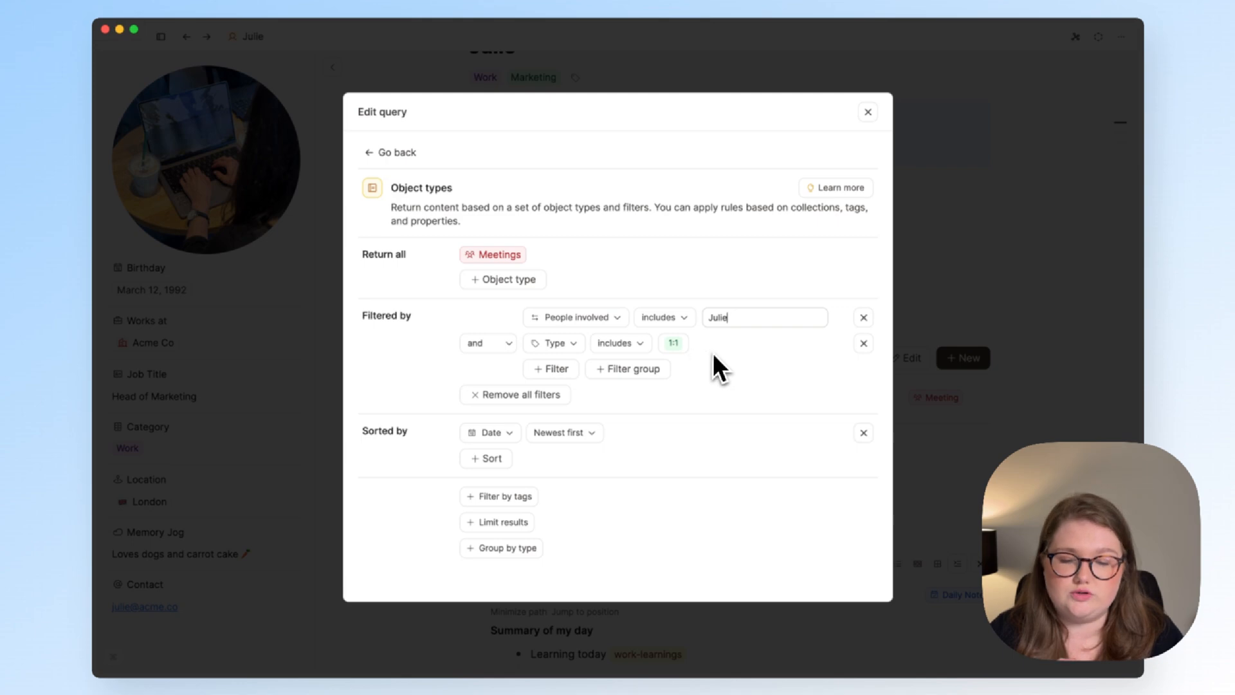
mouse_move(571, 471)
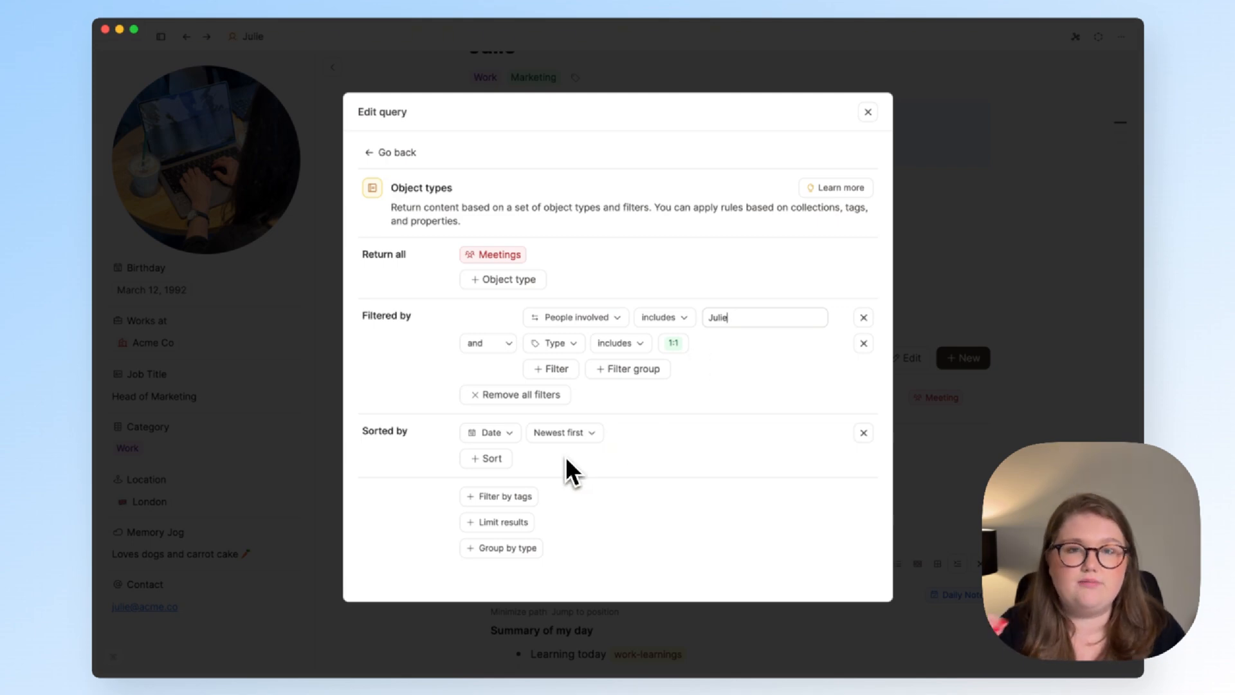
mouse_move(854, 386)
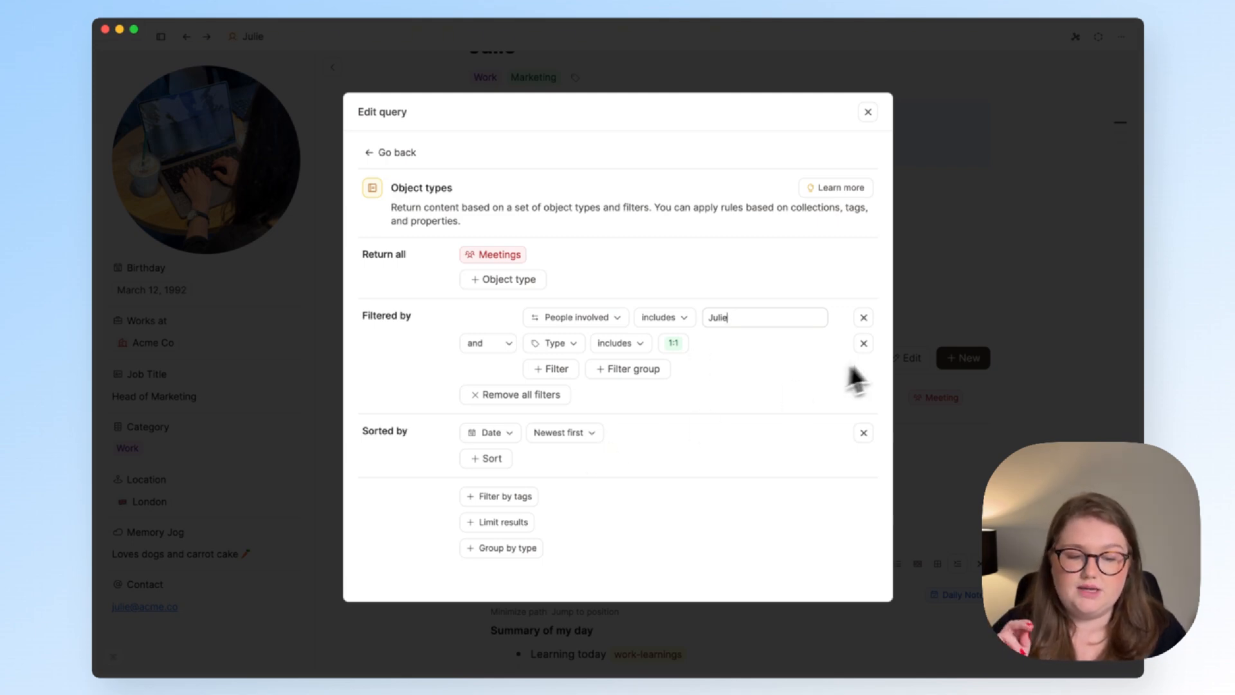
Dismiss the Edit query dialog and scroll Julie's page back up to see Catch up with Julie listed.
left_click(866, 112)
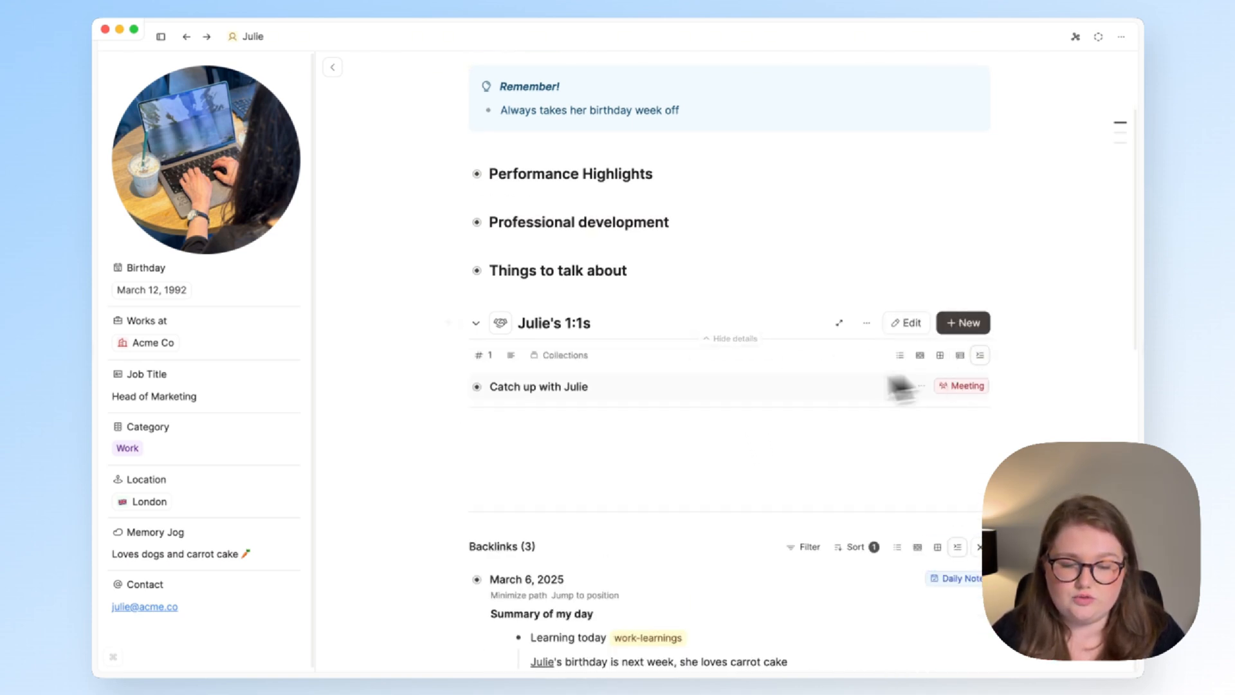
scroll("up", 3)
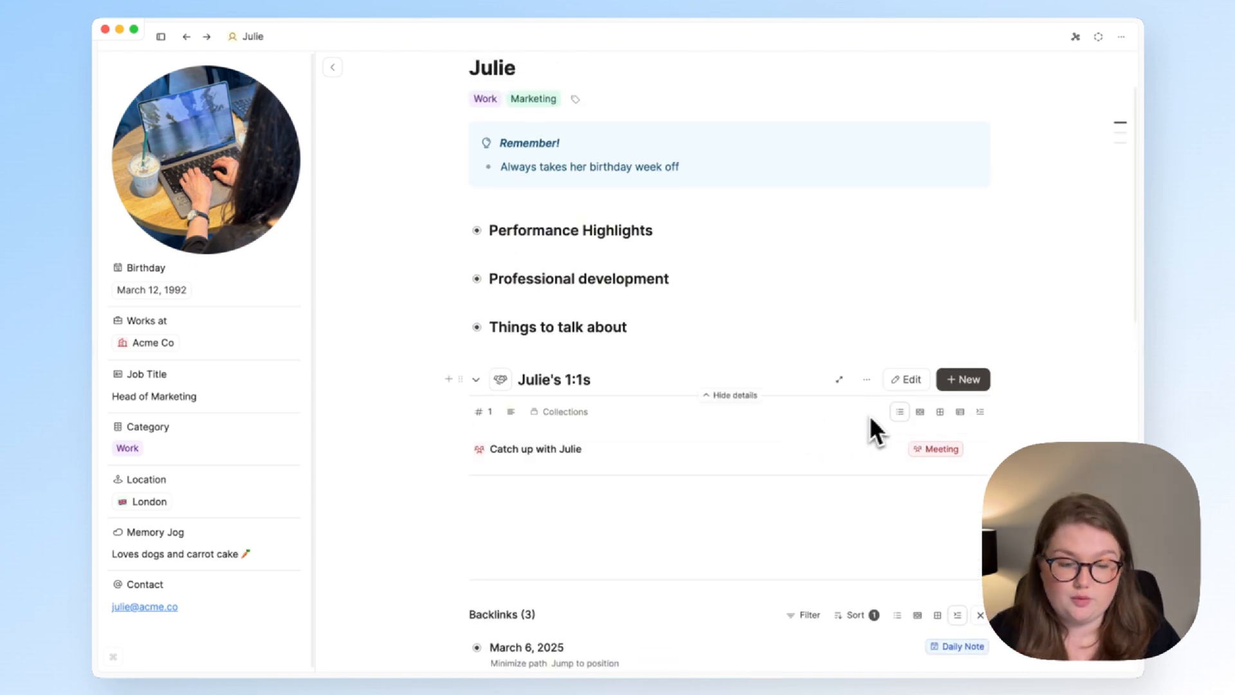
mouse_move(963, 380)
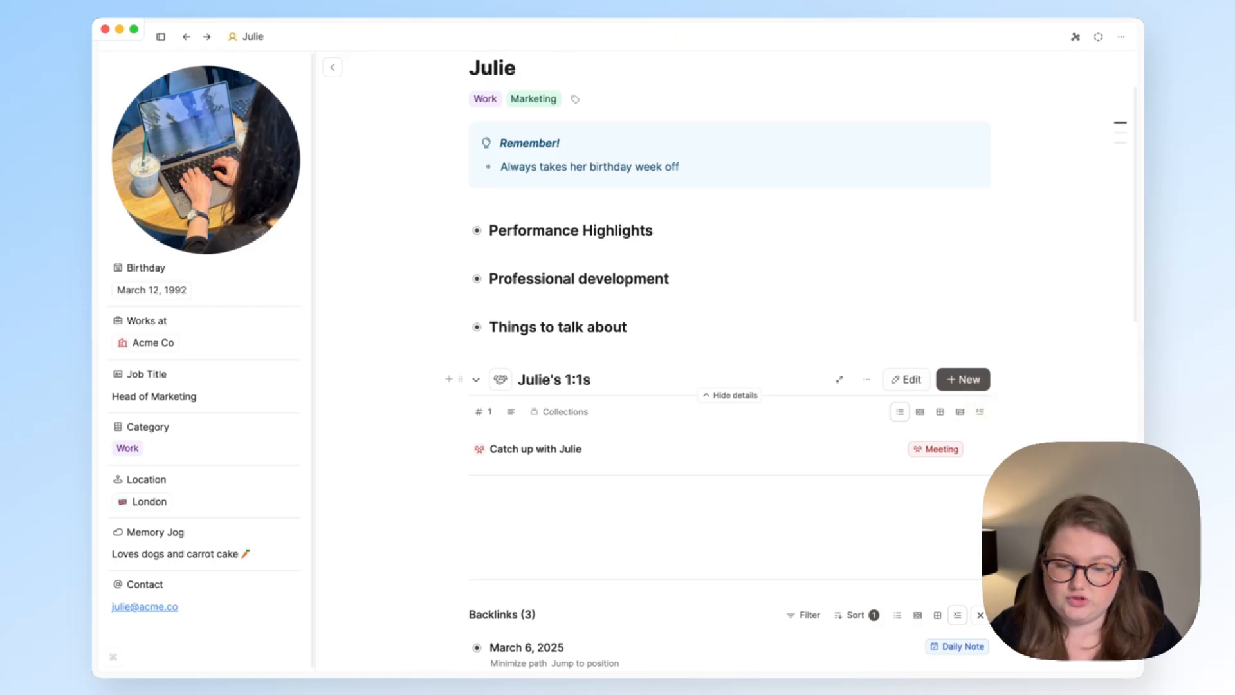
Apply the 1:1 Template to the new meeting and title it 'Meeting with Julie'.
left_click(962, 378)
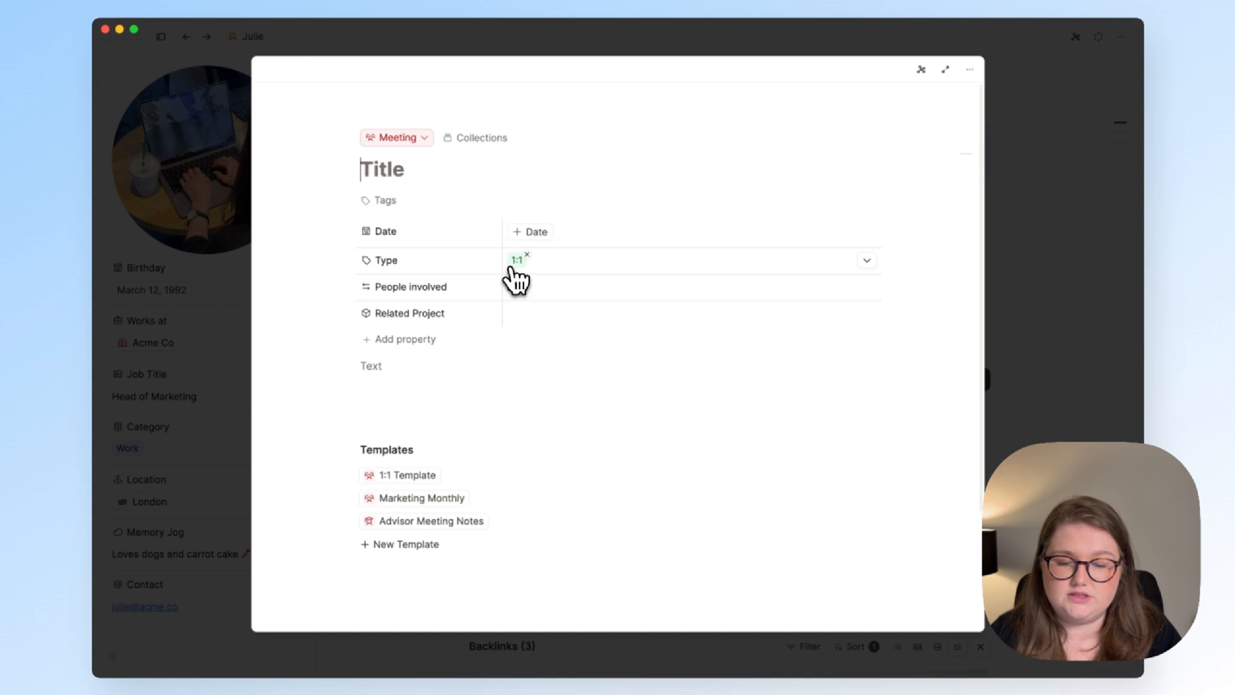
mouse_move(461, 488)
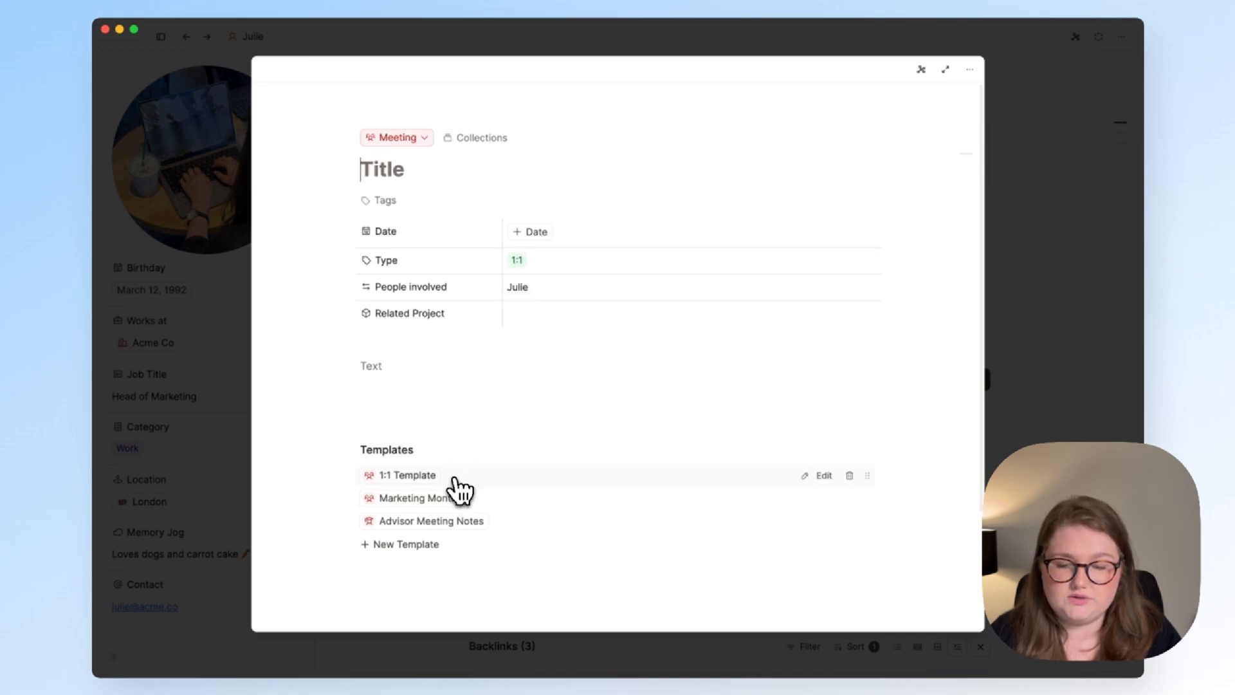
left_click(406, 474)
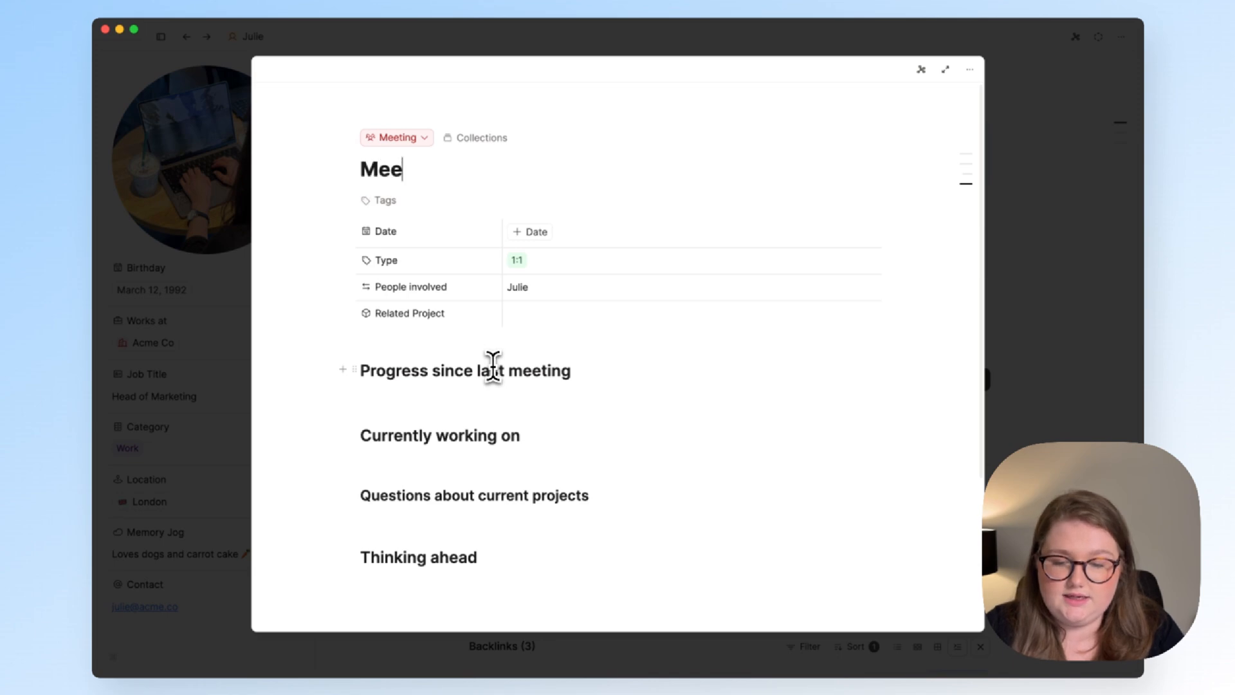
type("ting with Julie")
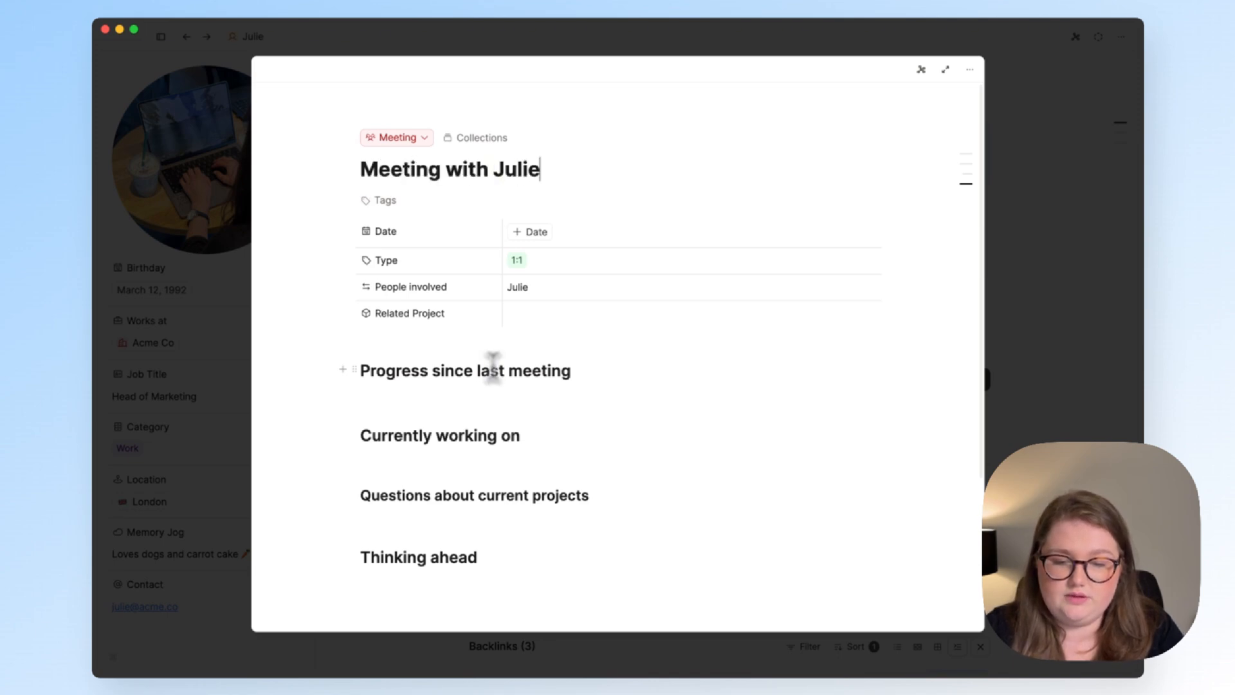
mouse_move(597, 235)
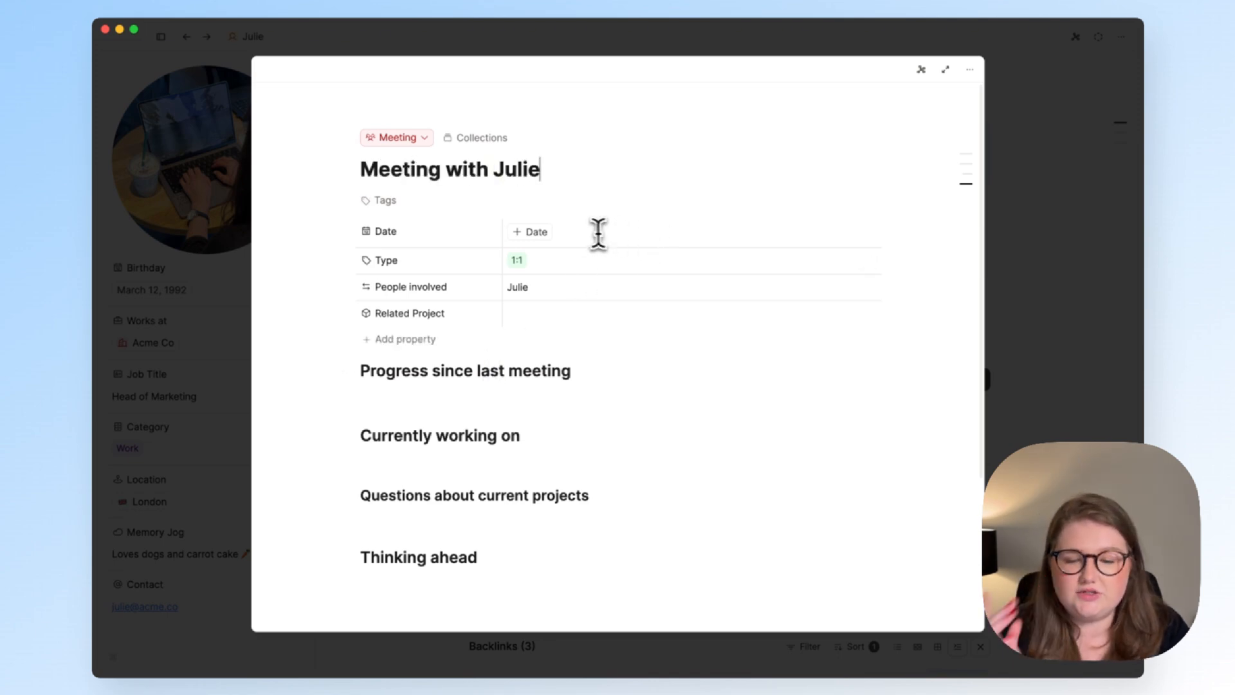
mouse_move(560, 236)
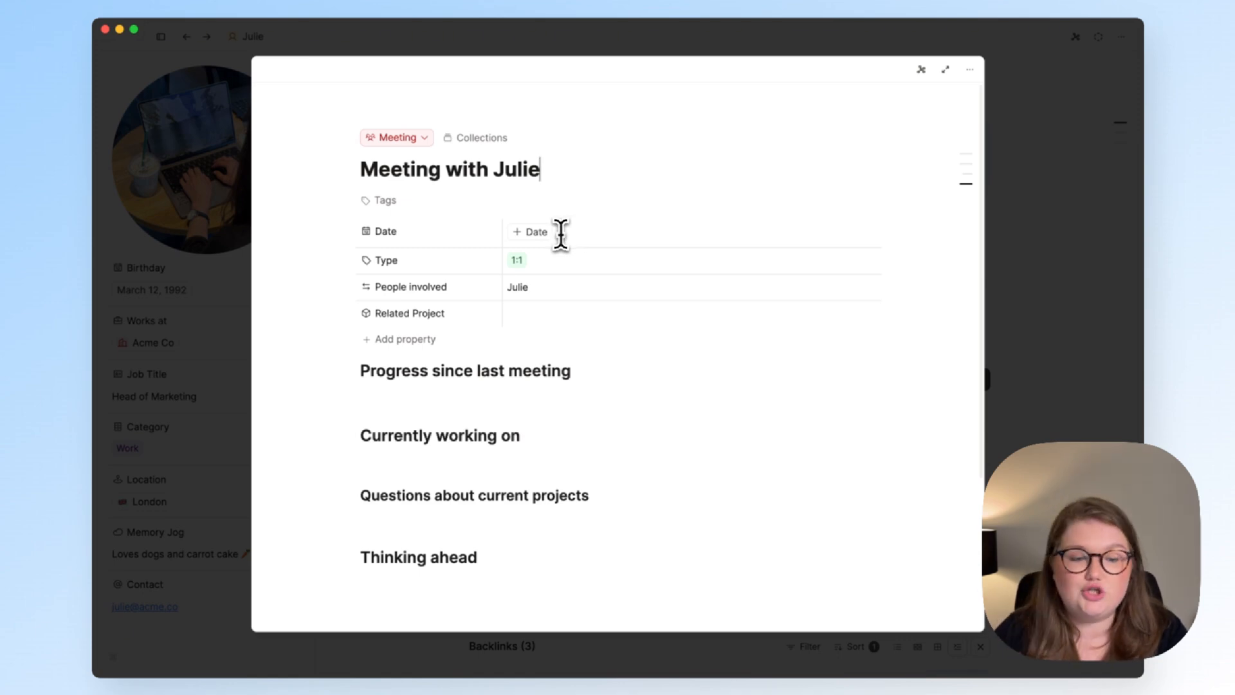
mouse_move(586, 215)
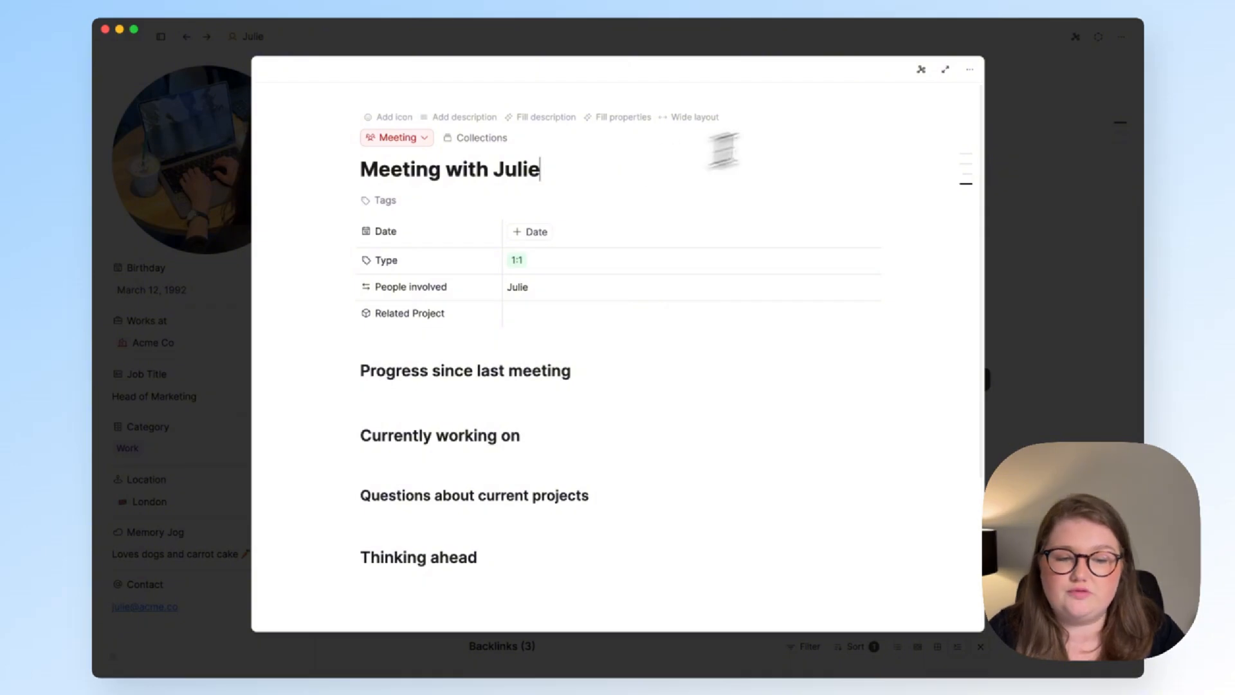
Leave the meeting popup and query settings so Julie's 1:1s list shows both meetings.
left_click(919, 70)
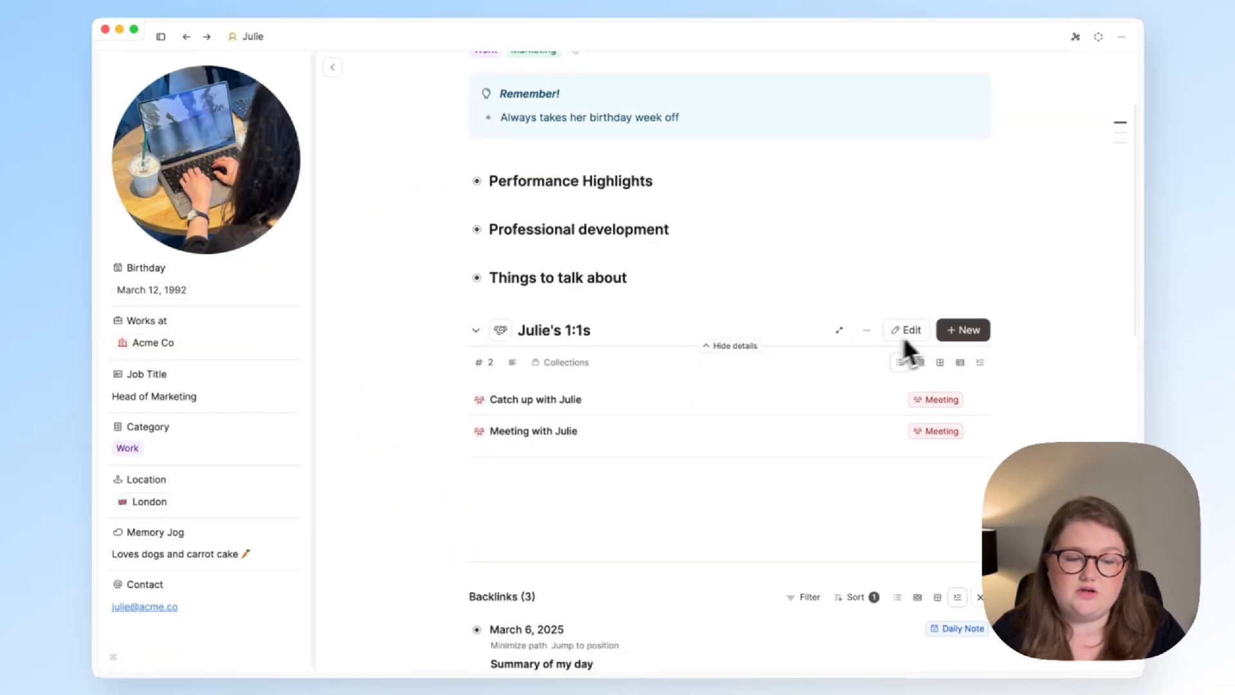
mouse_move(846, 378)
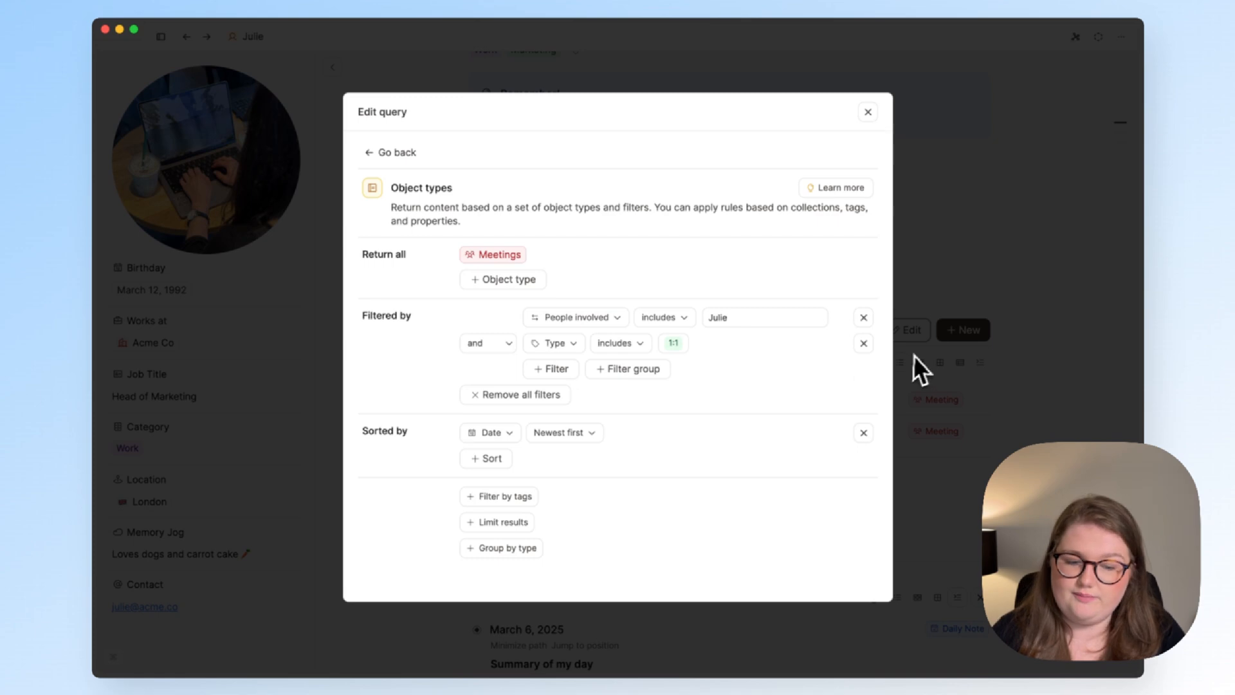
left_click(867, 111)
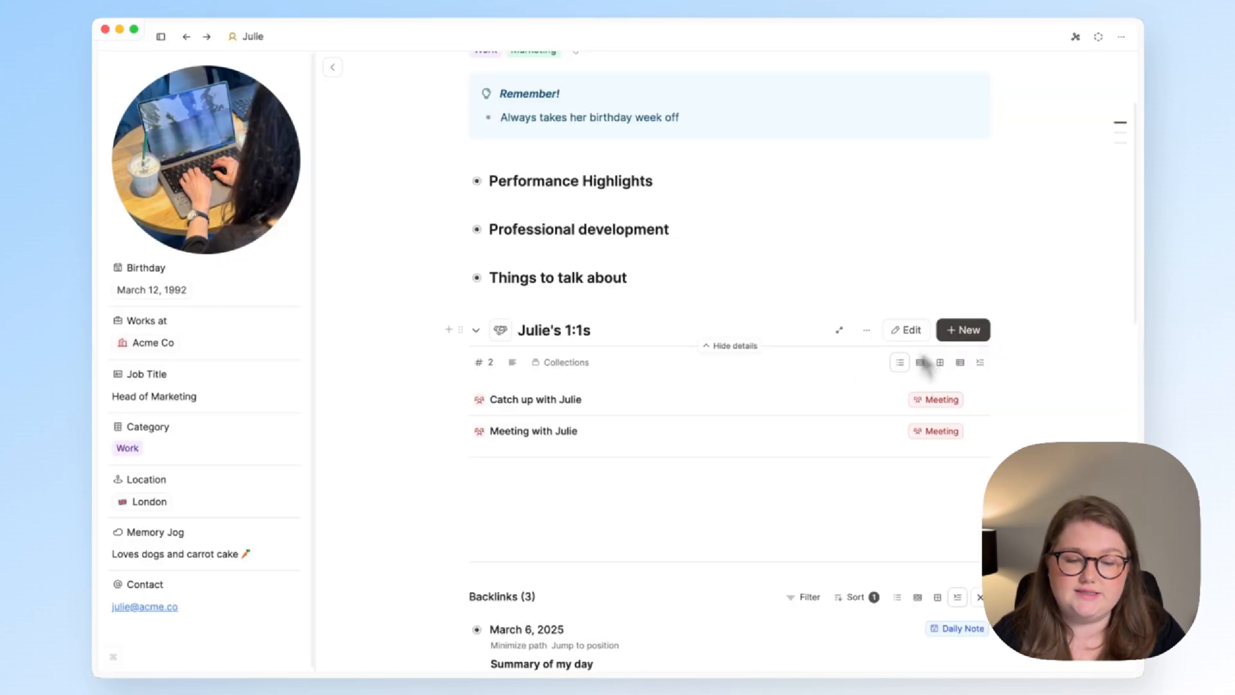
scroll("up", 3)
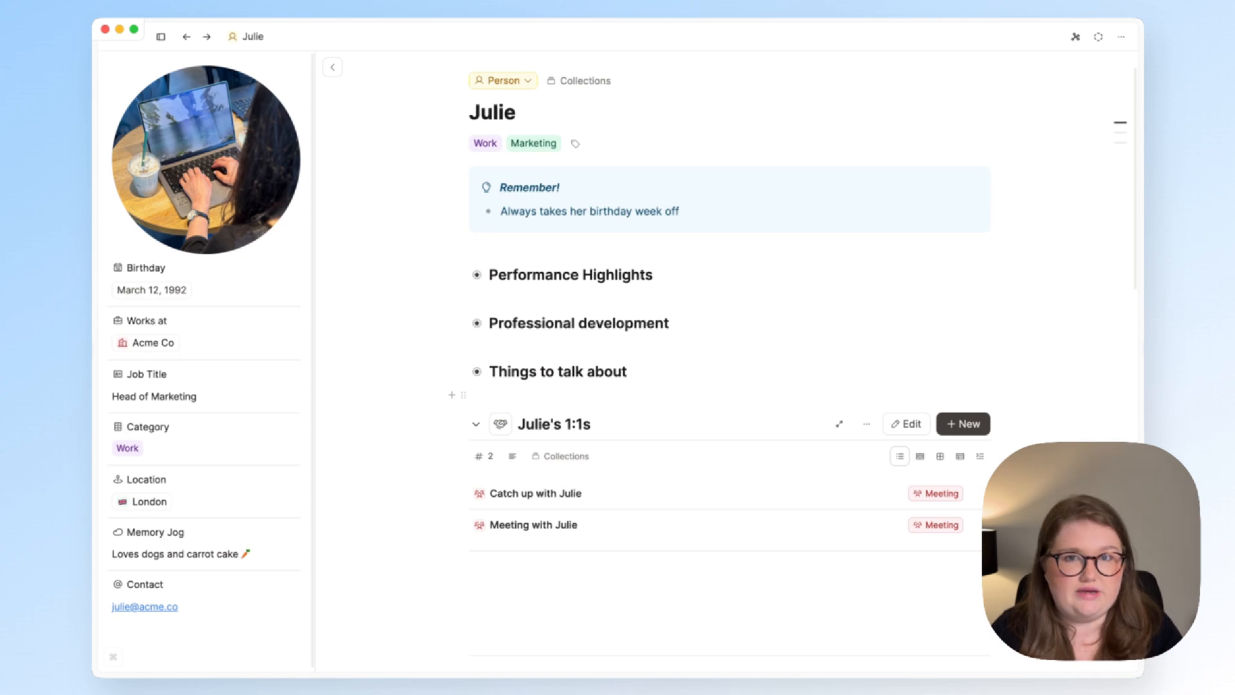
mouse_move(450, 217)
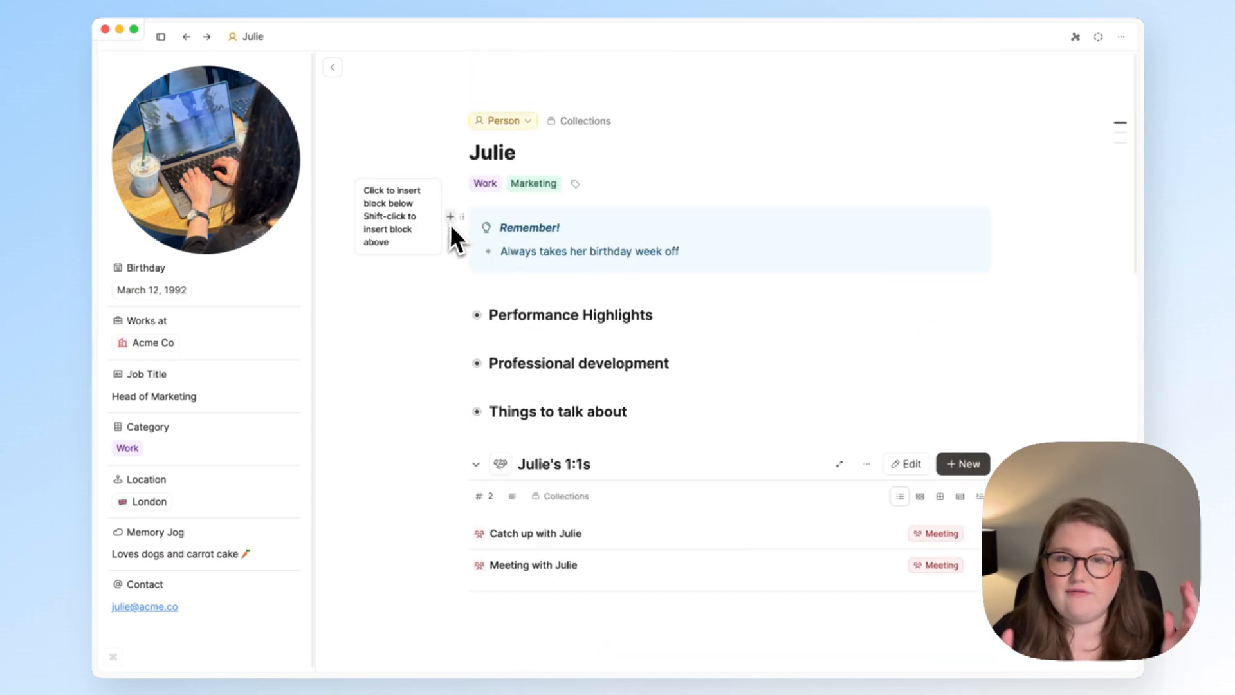
mouse_move(455, 244)
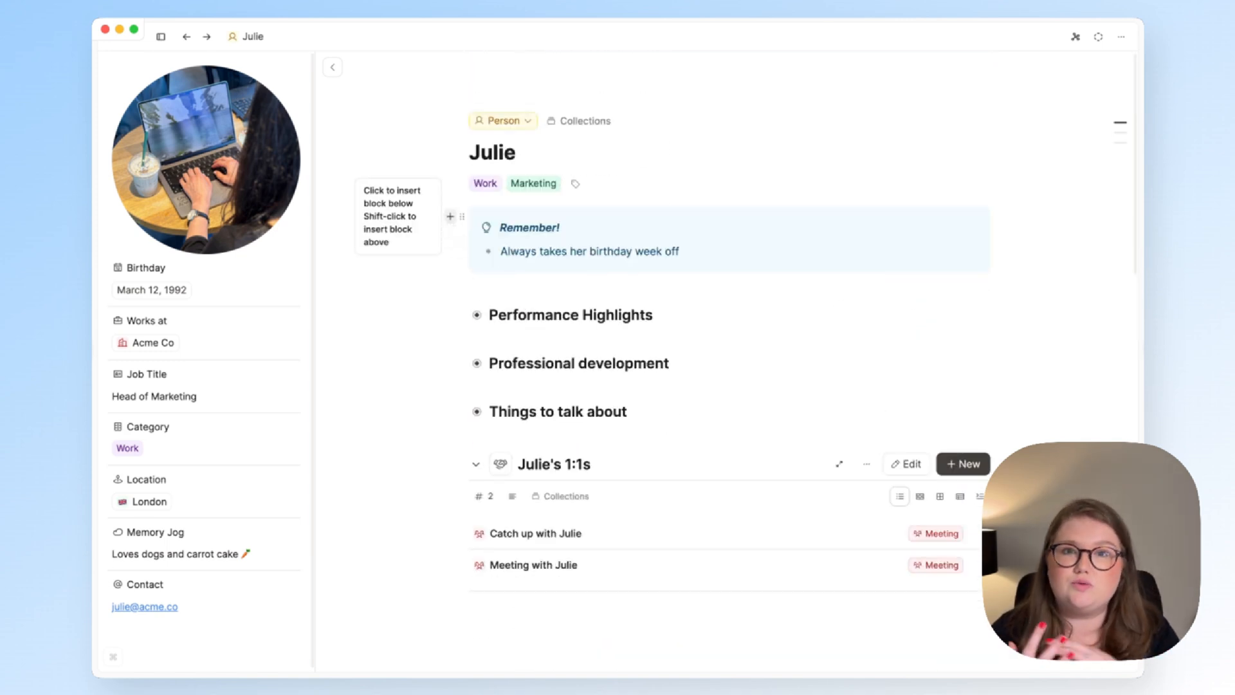
From the sidebar's pinned items, view the 2025 page's goals, Open Projects and Milestone Timeline.
left_click(161, 36)
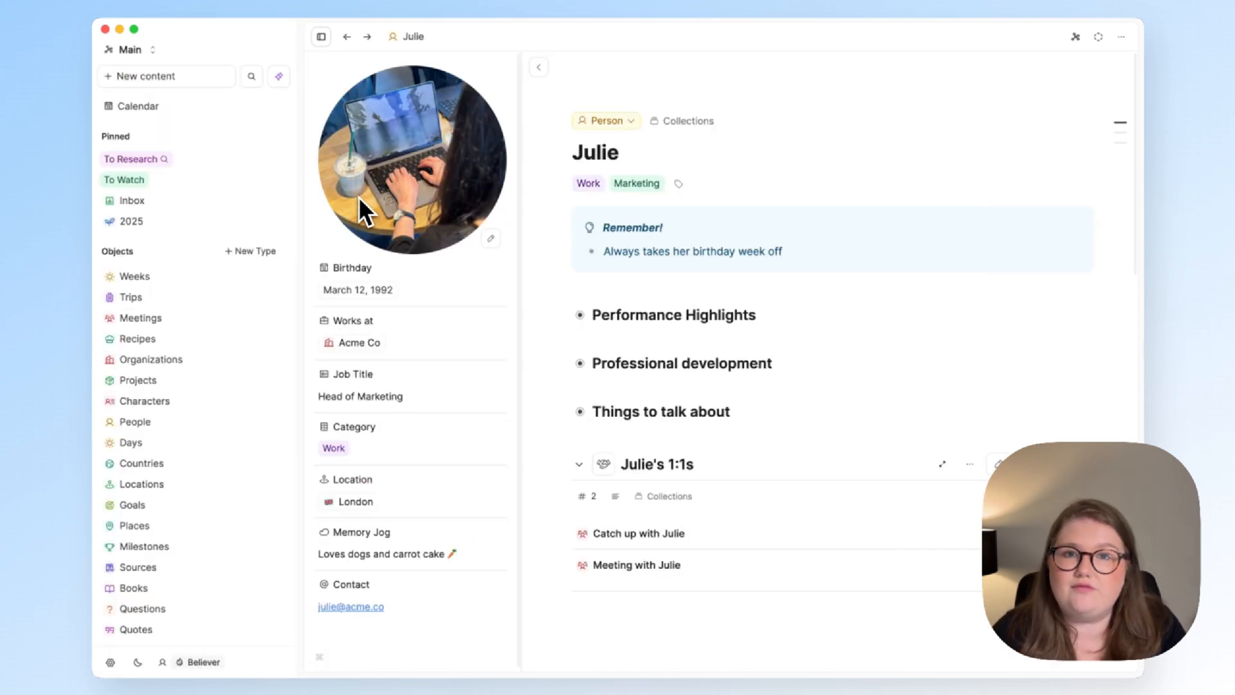
mouse_move(248, 245)
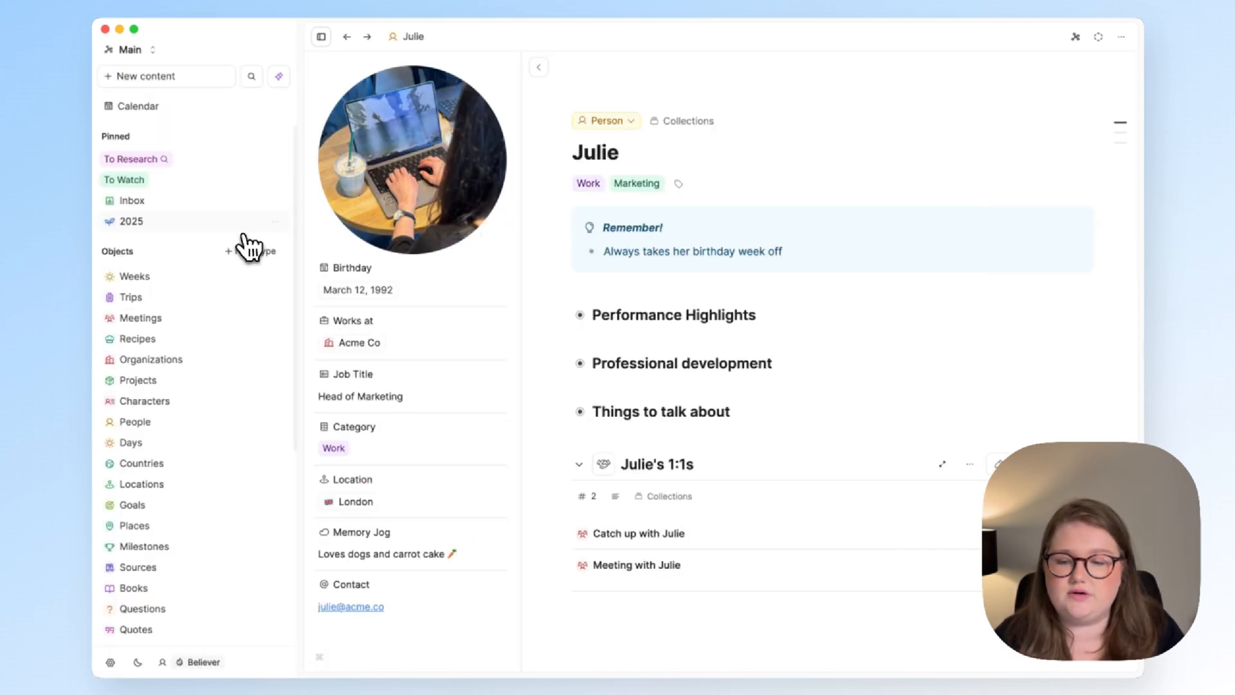
left_click(129, 221)
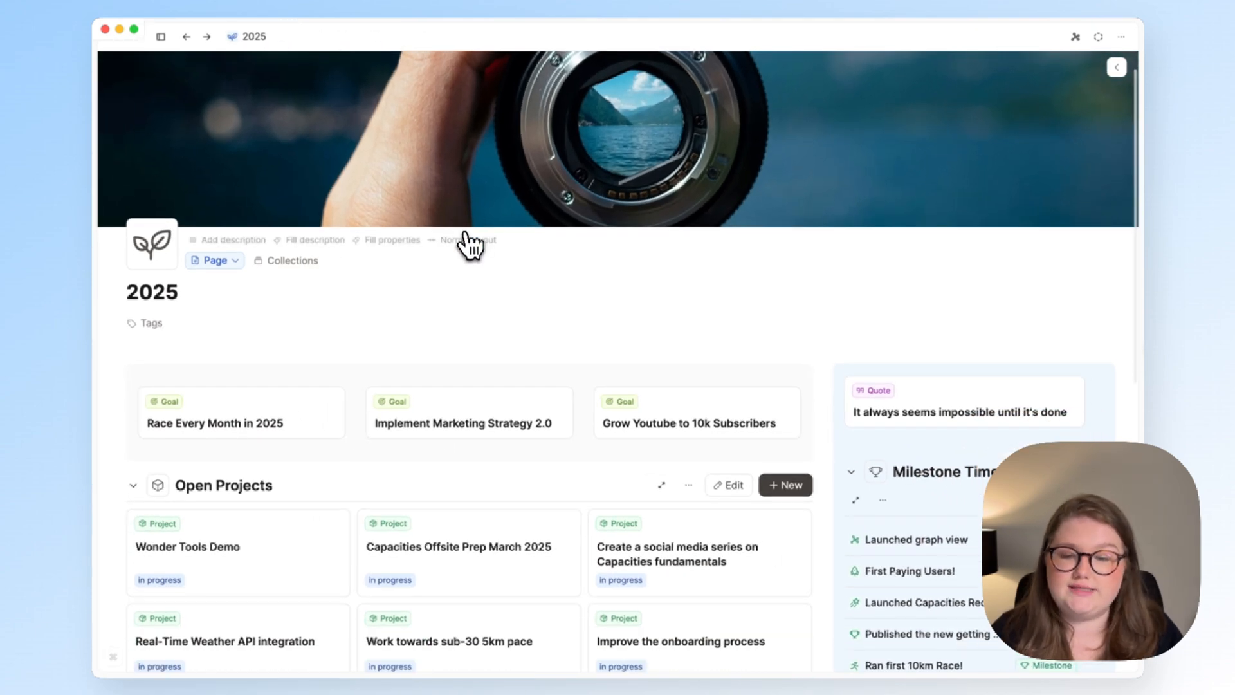
scroll("down", 3)
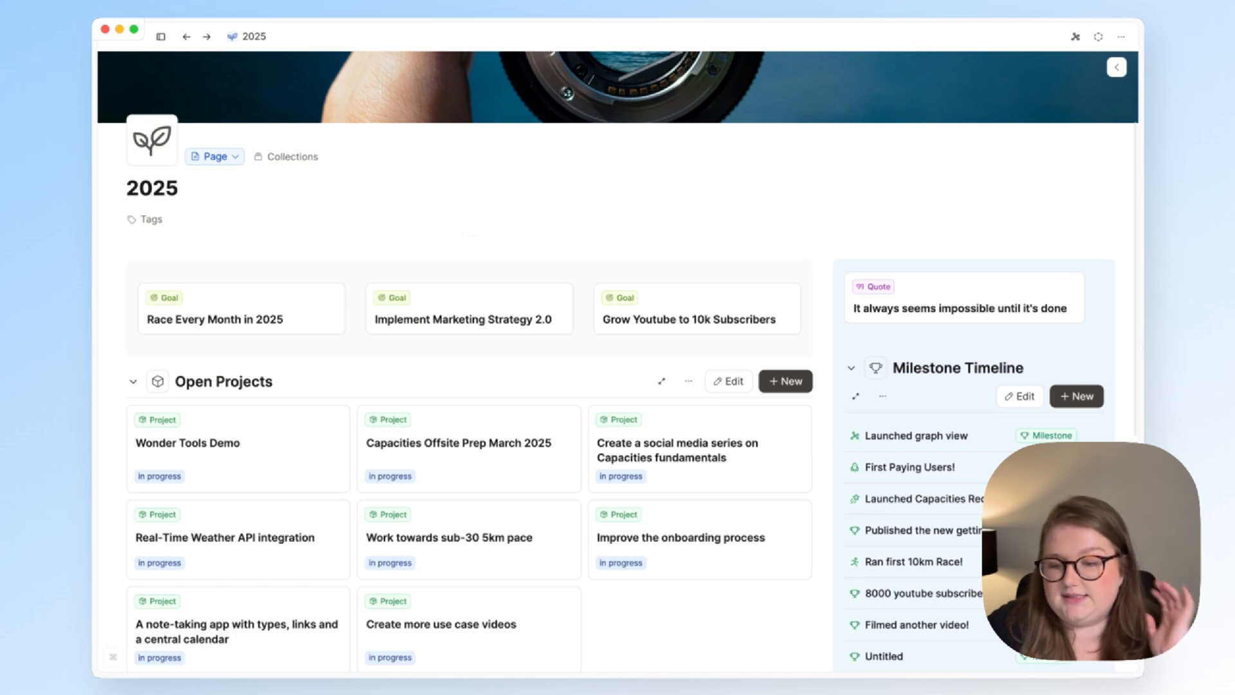
scroll("up", 3)
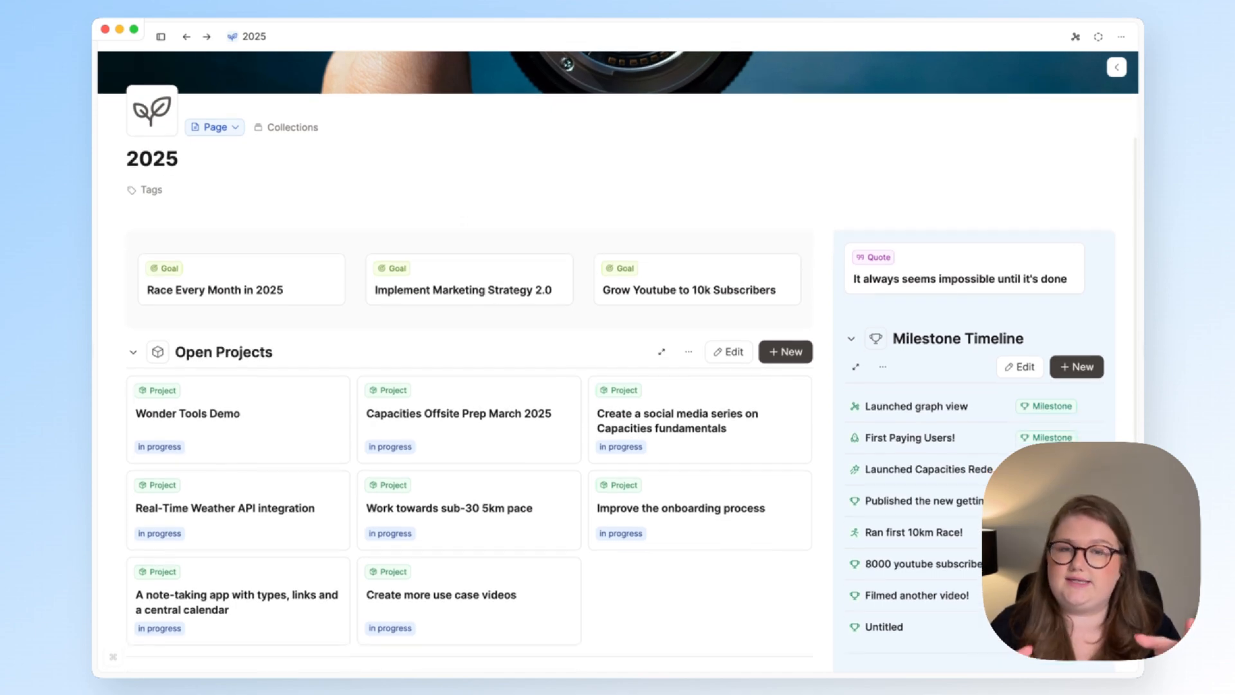
mouse_move(172, 204)
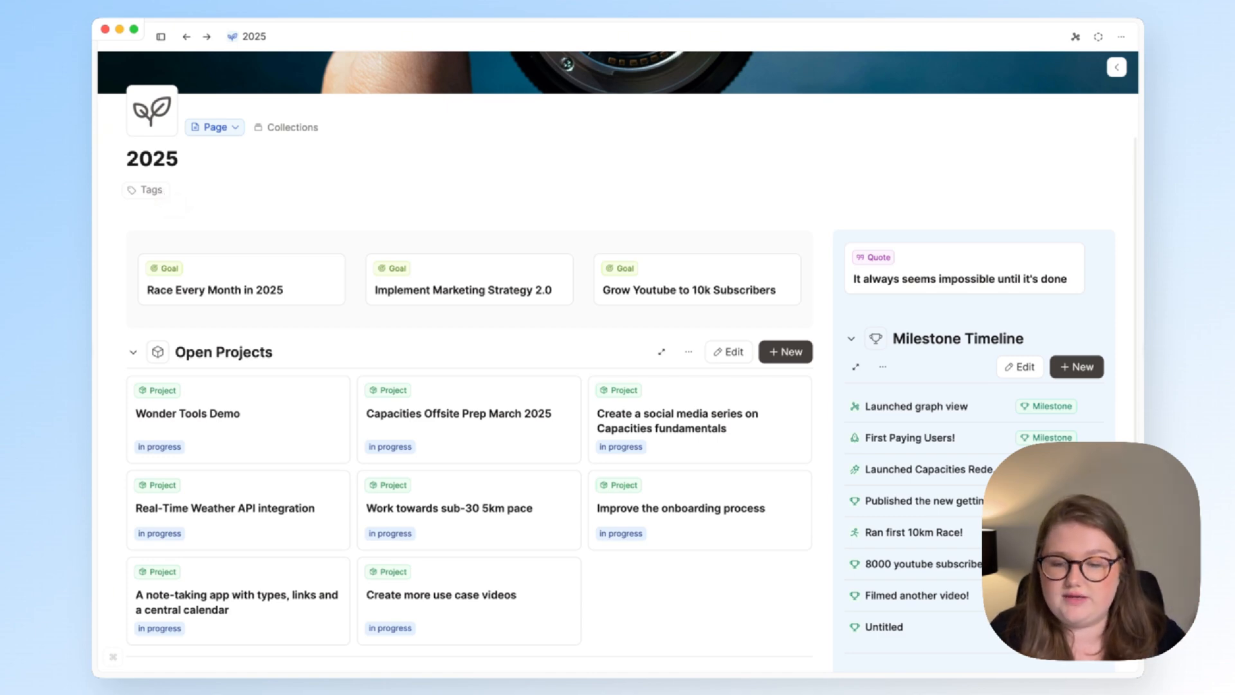
right_click(213, 280)
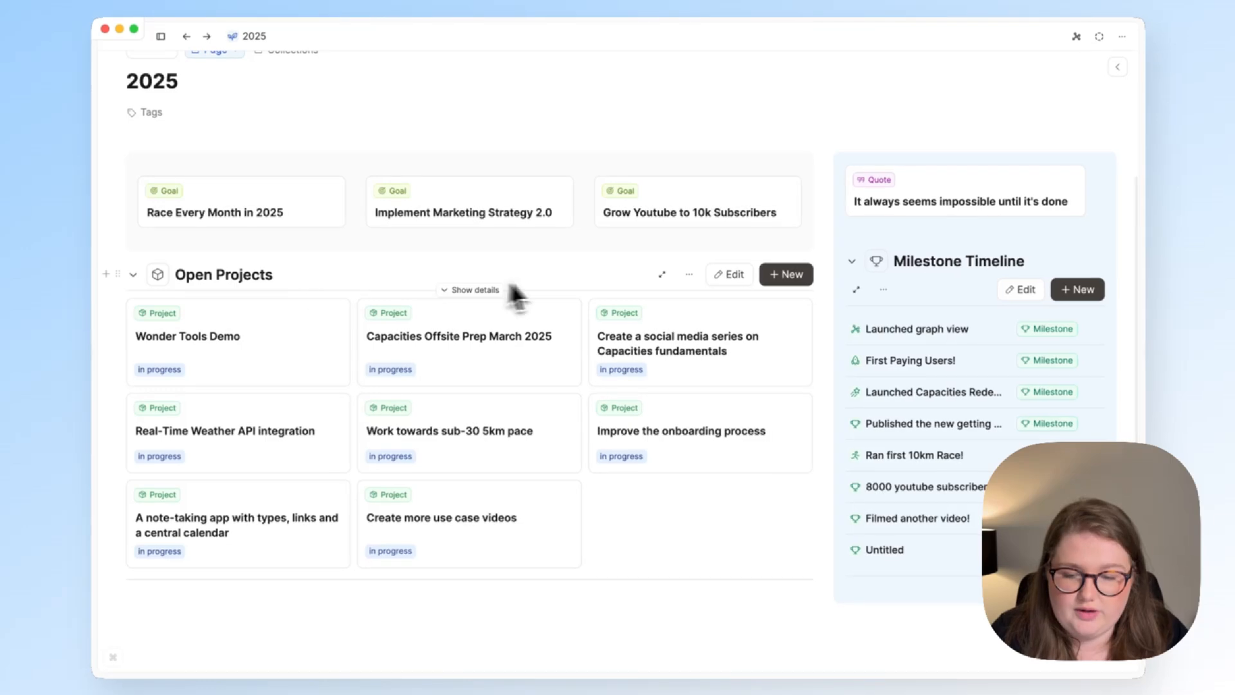
mouse_move(725, 307)
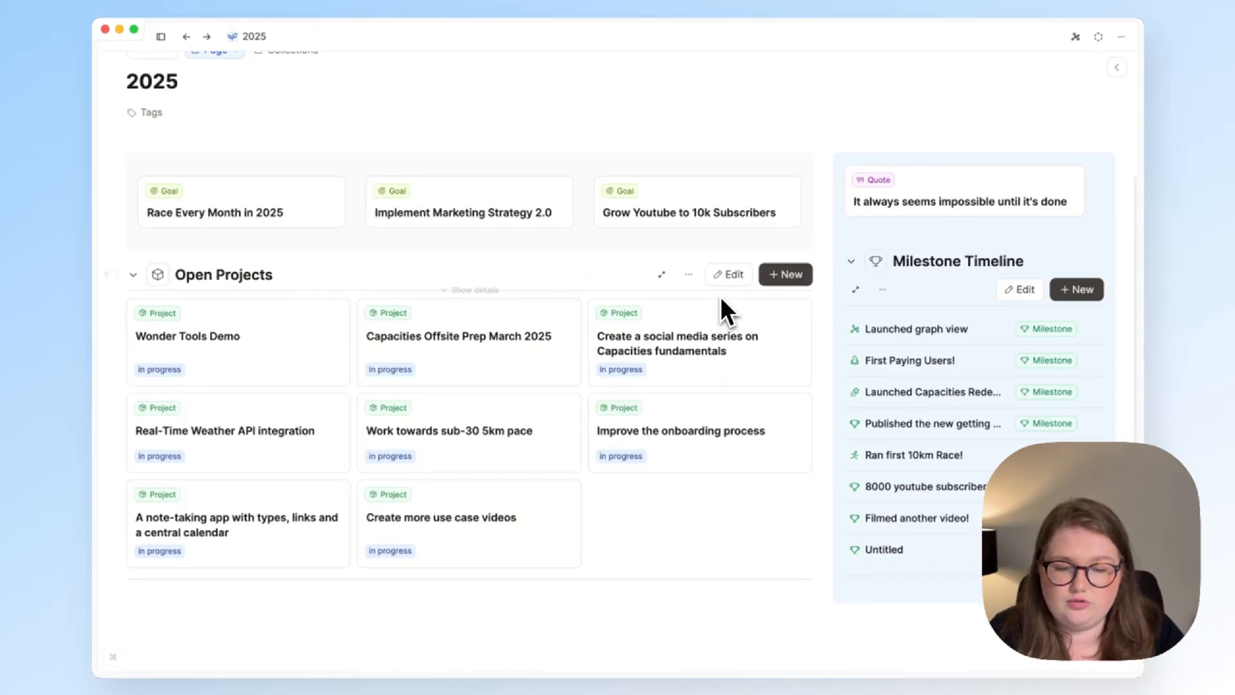
left_click(728, 274)
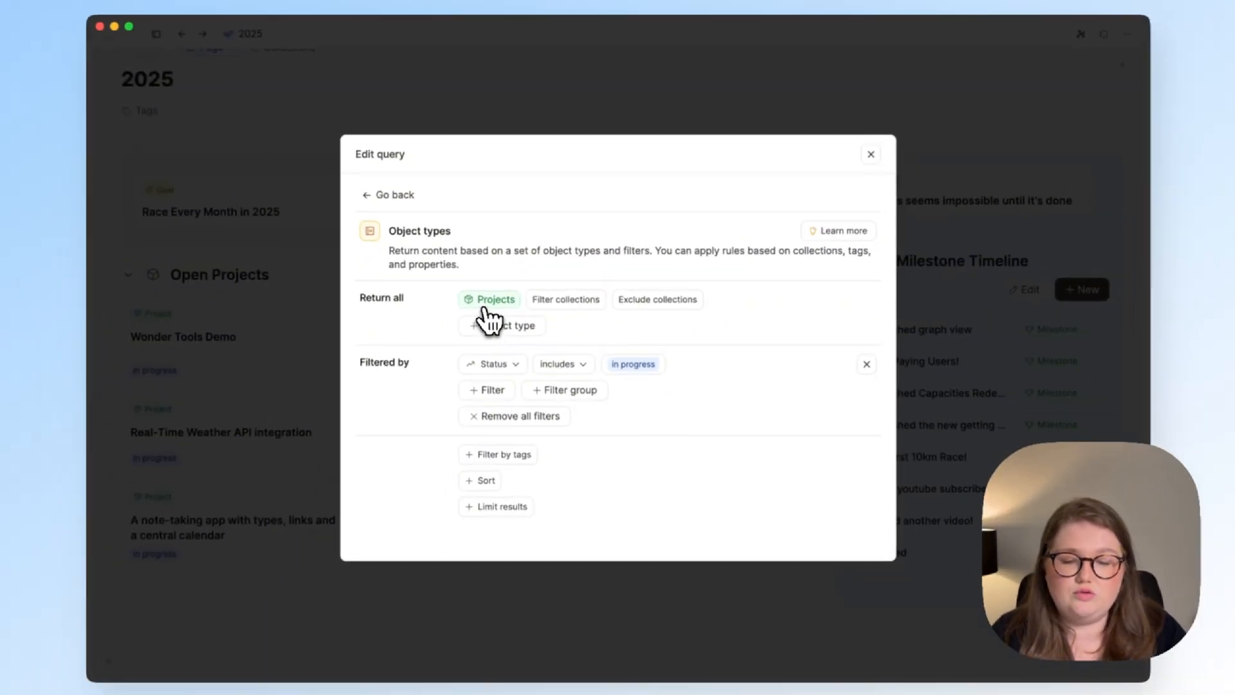
left_click(870, 154)
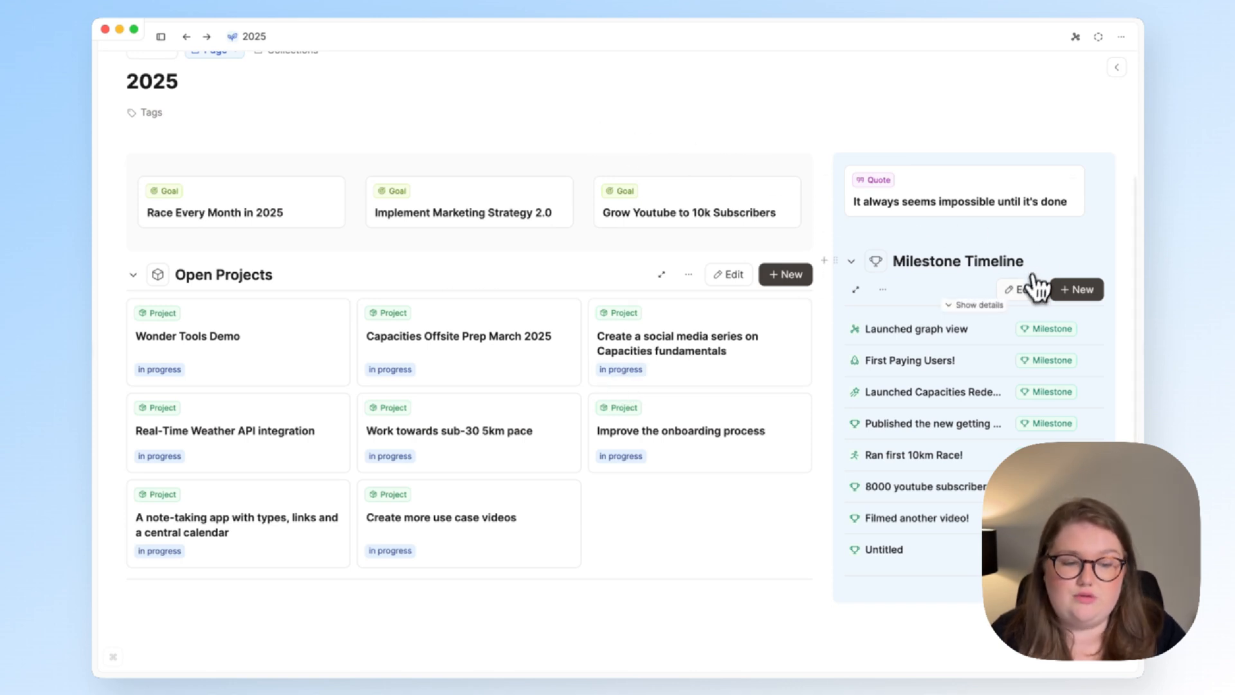
left_click(1015, 289)
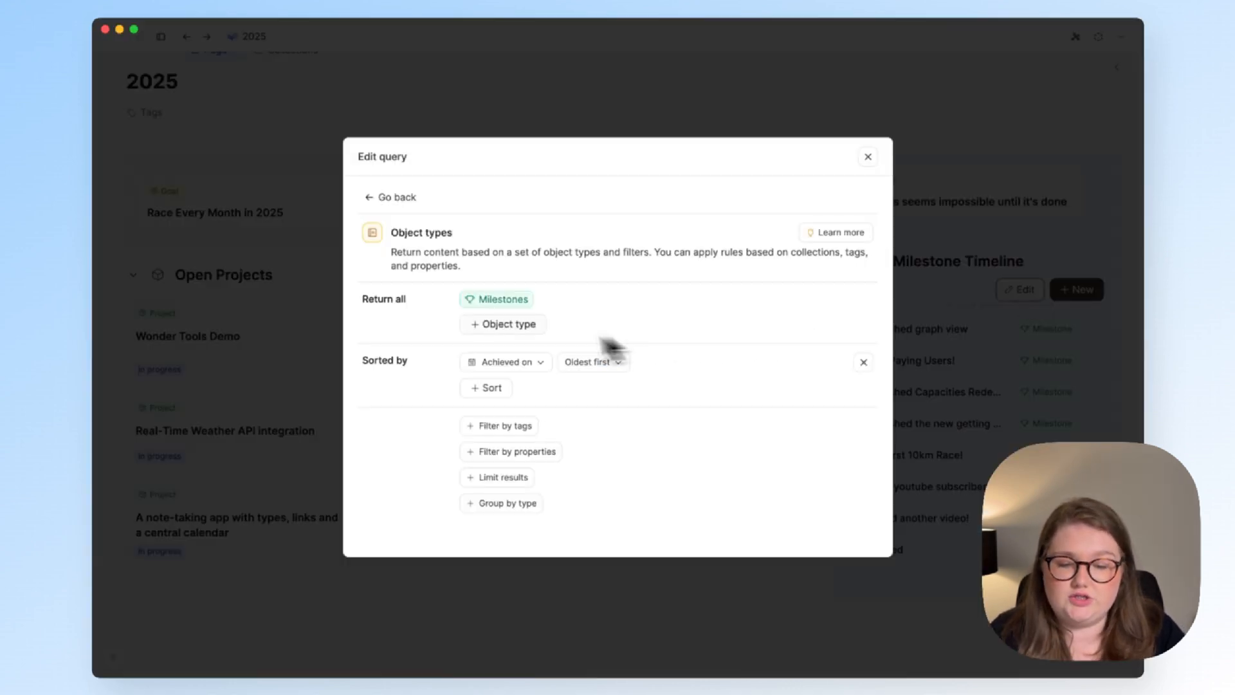
mouse_move(532, 358)
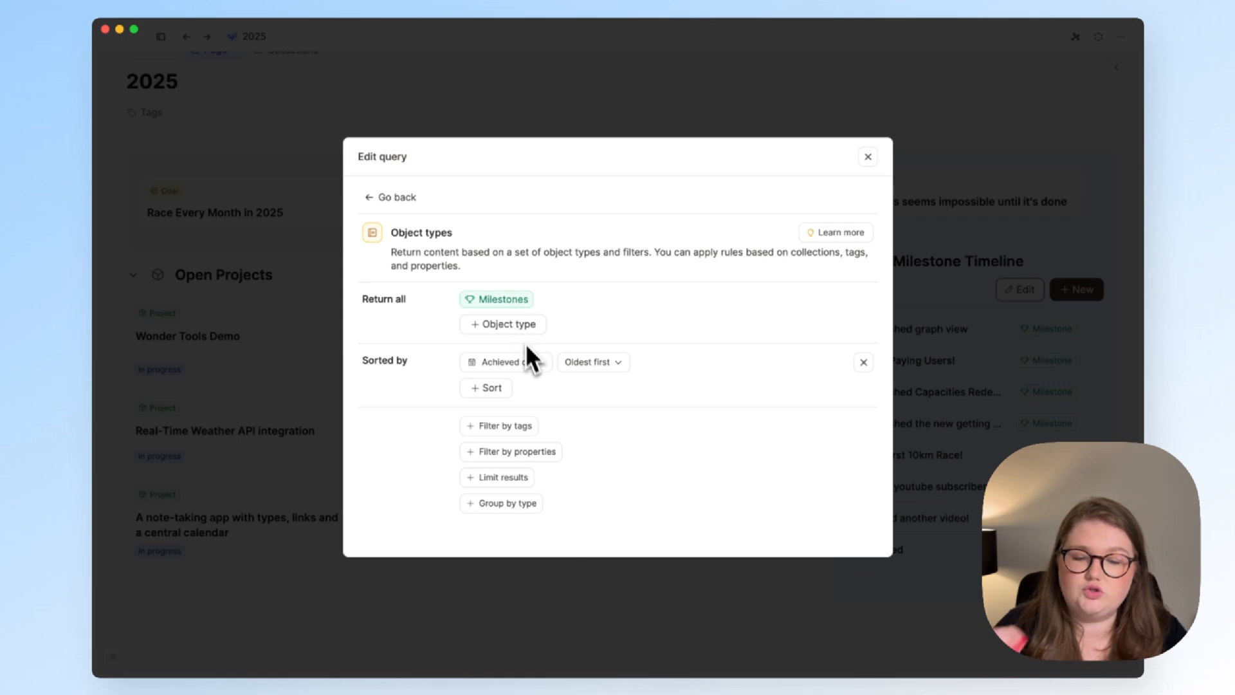
left_click(867, 156)
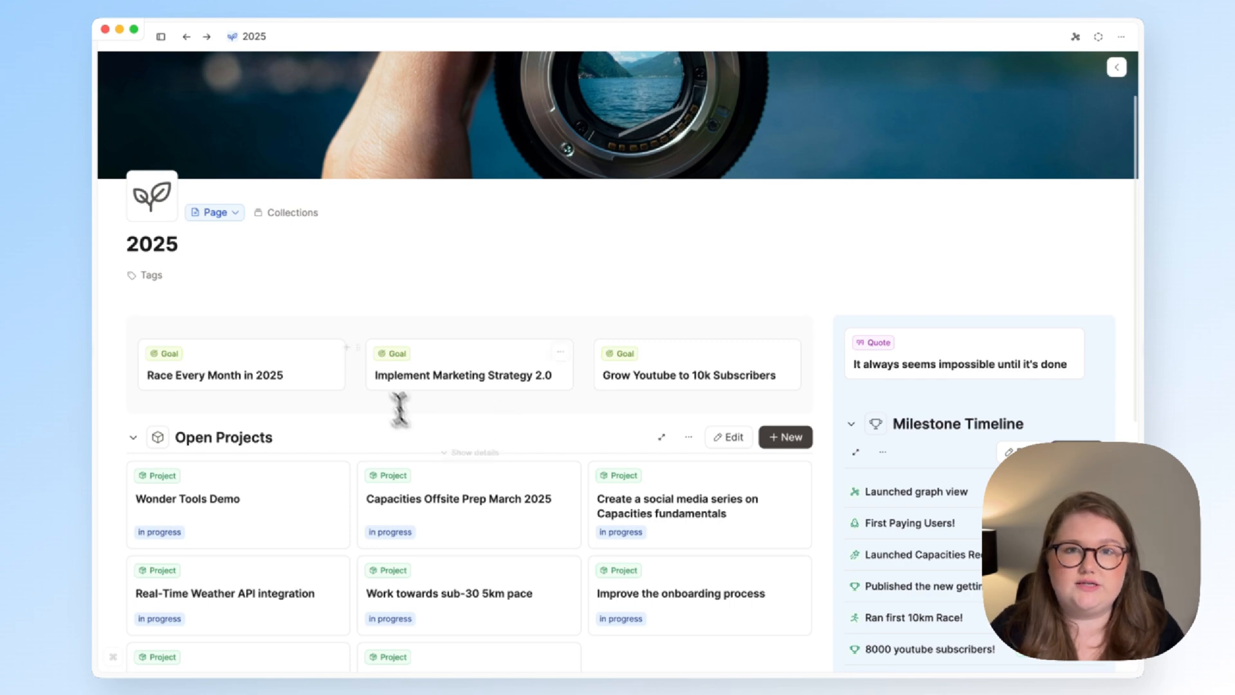
mouse_move(362, 353)
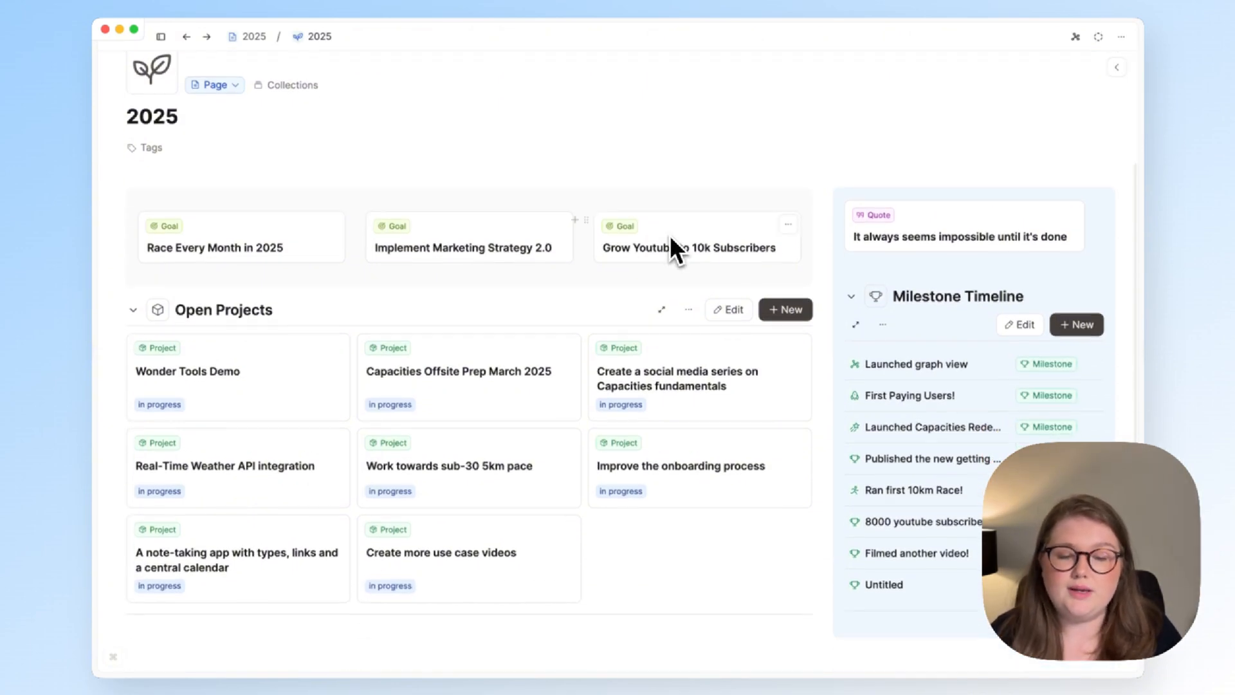
mouse_move(677, 252)
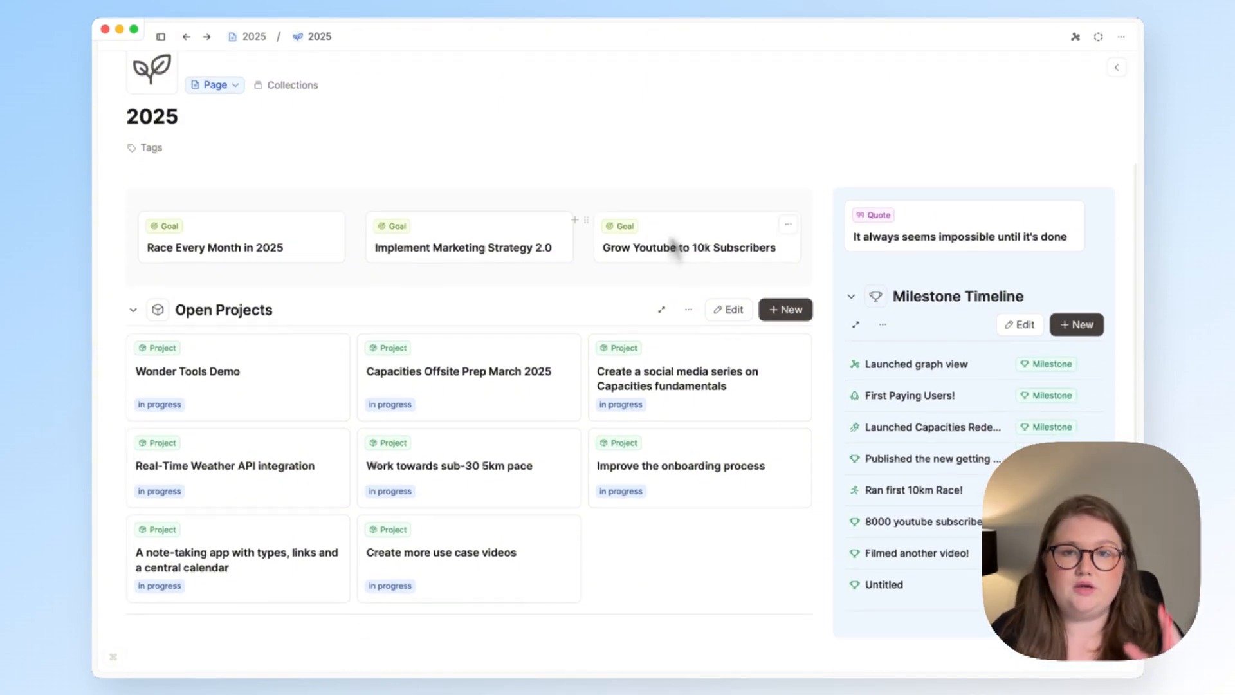